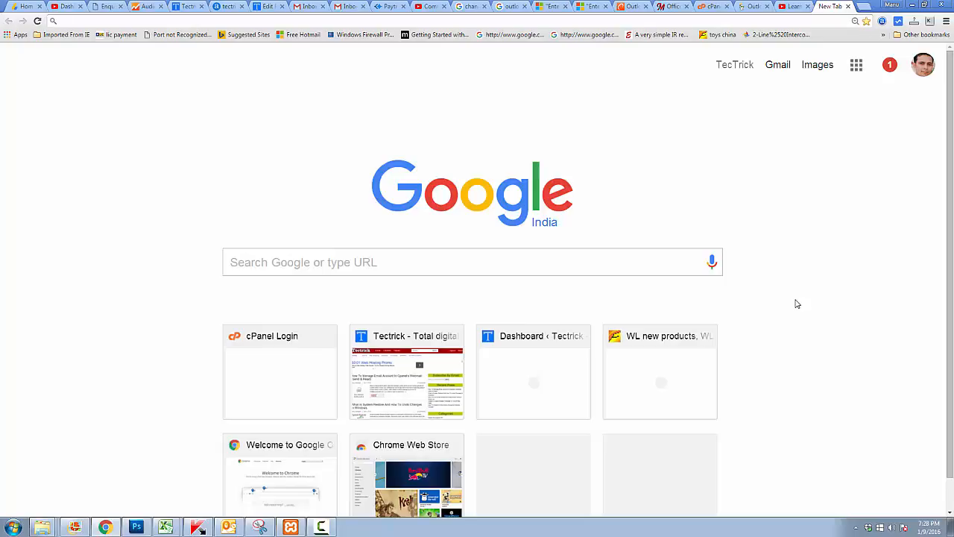
mouse_move(532, 35)
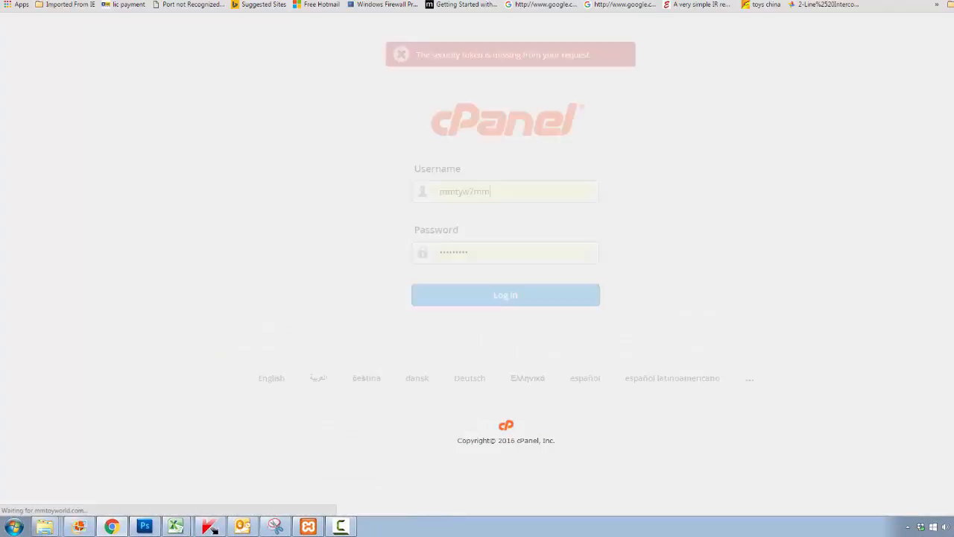
Step: Sign in to the cPanel hosting account, browse the dashboard, then log out
left_click(505, 295)
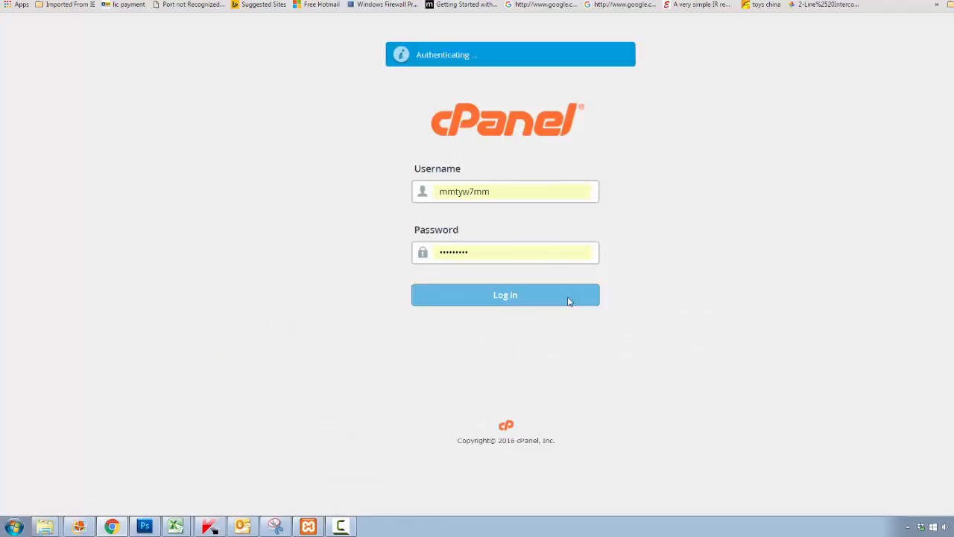
left_click(505, 294)
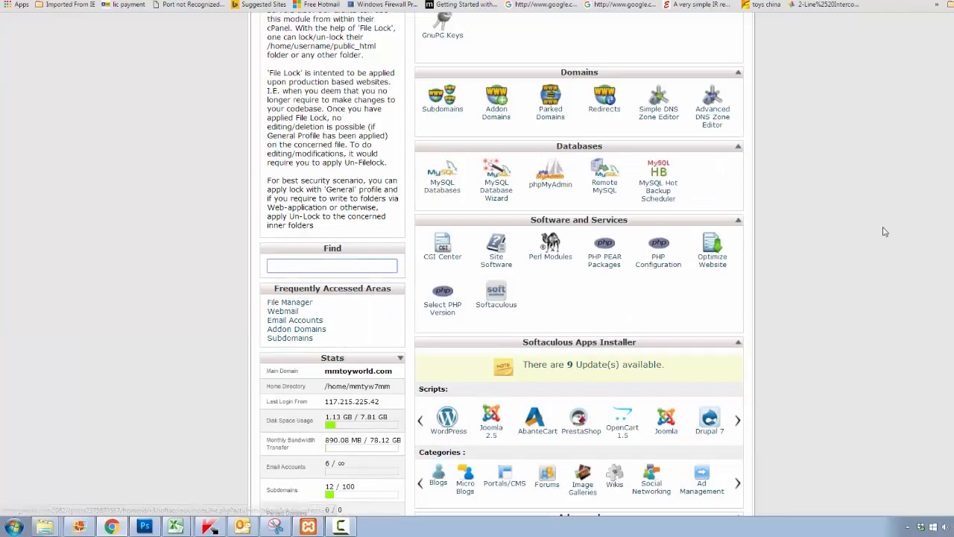
scroll("up", 3)
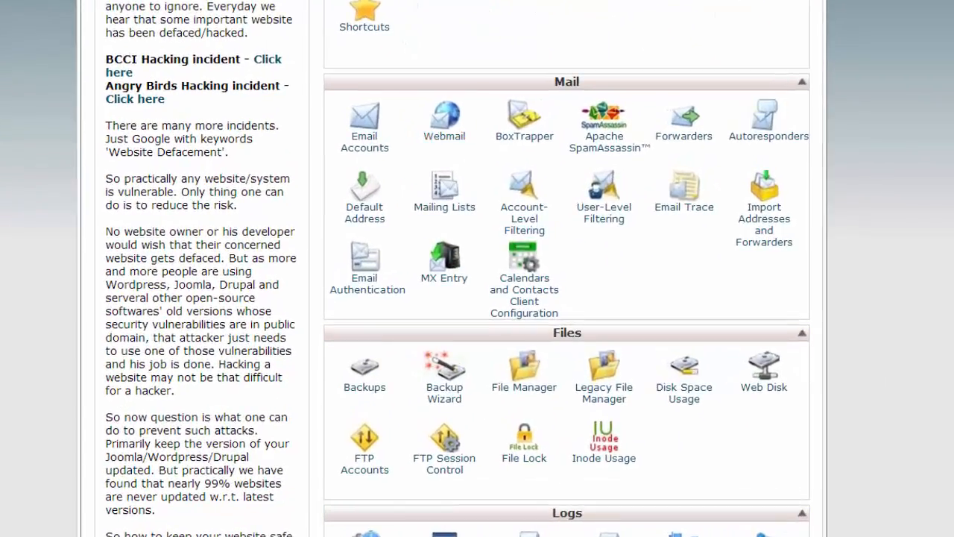
left_click(443, 115)
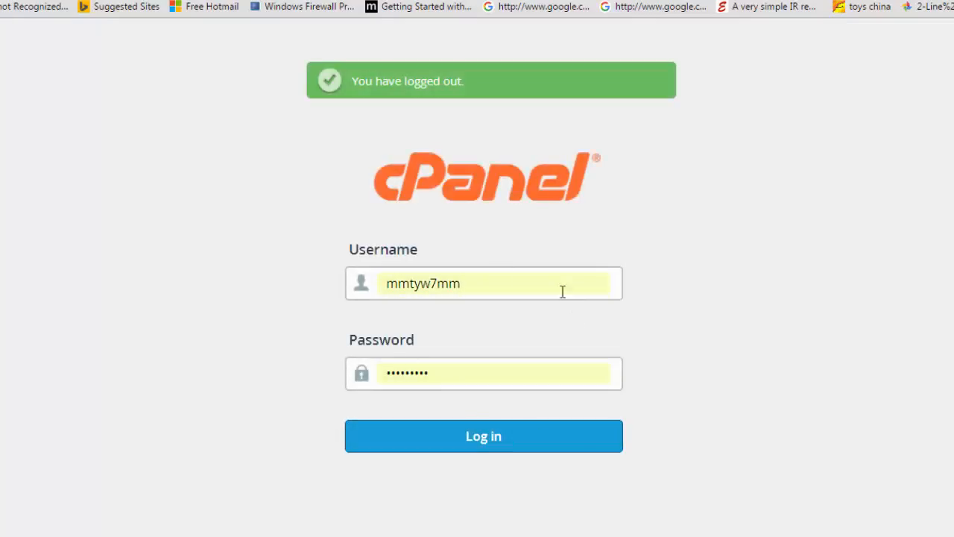
Step: Sign back in to cPanel, enter the Webmail area, then log out to the Webmail login form
left_click(483, 435)
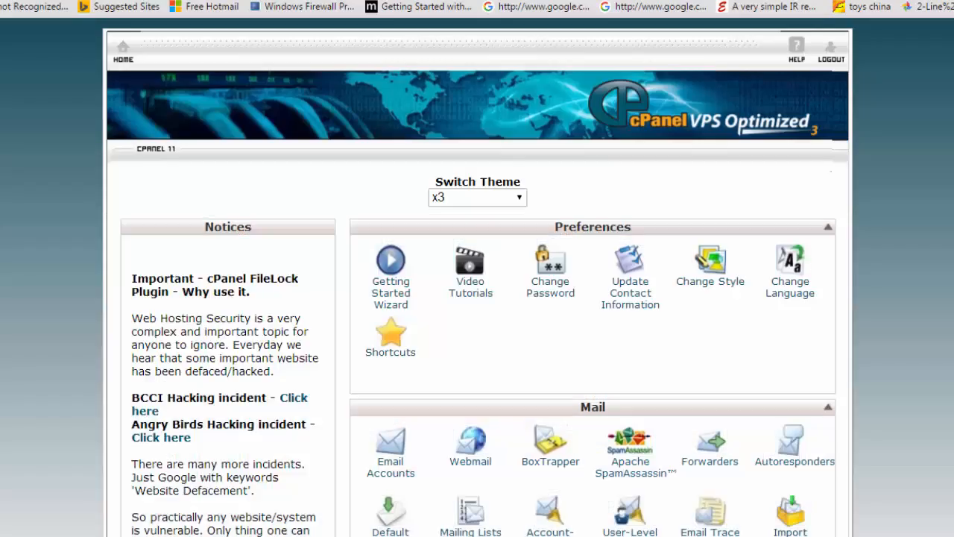
scroll("down", 3)
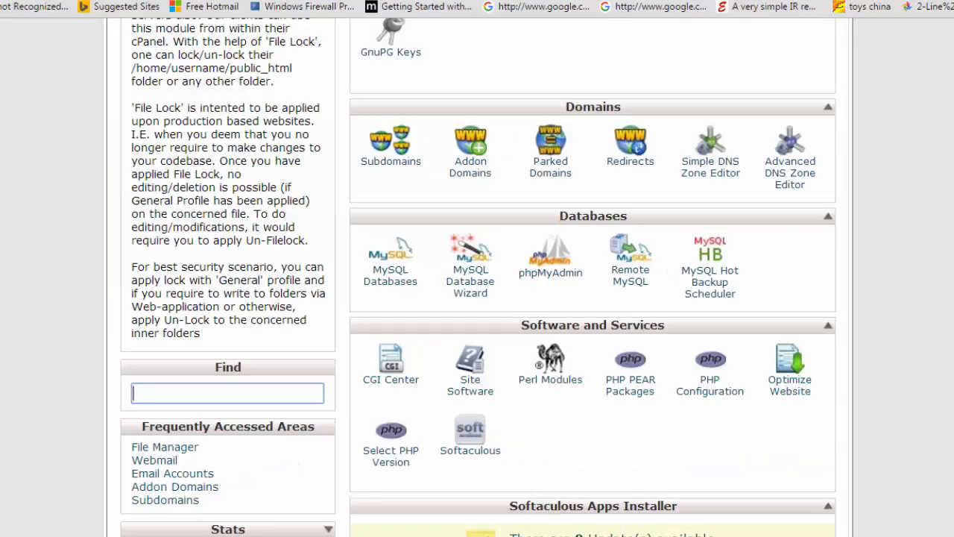
scroll("up", 3)
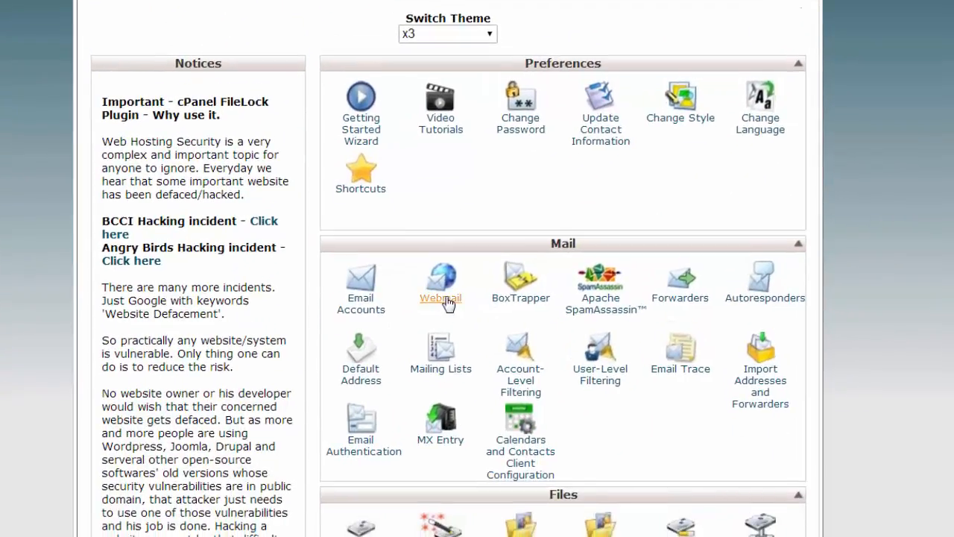
left_click(440, 283)
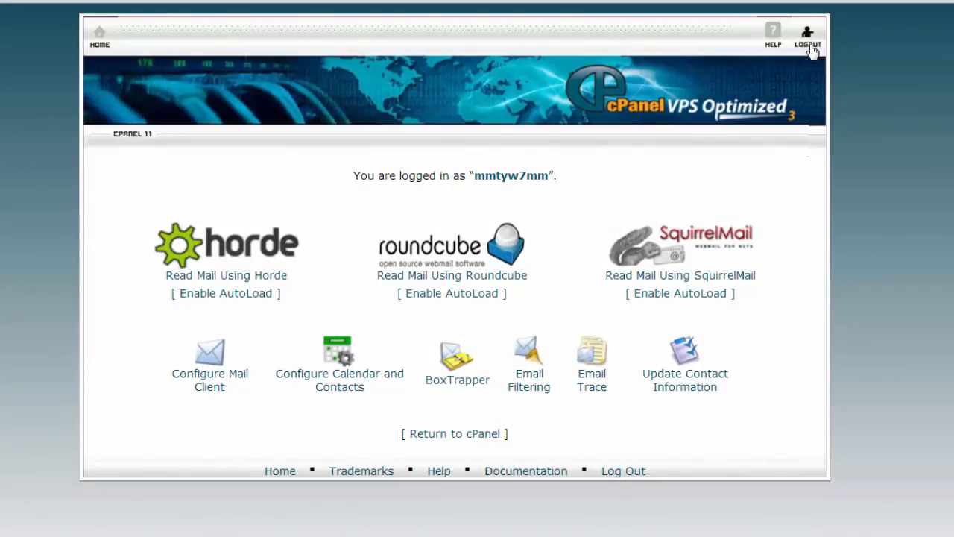
left_click(807, 37)
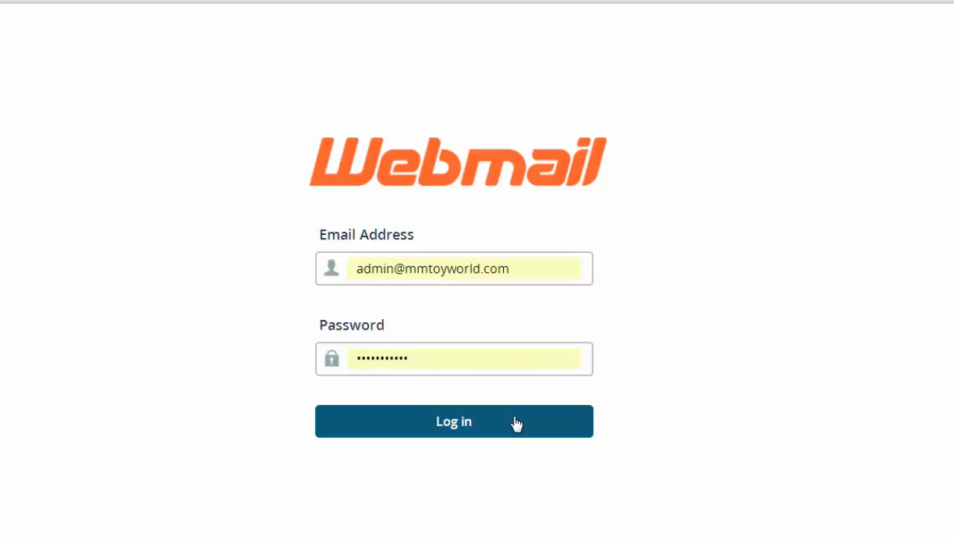
Step: Sign in to webmail as the mailbox and review the Configure Mail Client manual settings
left_click(453, 421)
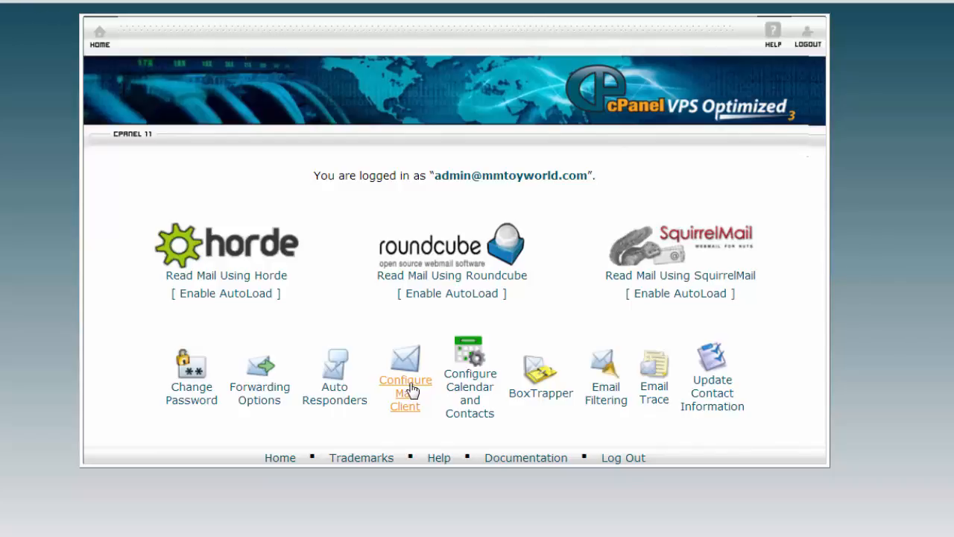
left_click(404, 379)
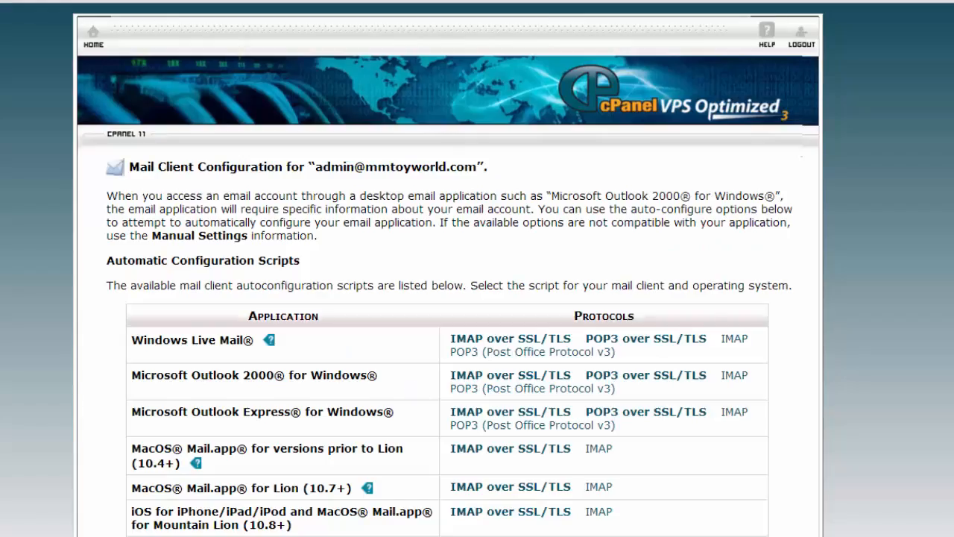
scroll("down", 3)
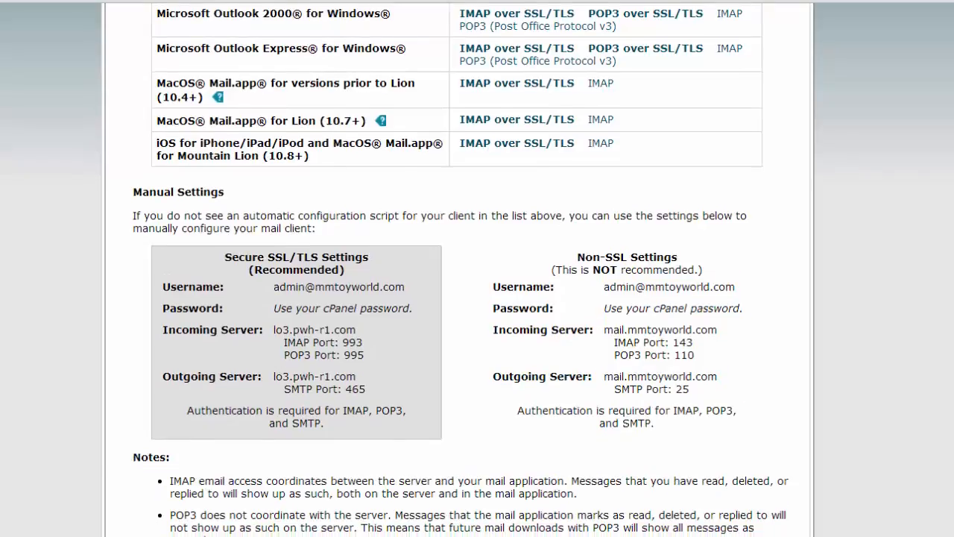
scroll("up", 3)
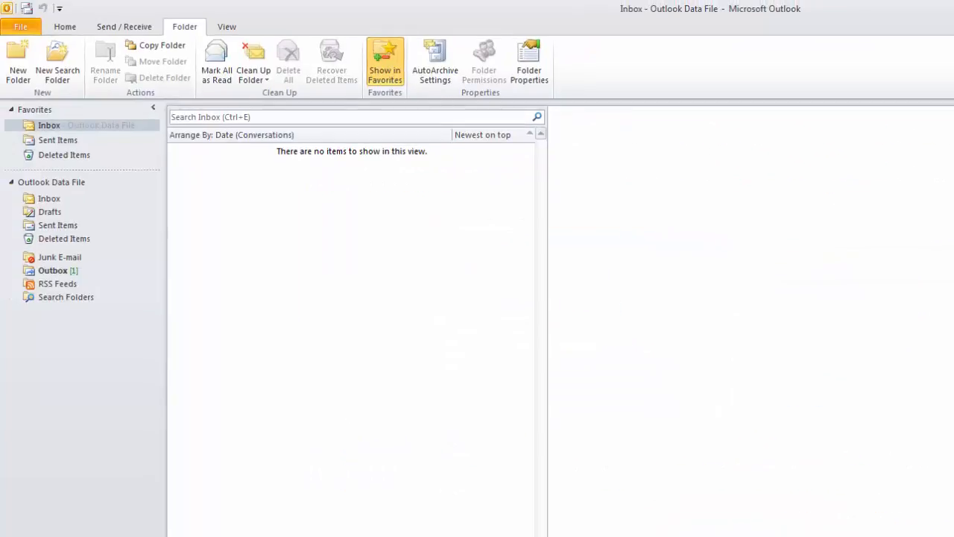
Step: View Outlook's Help page with Office Professional Plus 2010 version details
left_click(21, 26)
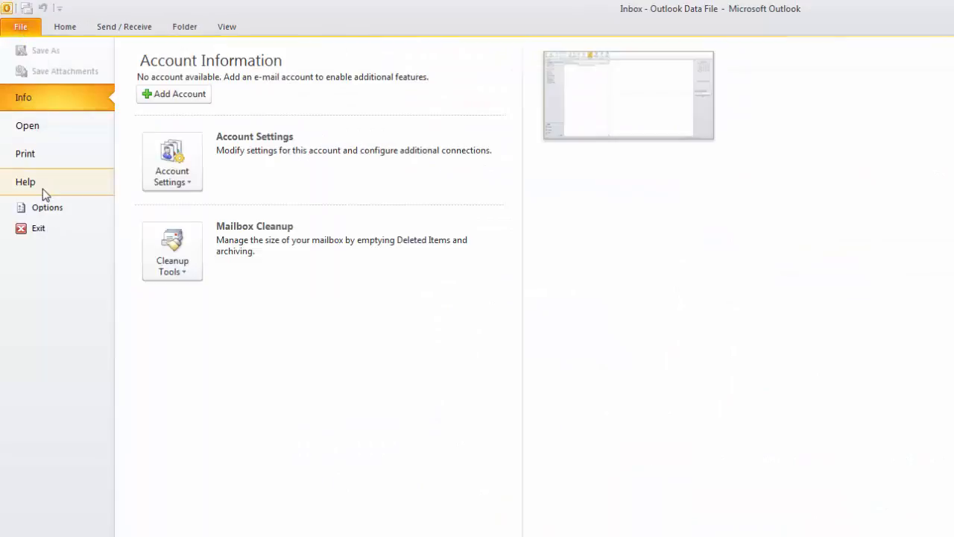
left_click(25, 182)
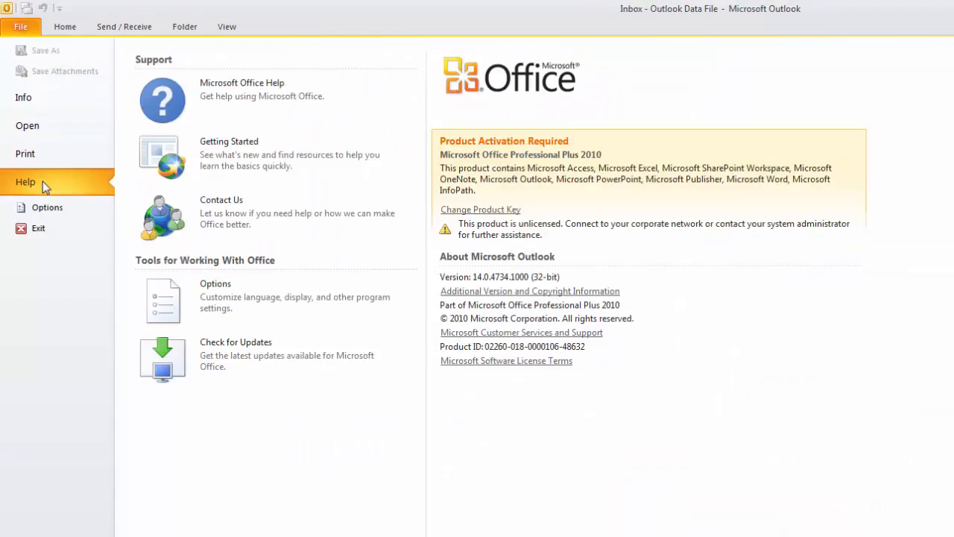
mouse_move(594, 124)
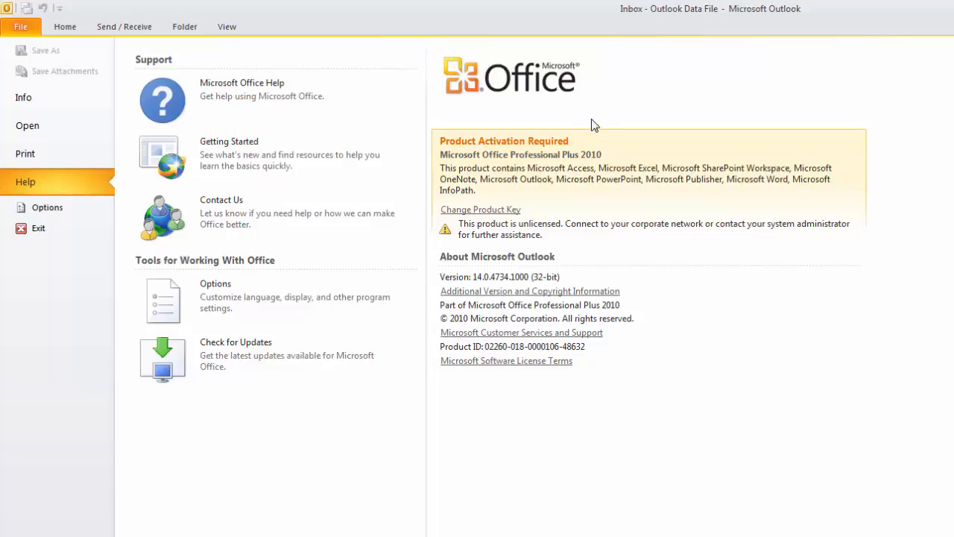
mouse_move(464, 162)
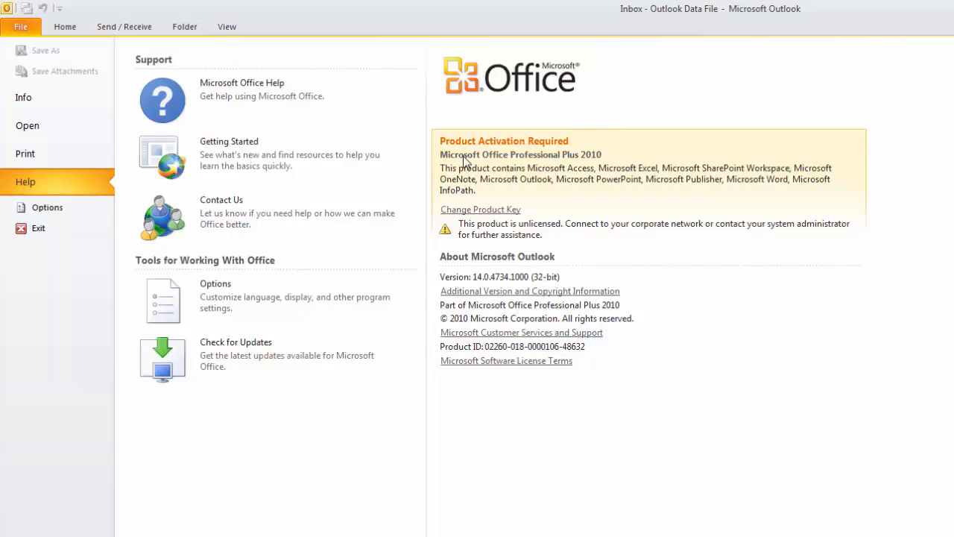
mouse_move(441, 165)
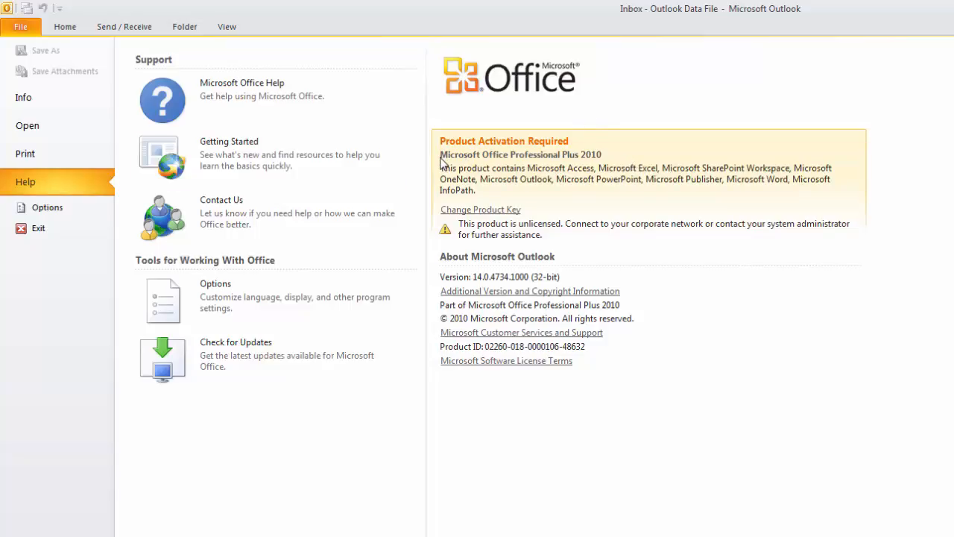
mouse_move(600, 279)
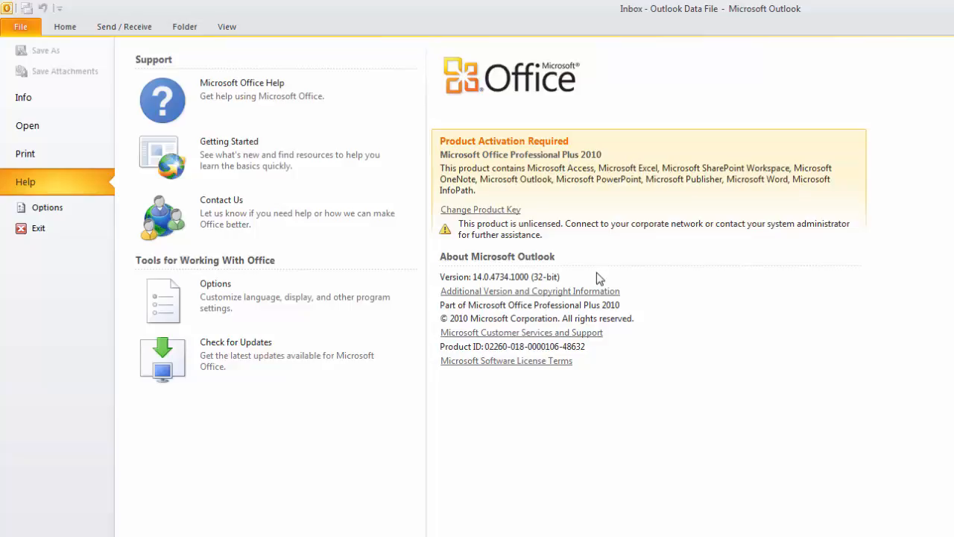
mouse_move(577, 154)
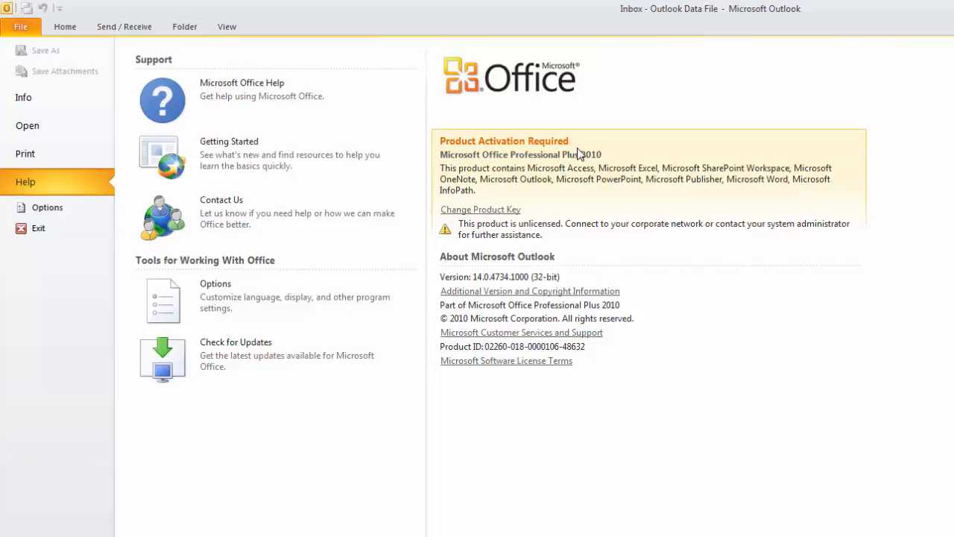
mouse_move(579, 154)
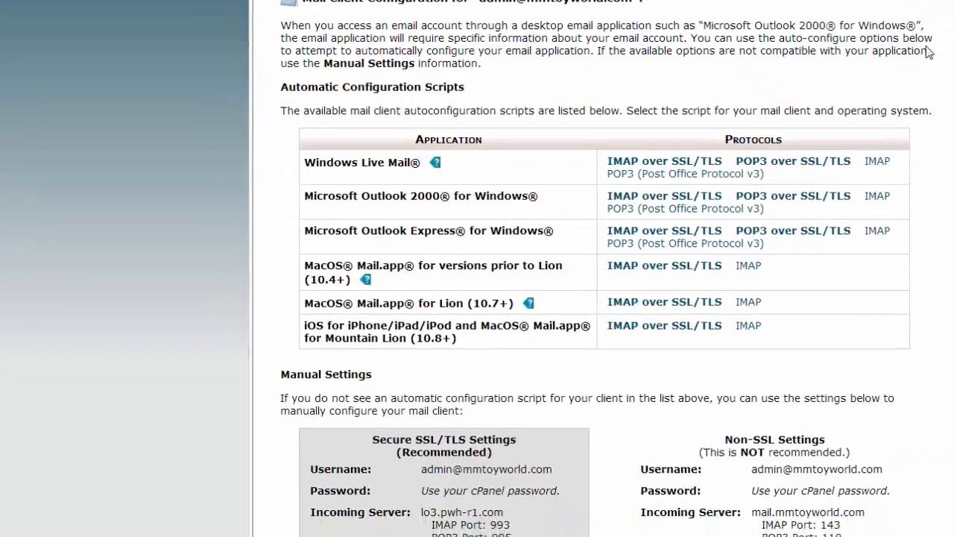
scroll("down", 3)
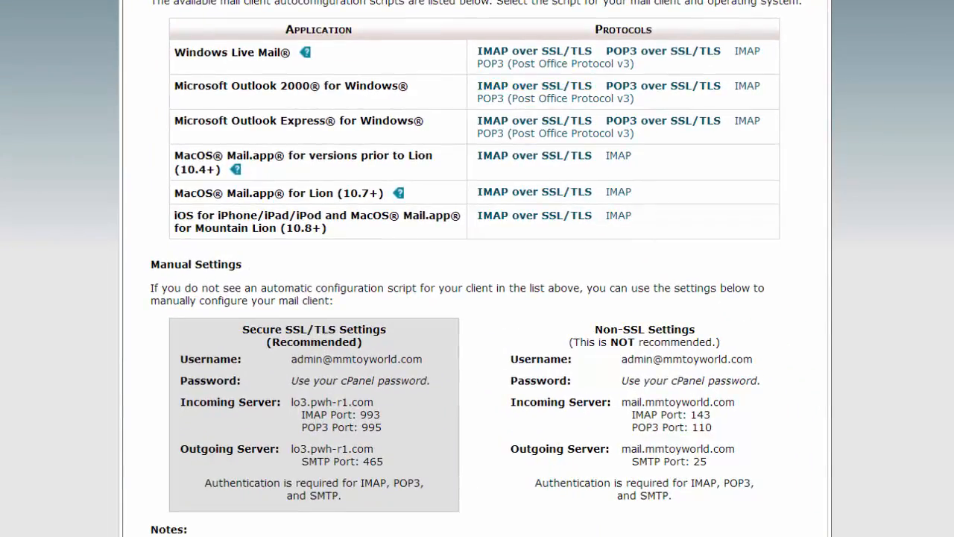
scroll("up", 3)
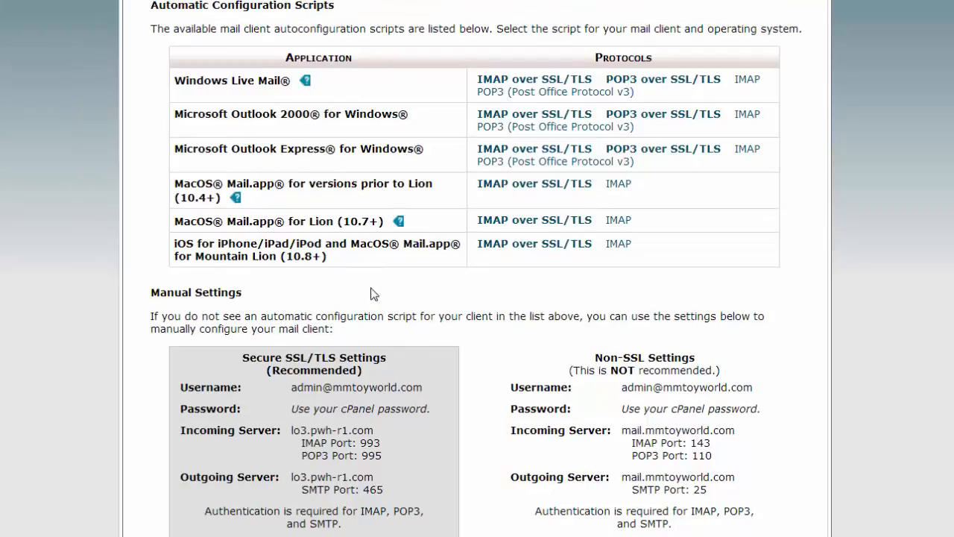
scroll("down", 3)
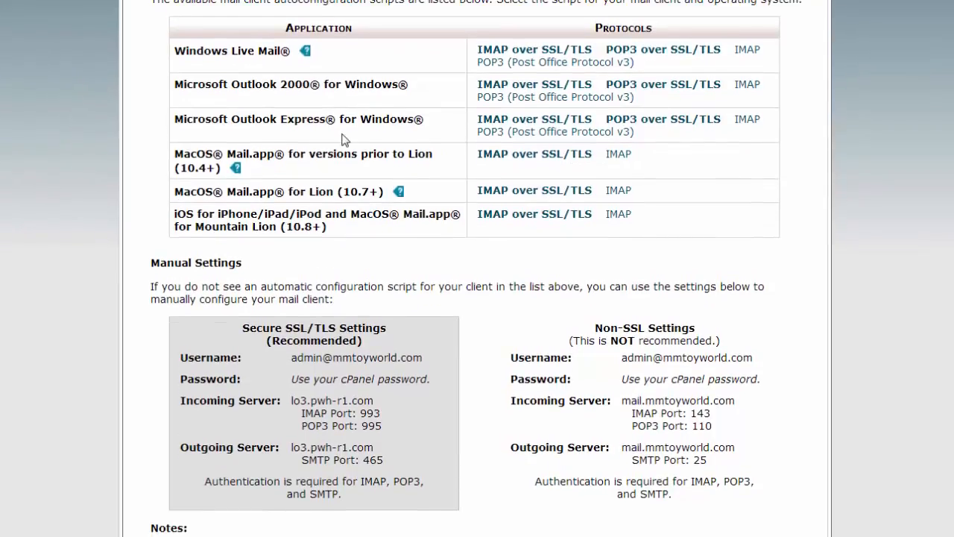
mouse_move(372, 65)
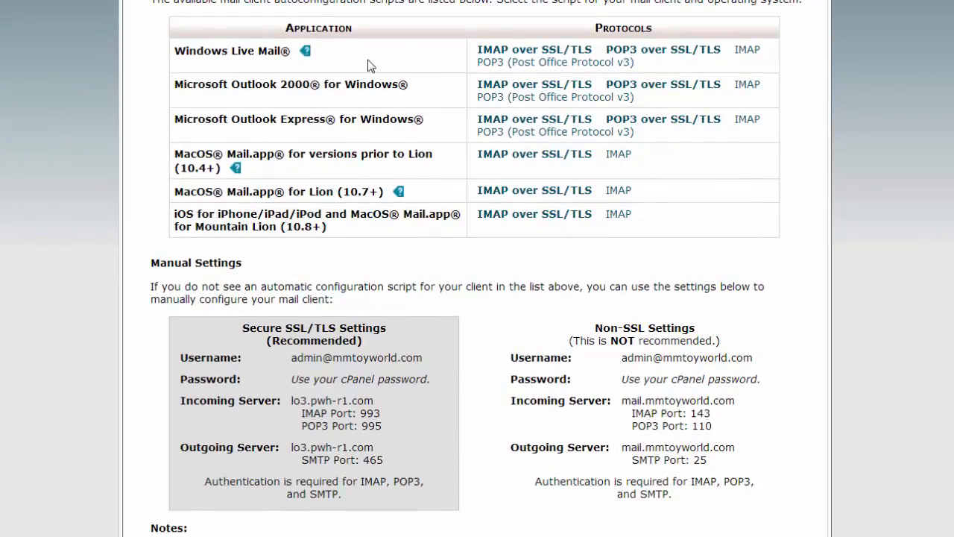
mouse_move(319, 97)
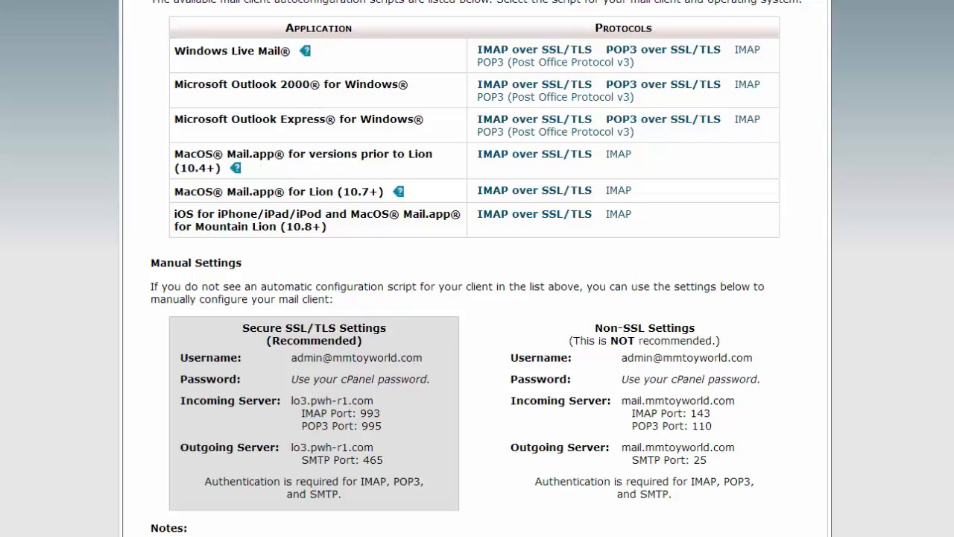
scroll("down", 3)
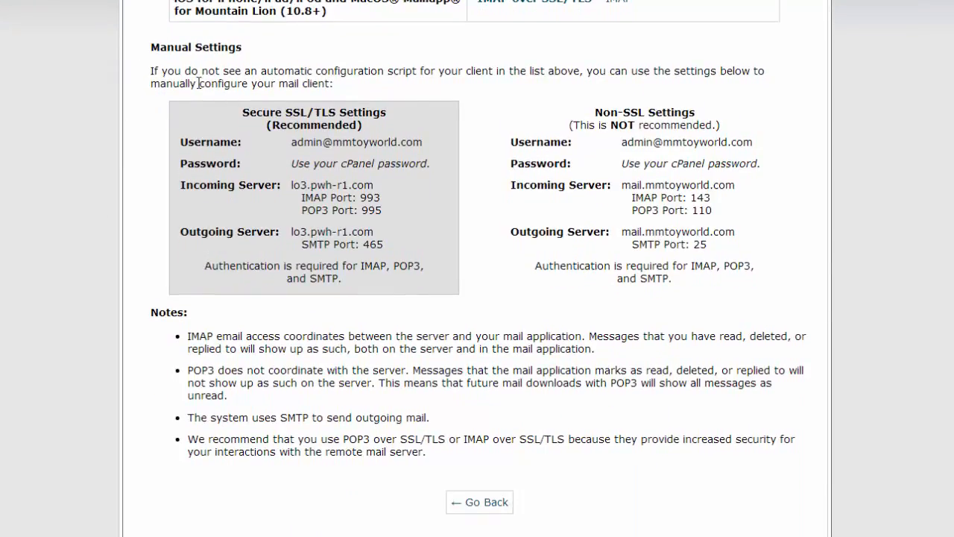
mouse_move(634, 108)
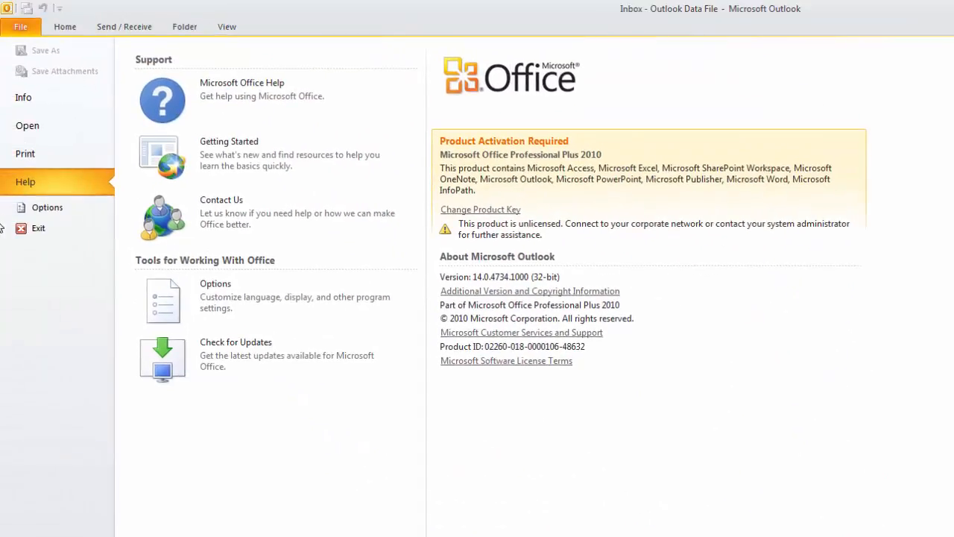
Step: Start adding a new account with manual server configuration and Internet E-mail as the service
left_click(184, 26)
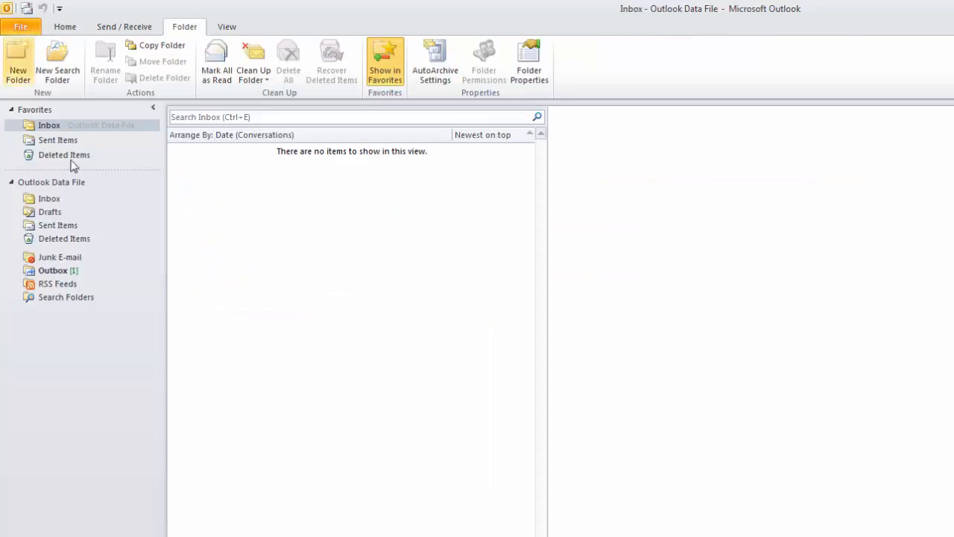
left_click(21, 26)
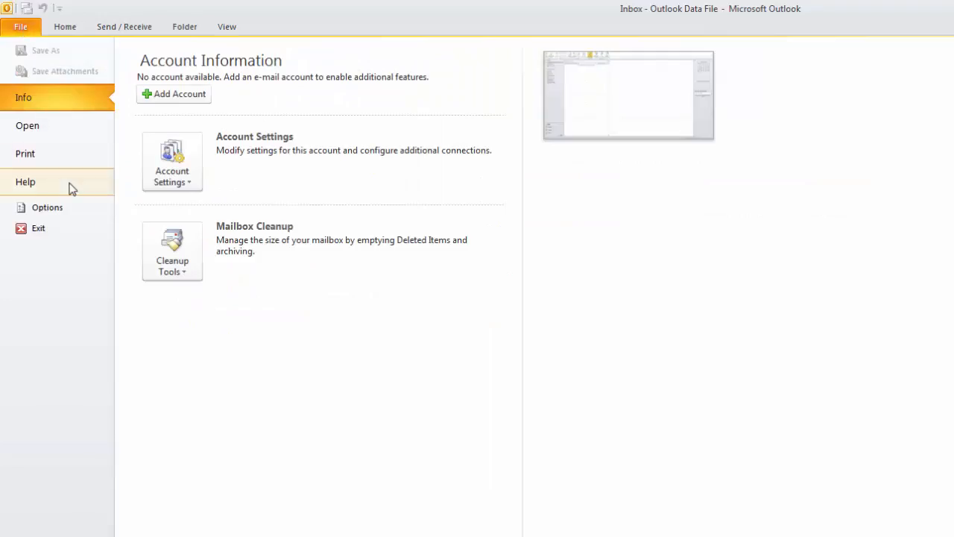
mouse_move(174, 93)
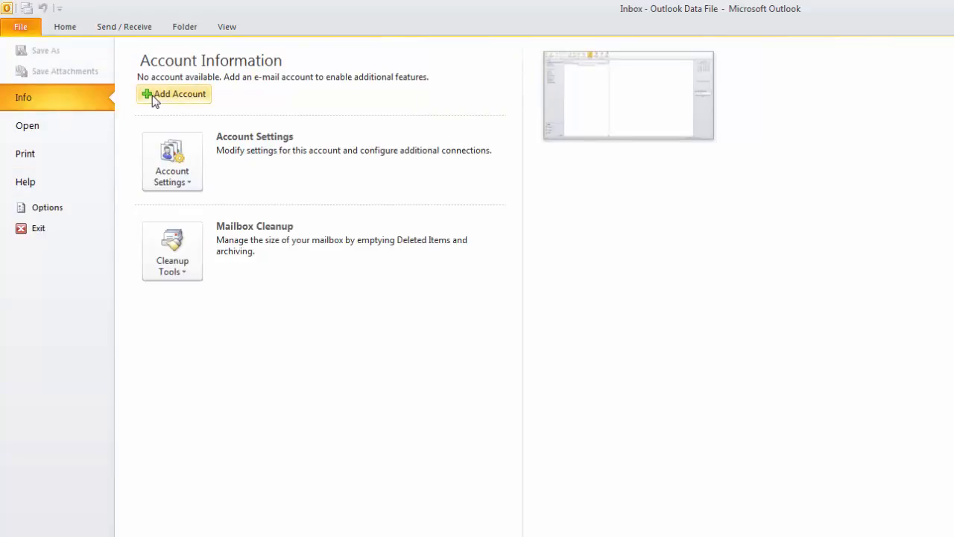
mouse_move(168, 97)
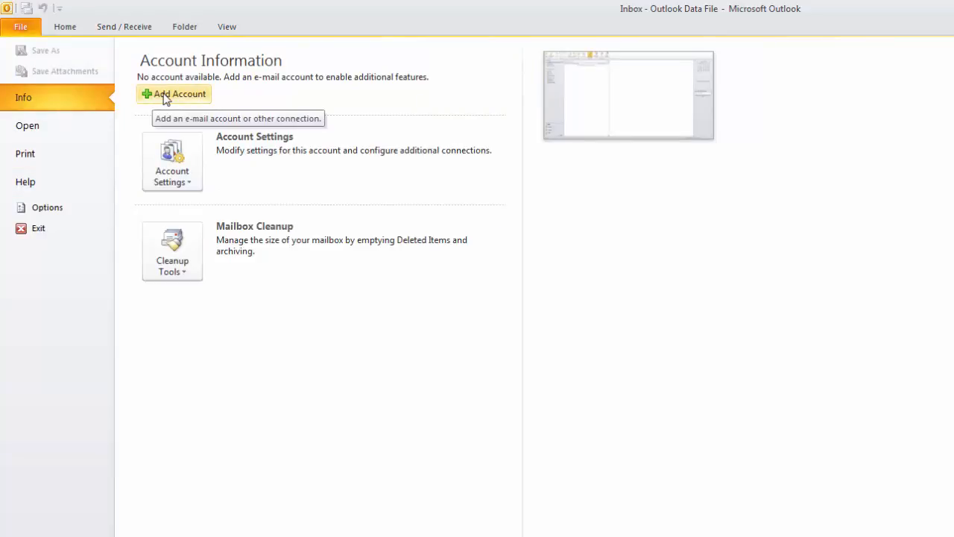
left_click(173, 94)
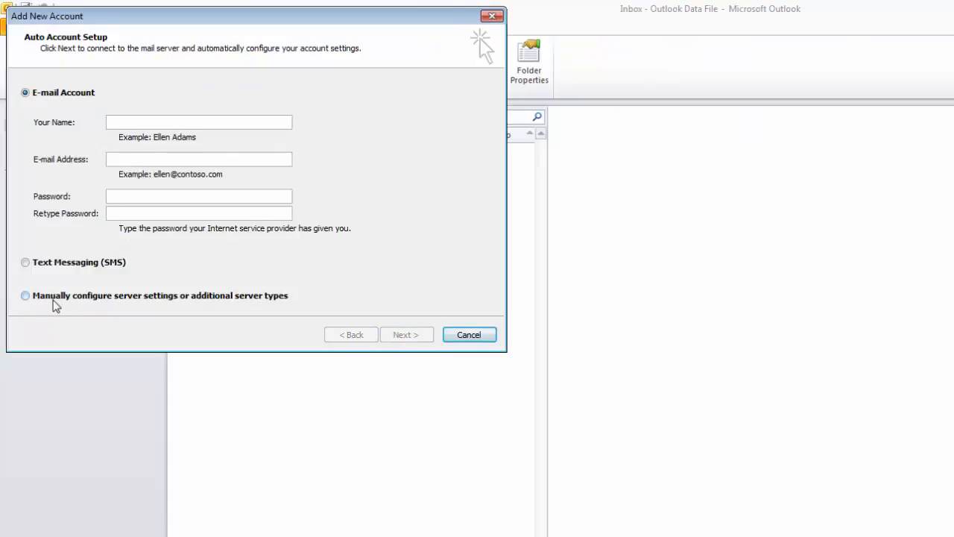
left_click(25, 296)
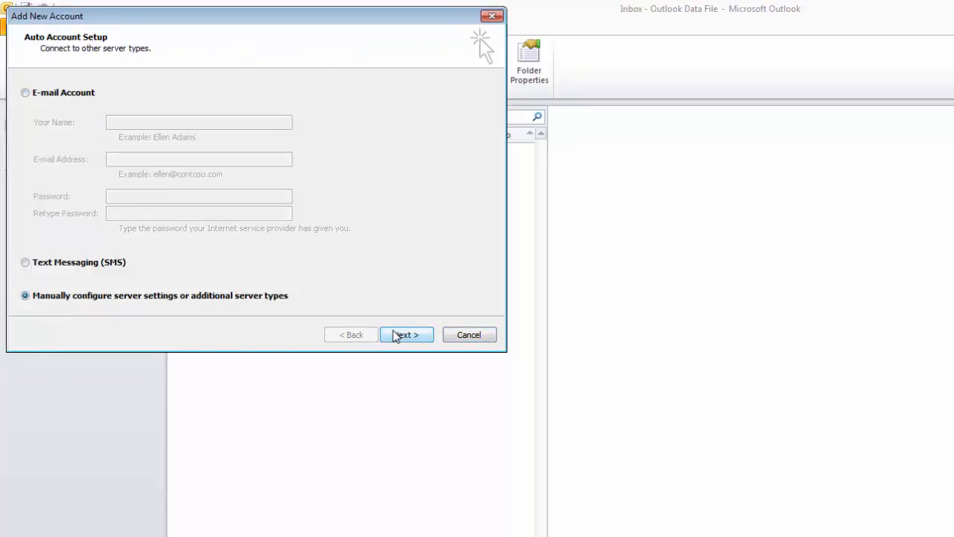
left_click(406, 334)
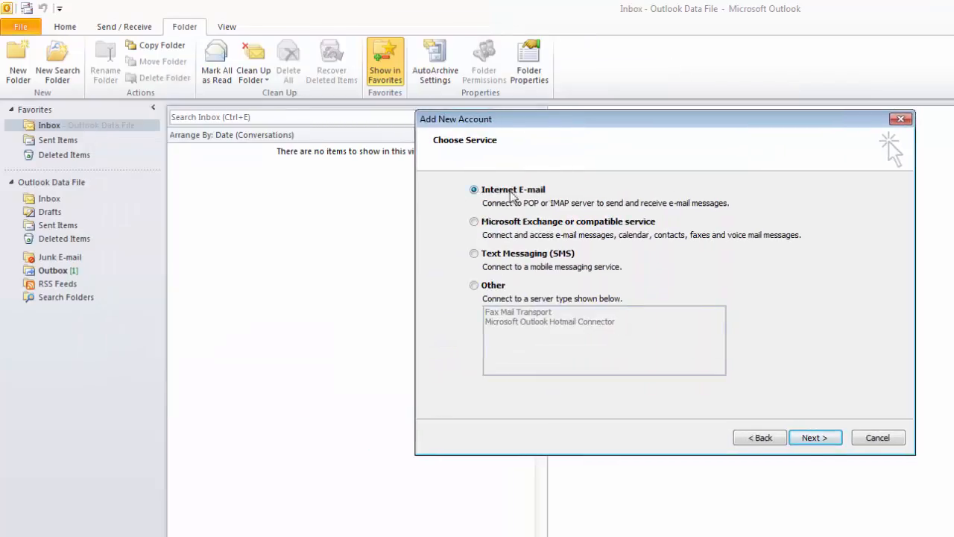
mouse_move(815, 438)
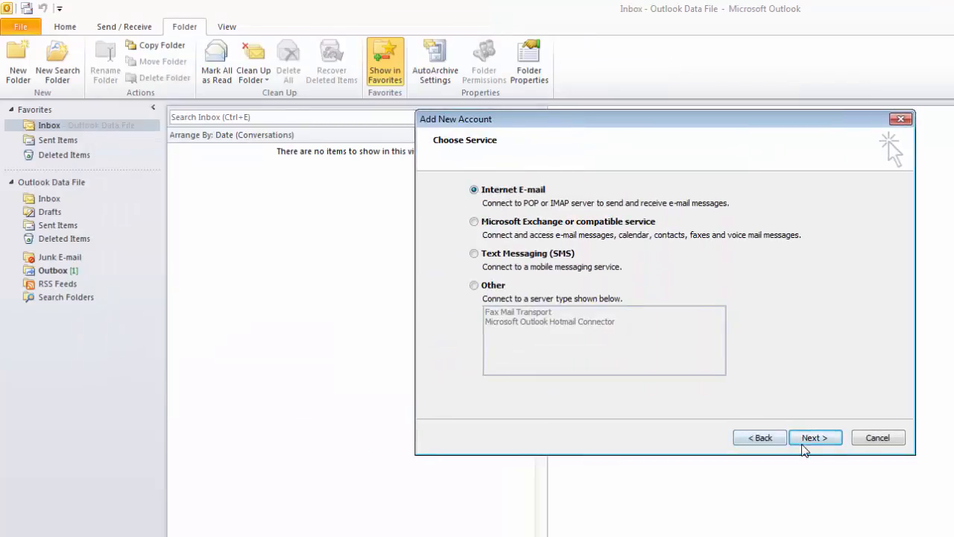
left_click(814, 438)
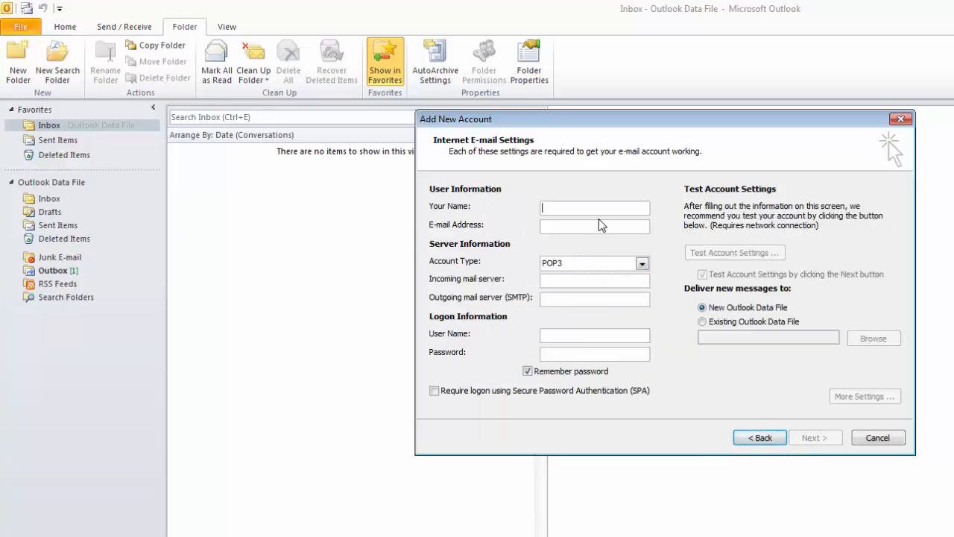
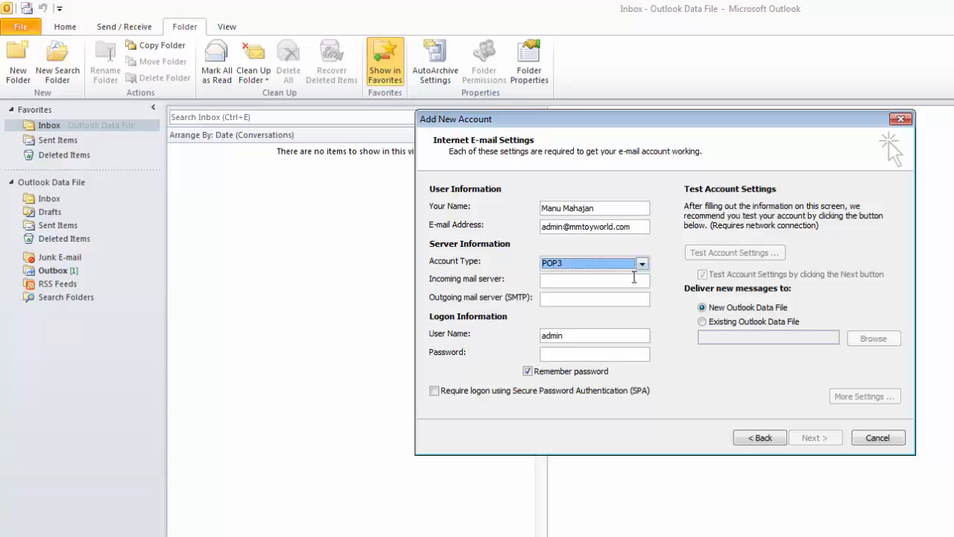
mouse_move(659, 251)
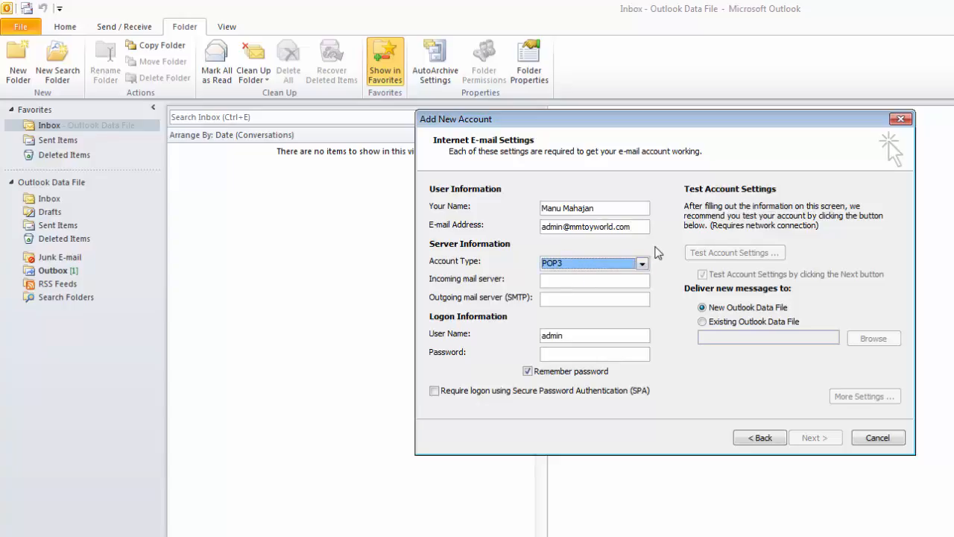
left_click(641, 263)
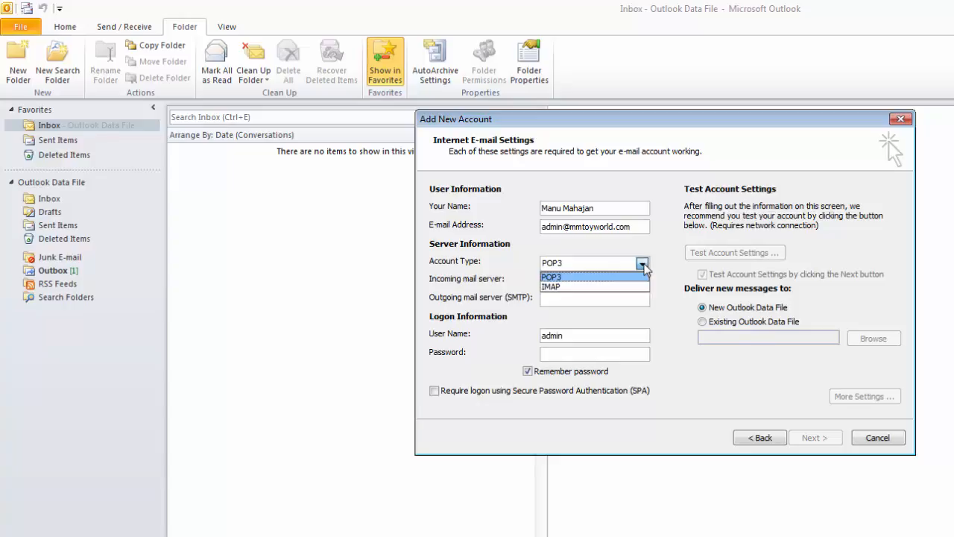
mouse_move(594, 287)
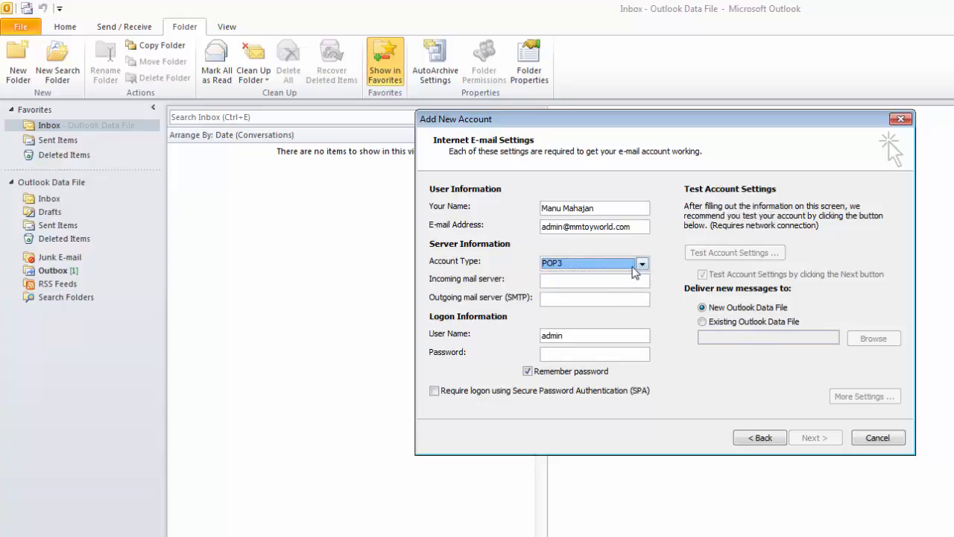
mouse_move(621, 280)
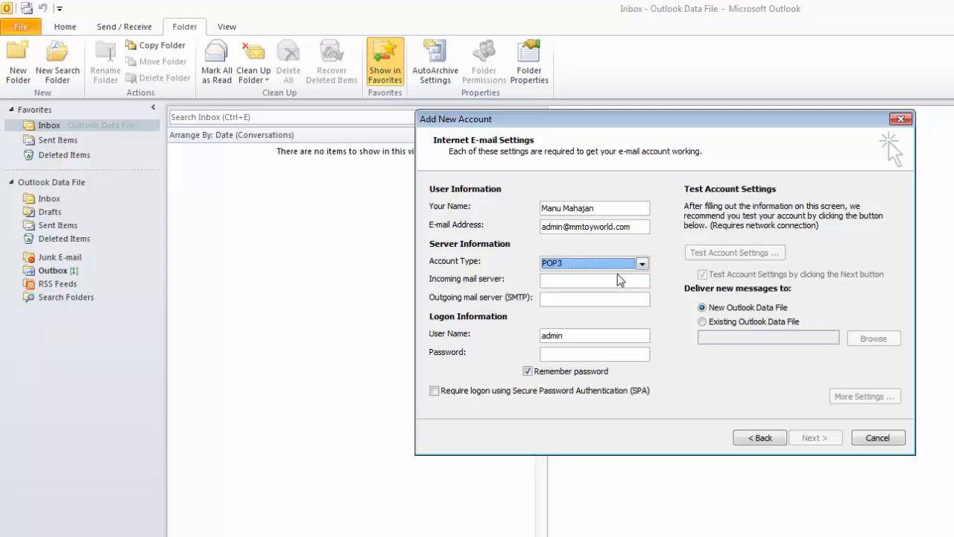
mouse_move(615, 278)
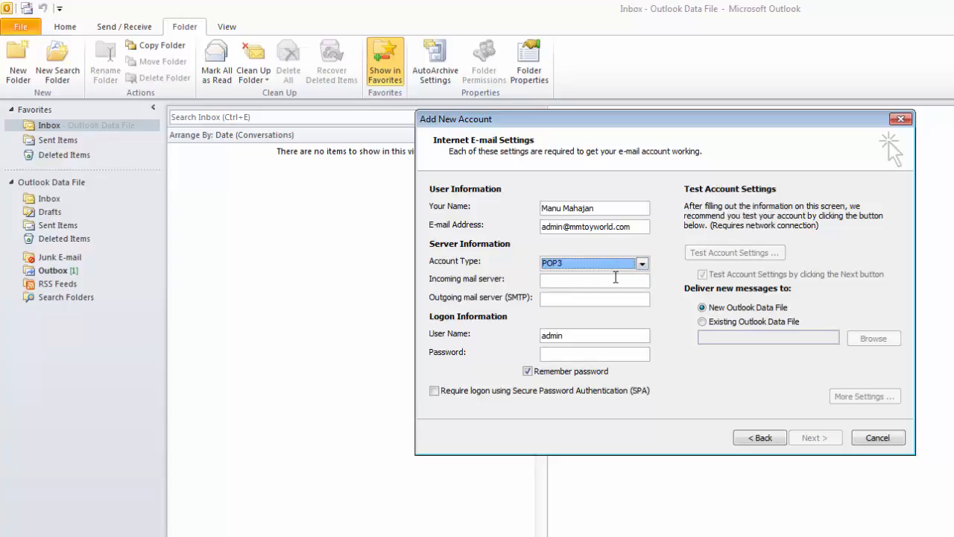
left_click(594, 279)
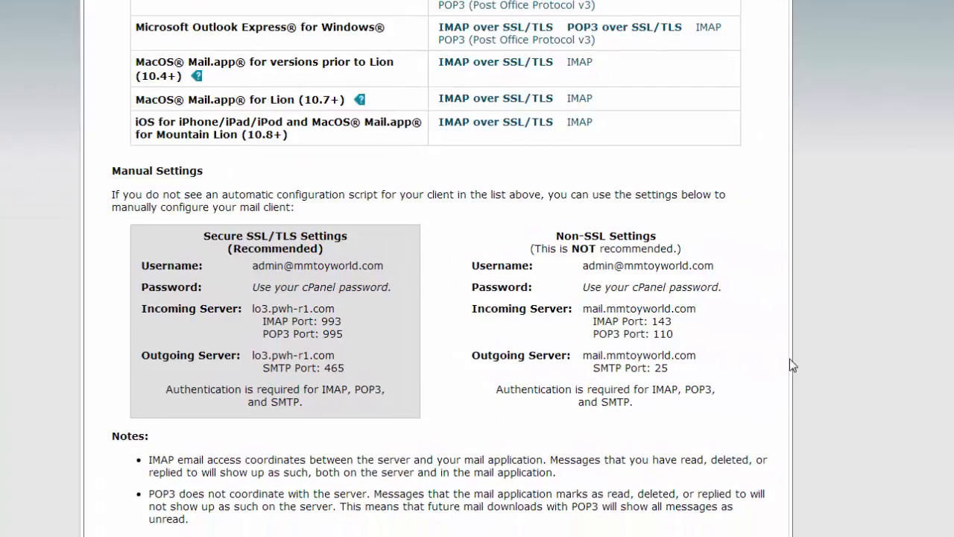
Step: Set incoming and outgoing servers to mail.mmtoyworld.com and enter the account password
double_click(639, 308)
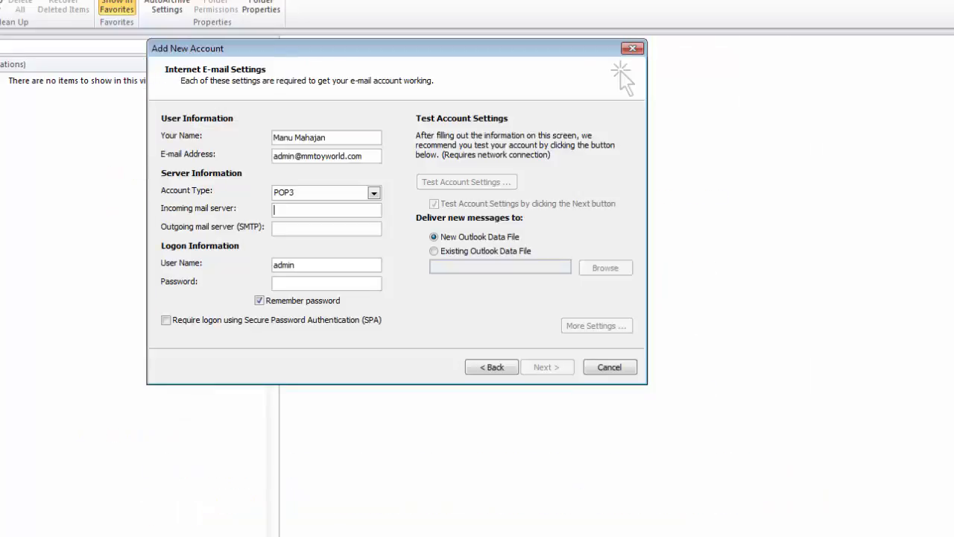
type("mail.mmtoyworld.com")
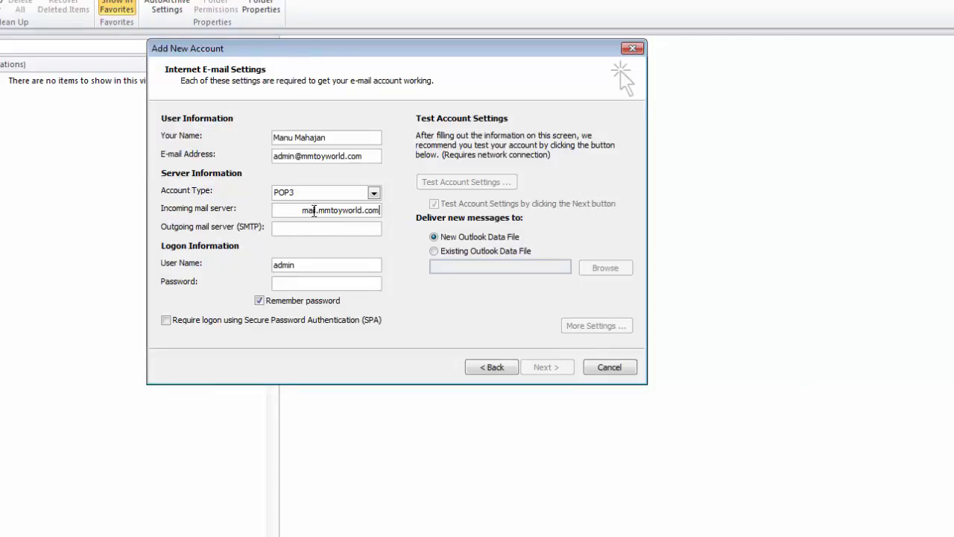
left_click(326, 228)
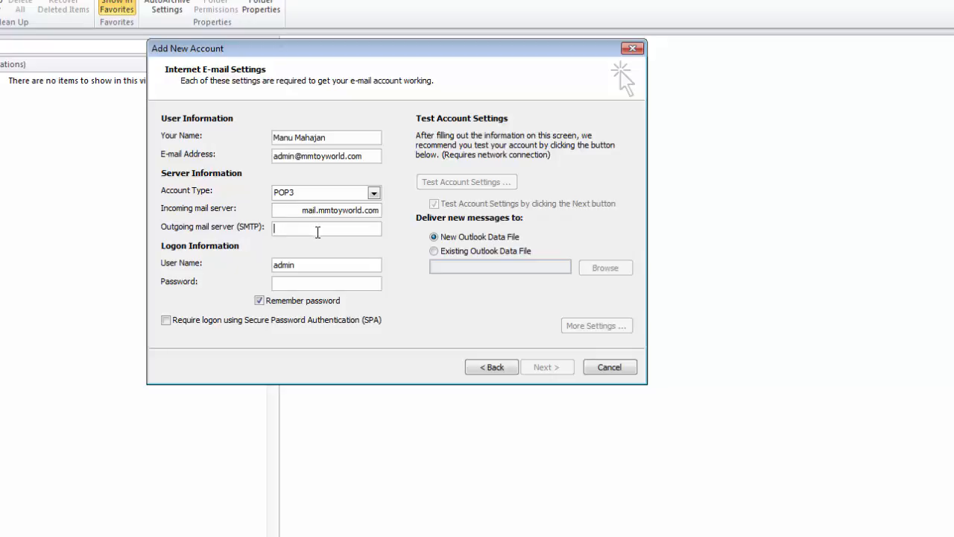
type("mail.mmtoyworld.com")
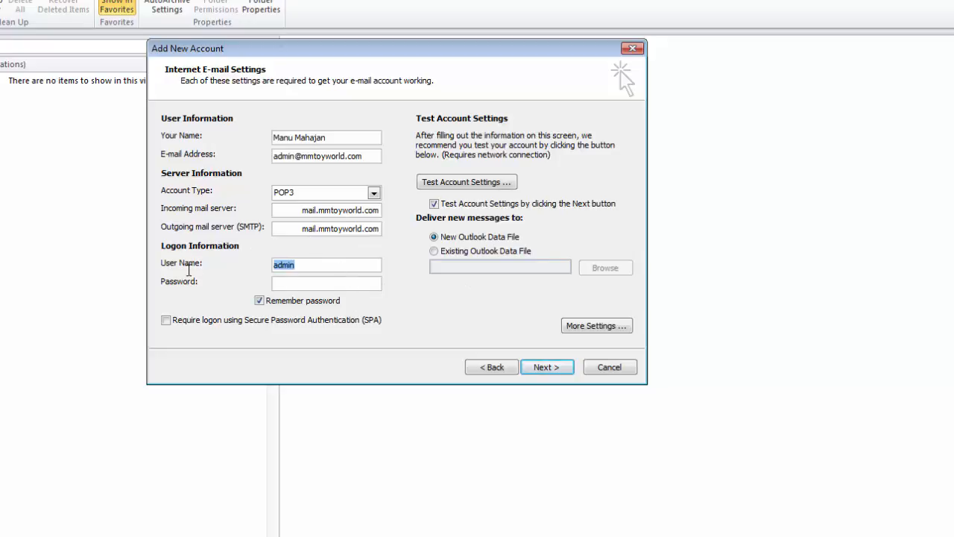
mouse_move(384, 153)
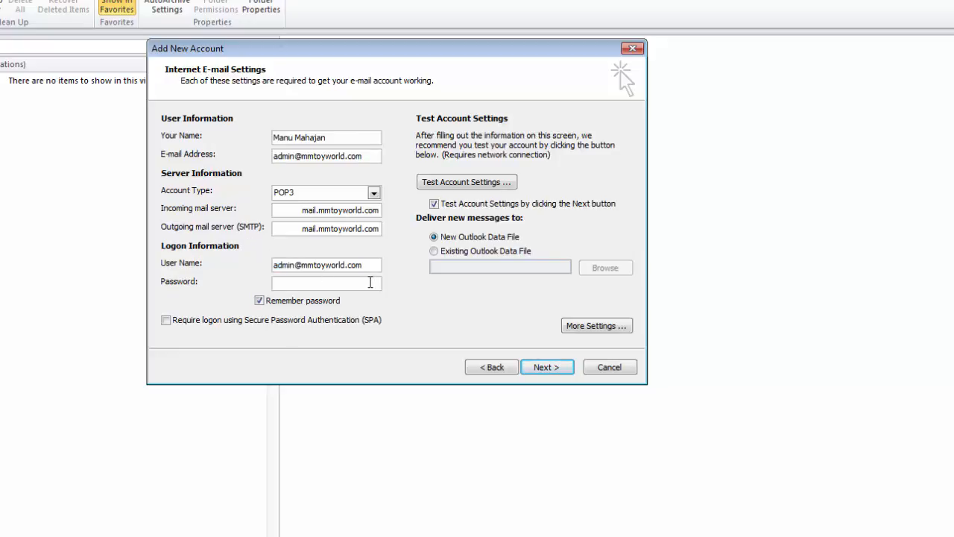
type("***")
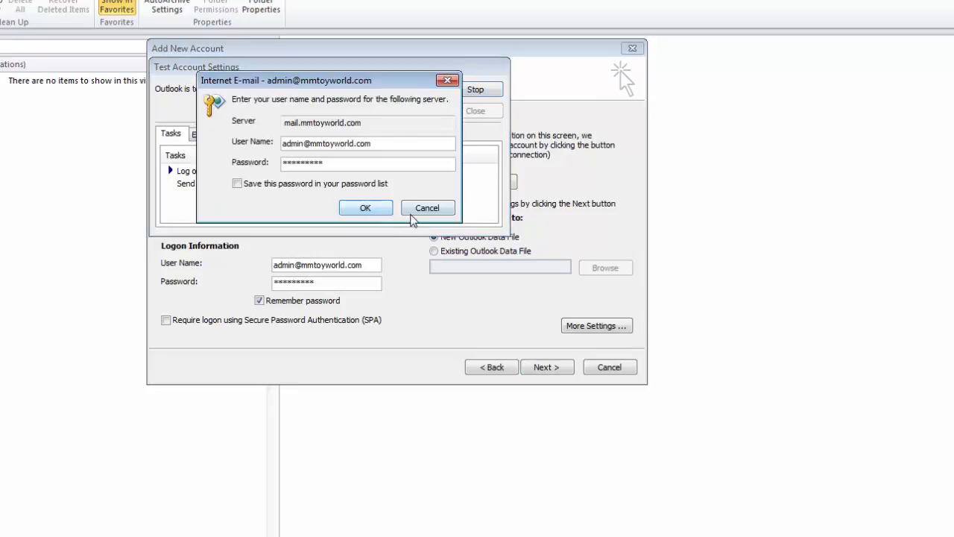
Step: Dismiss the cancelled account tests and go to the account's More Settings
left_click(427, 207)
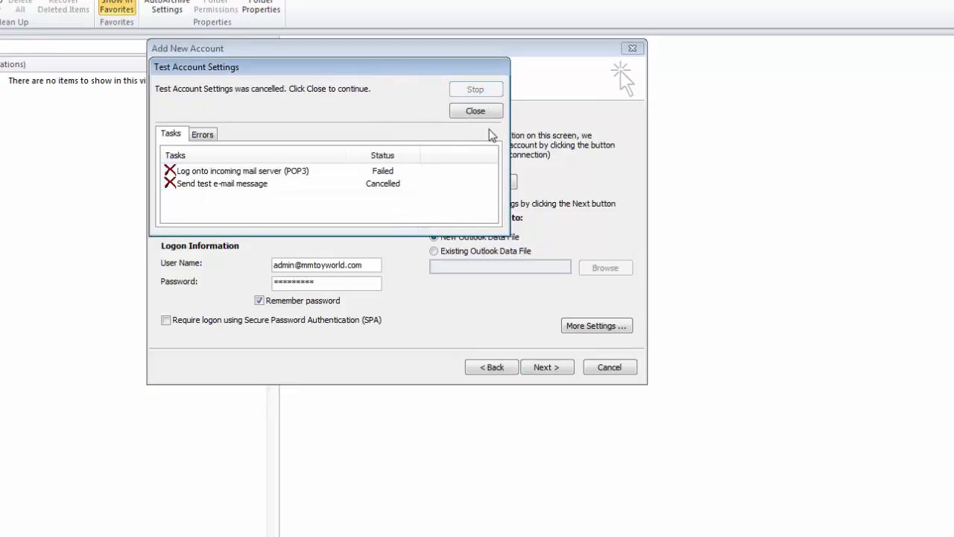
left_click(474, 110)
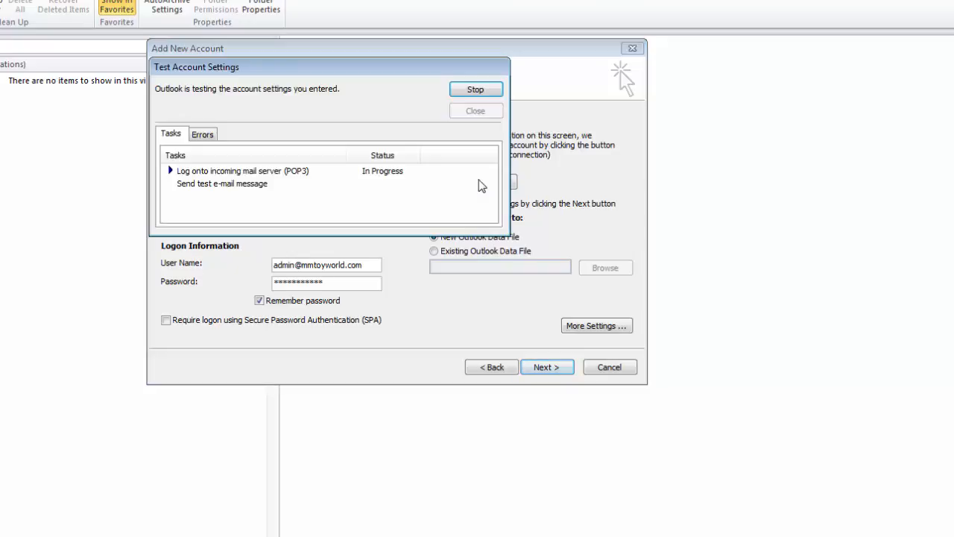
mouse_move(475, 89)
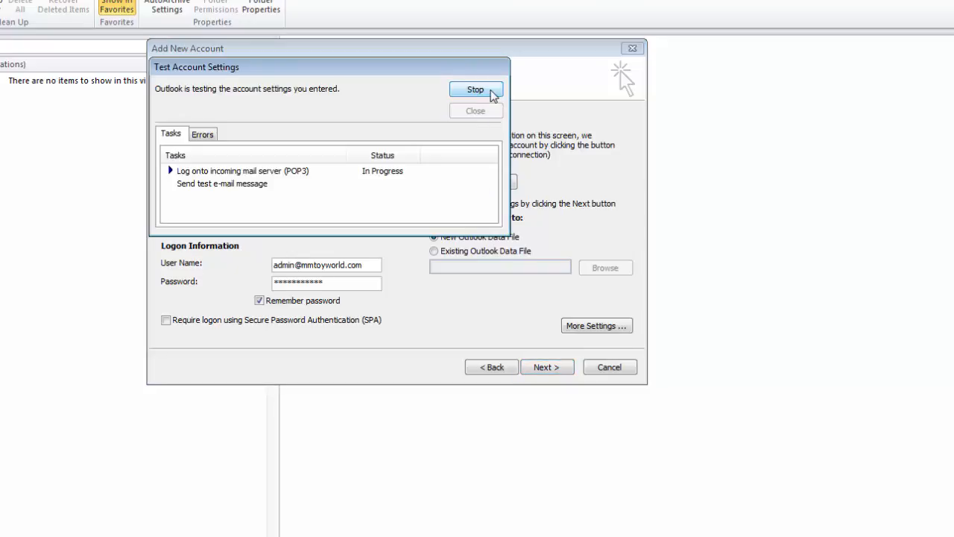
left_click(476, 88)
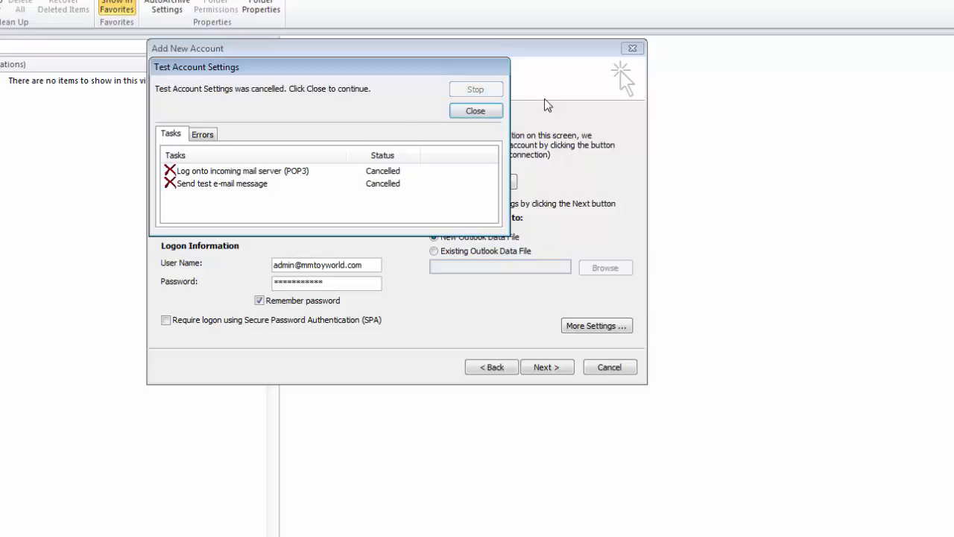
left_click(475, 110)
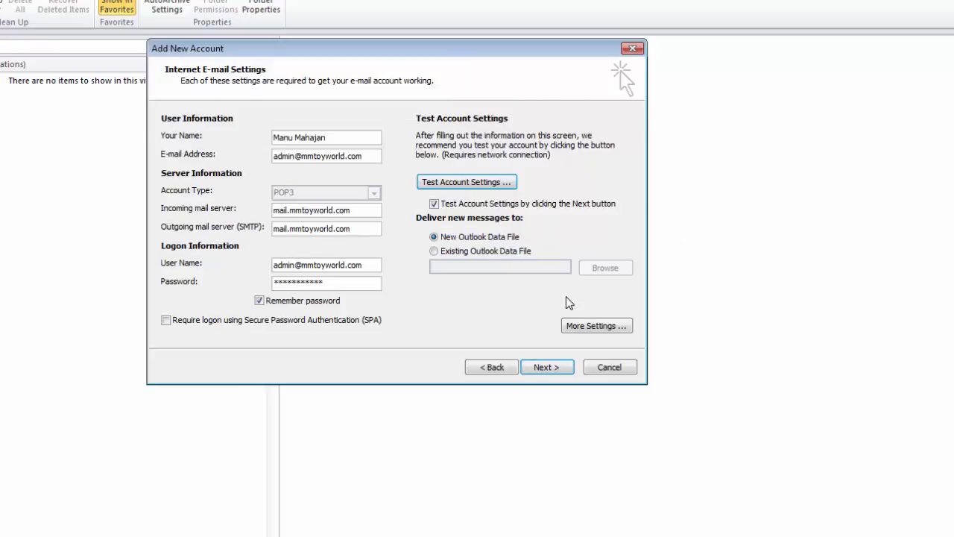
left_click(595, 325)
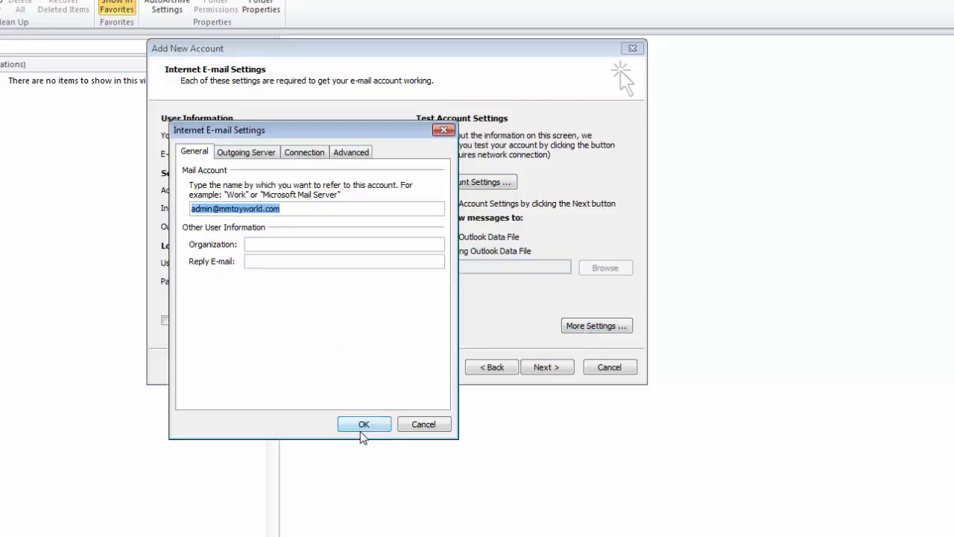
Step: Copy the non-SSL port from cPanel and confirm POP3 port 110 and SMTP port 25
left_click(351, 151)
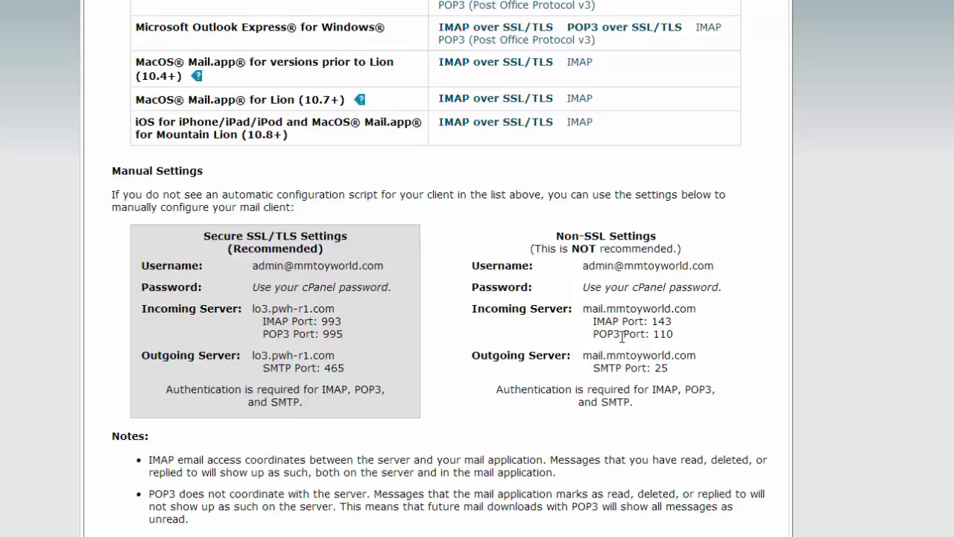
double_click(662, 334)
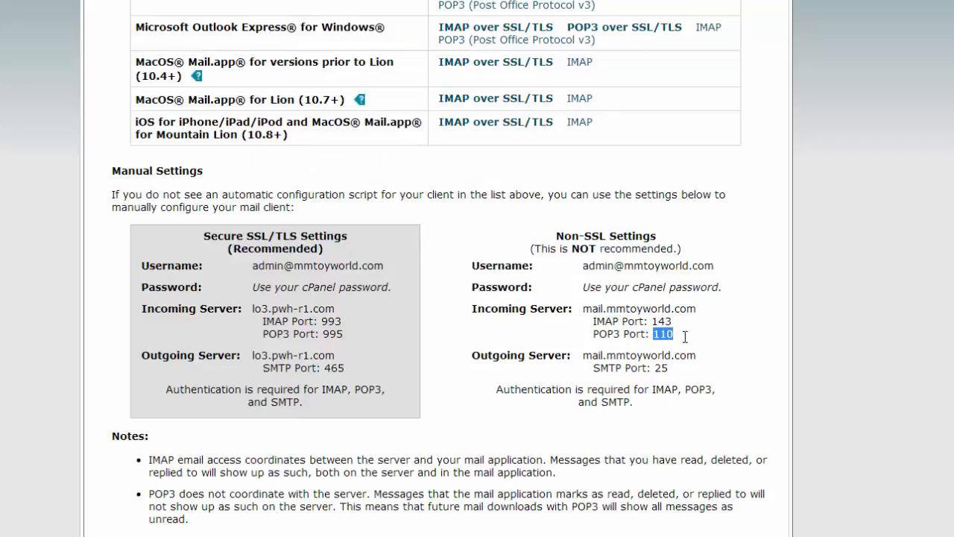
right_click(662, 333)
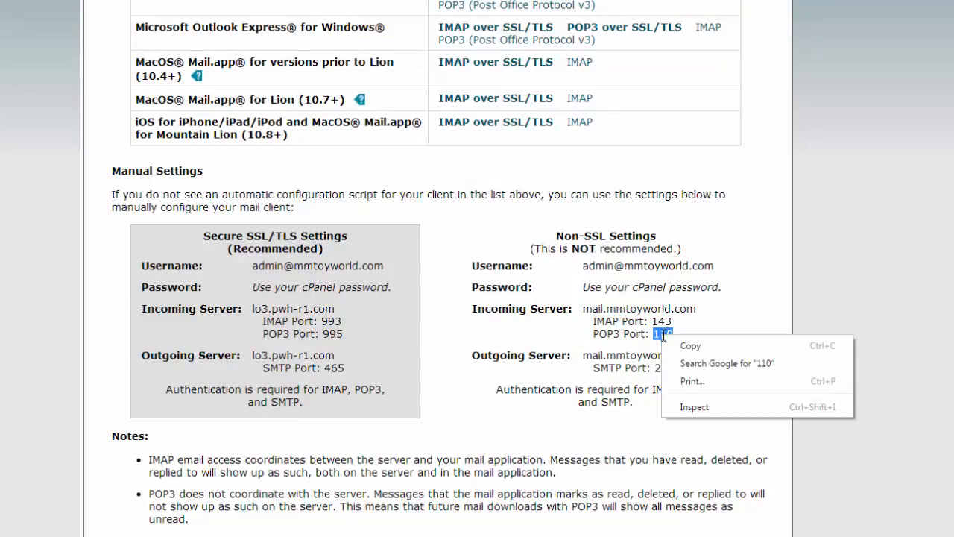
left_click(789, 335)
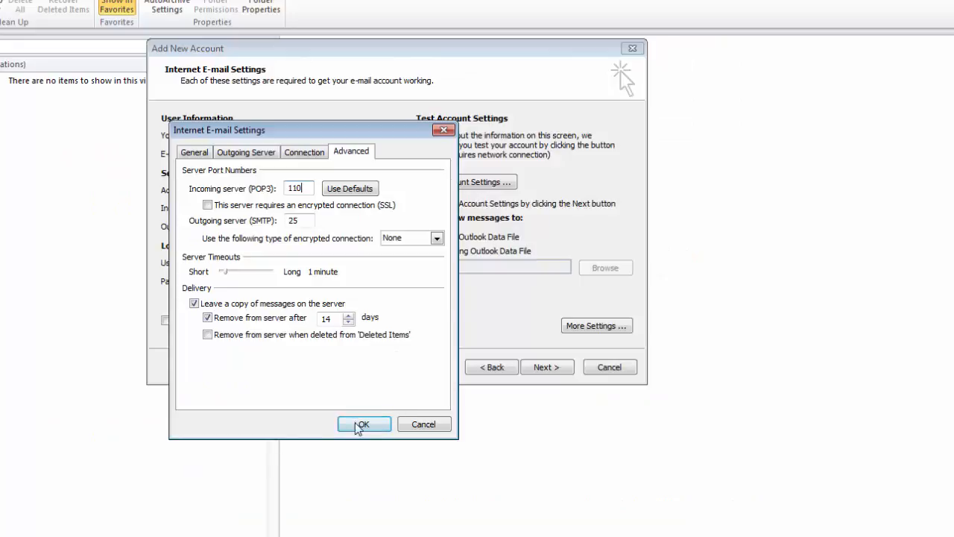
left_click(363, 424)
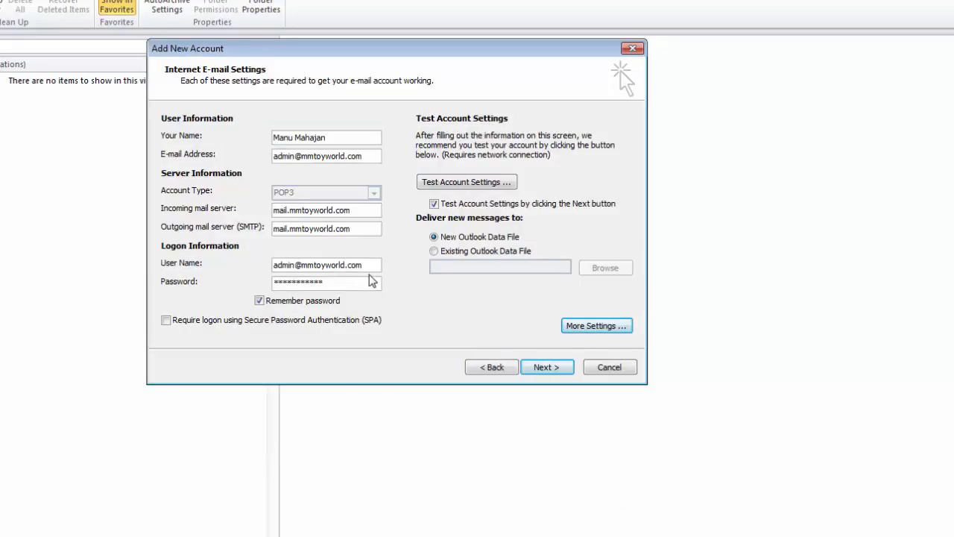
mouse_move(499, 96)
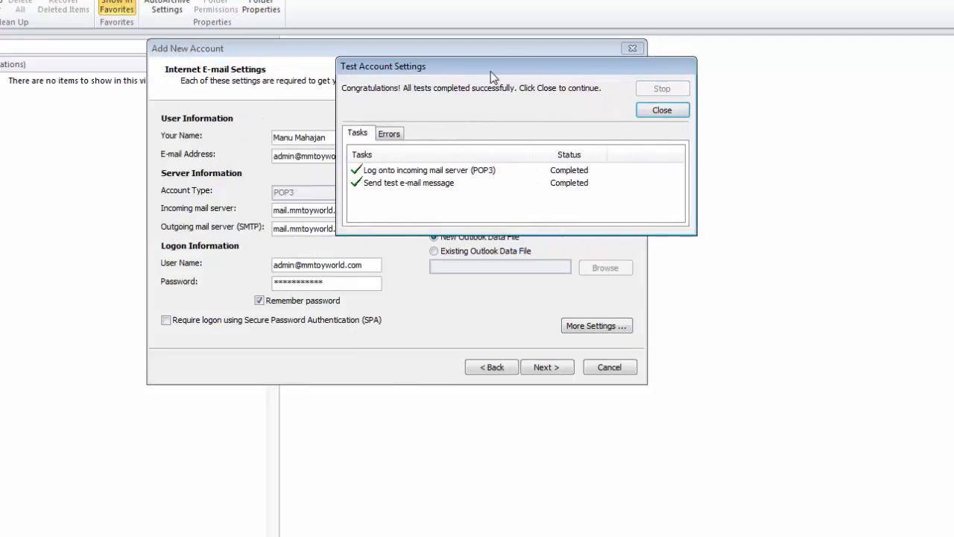
mouse_move(456, 193)
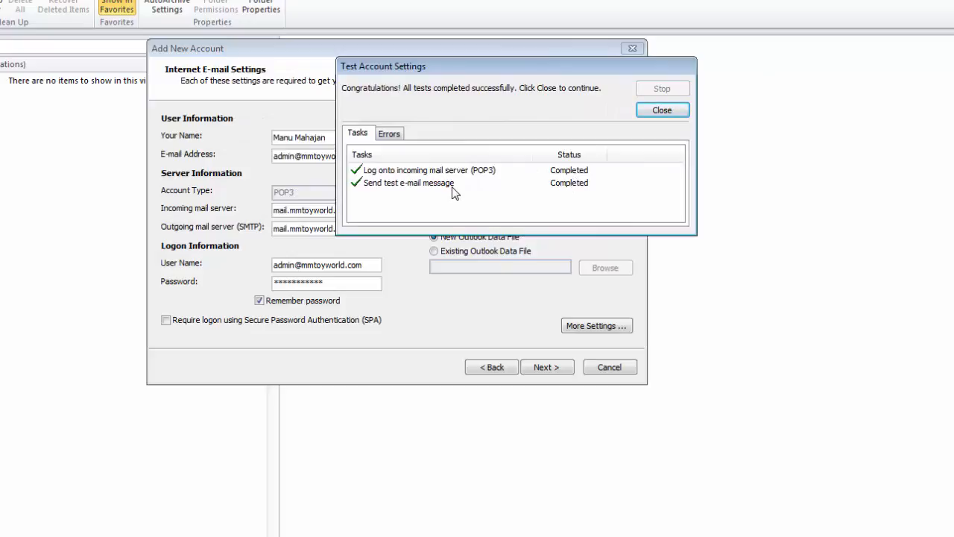
Step: Run the account test, dismiss the Gmail password prompt, and close the successful results
left_click(661, 109)
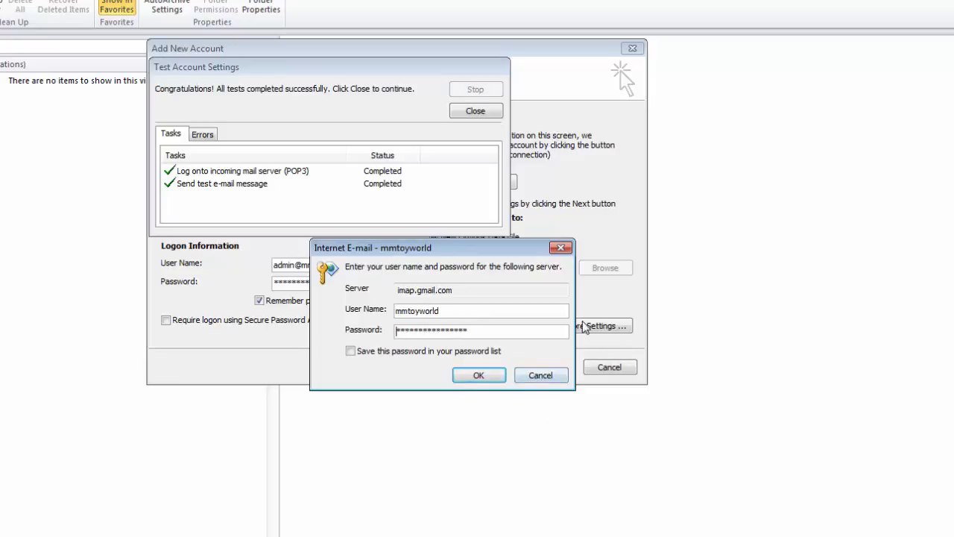
left_click(479, 375)
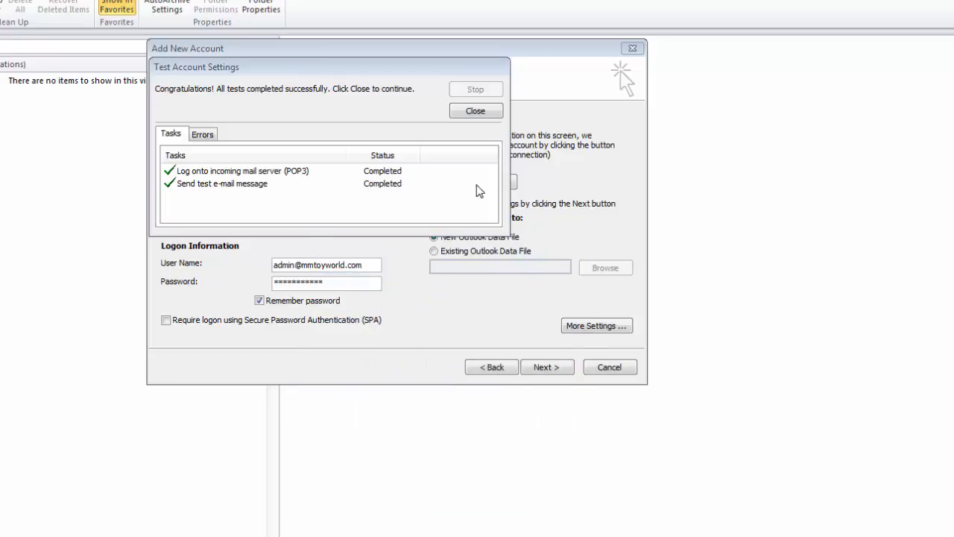
mouse_move(512, 351)
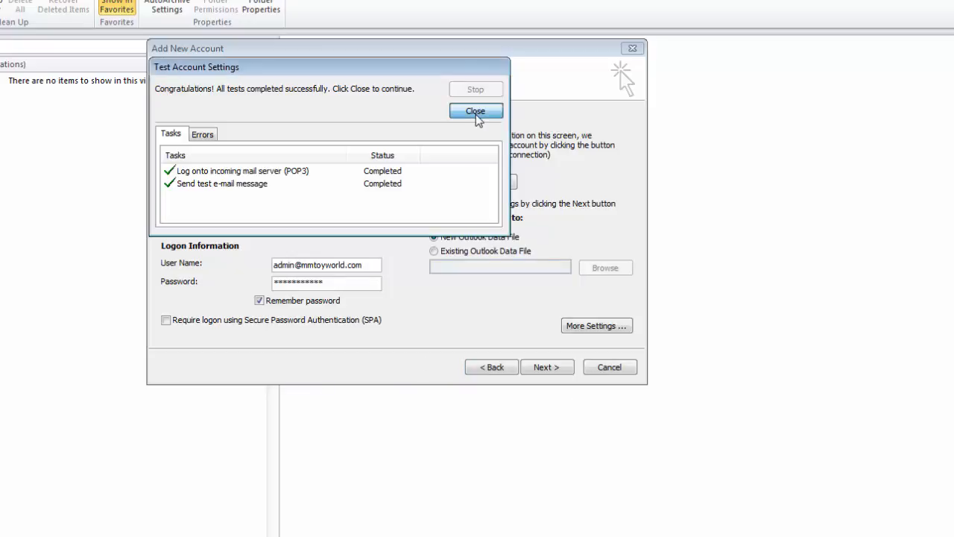
left_click(476, 110)
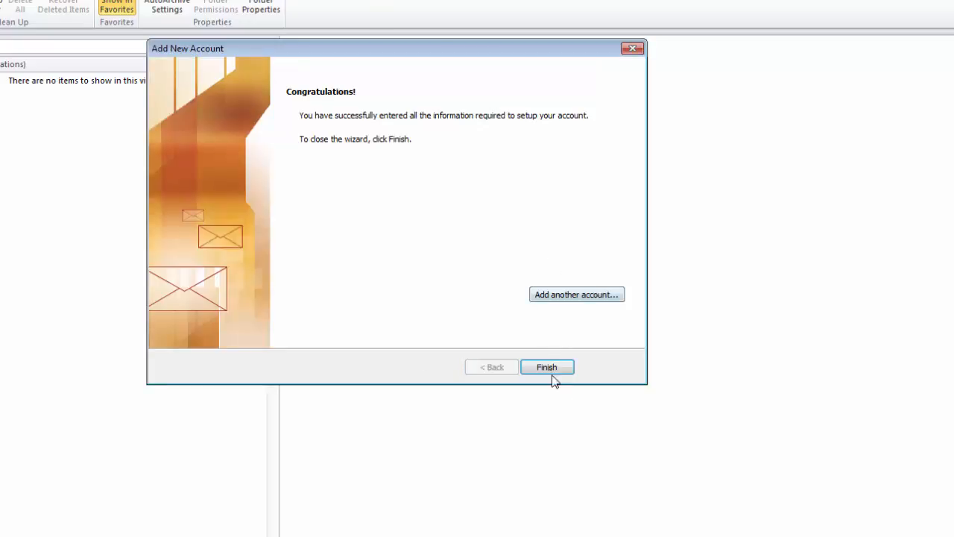
Step: Dismiss the other account's password prompt and finish the Add New Account wizard
left_click(546, 366)
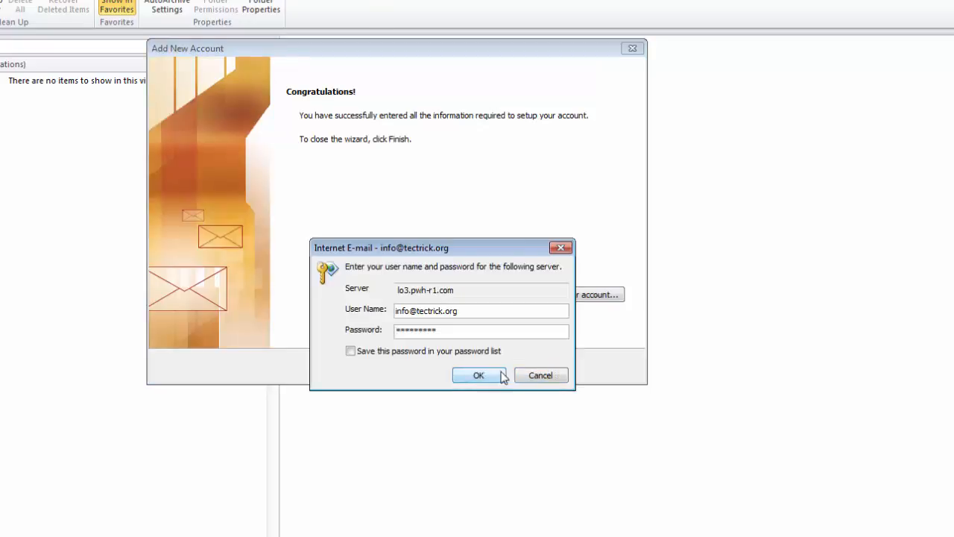
left_click(478, 375)
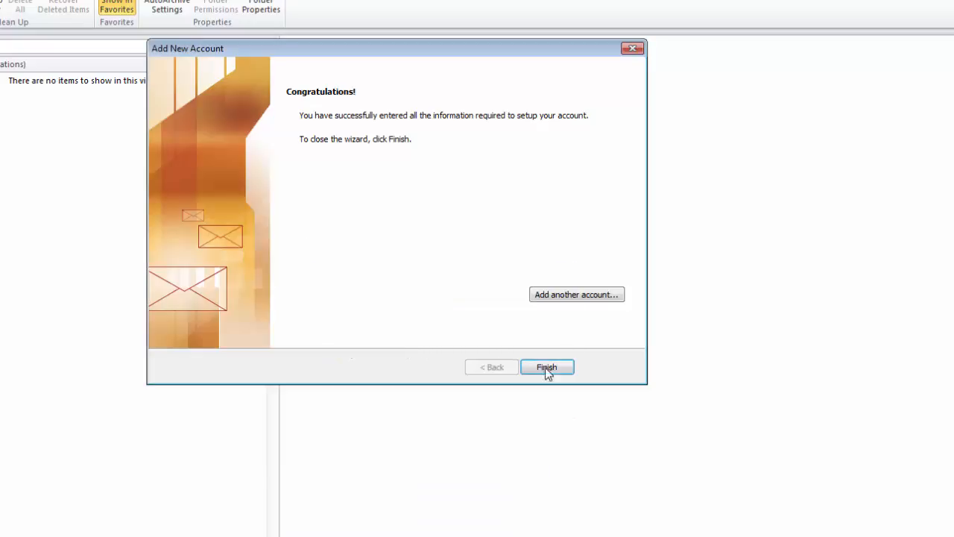
left_click(547, 367)
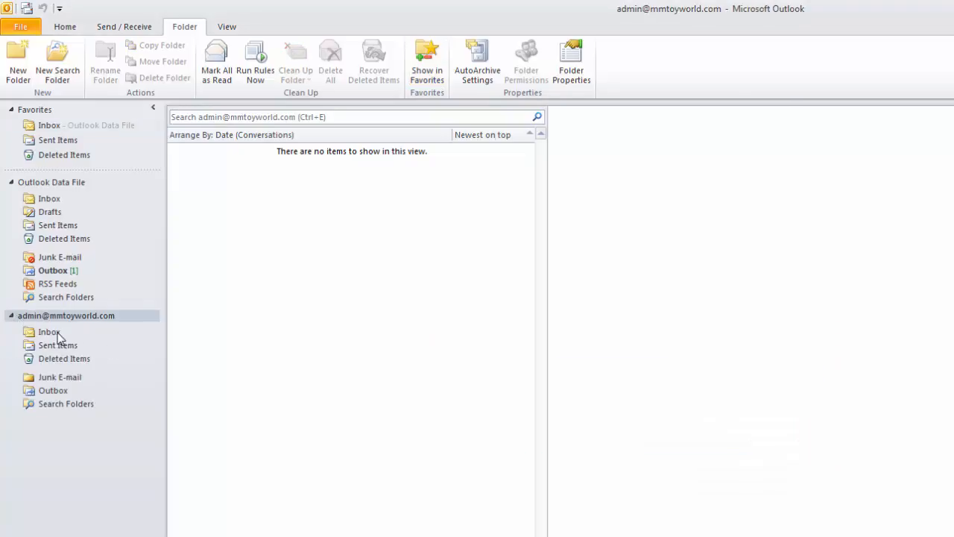
left_click(49, 332)
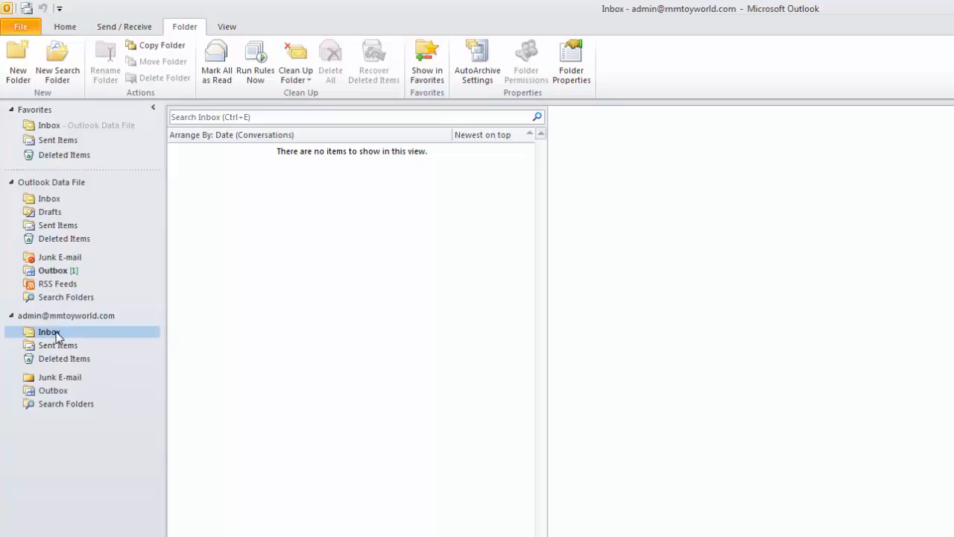
mouse_move(199, 112)
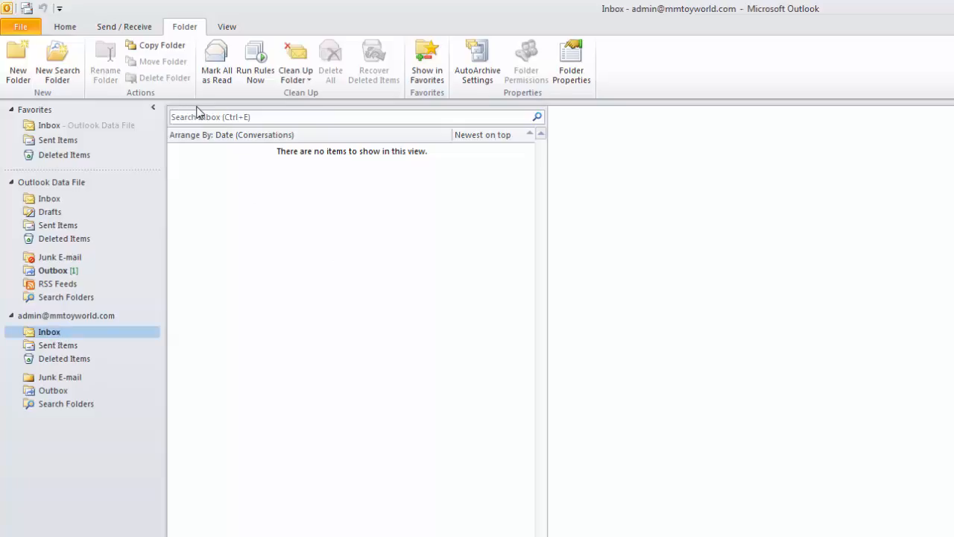
left_click(66, 315)
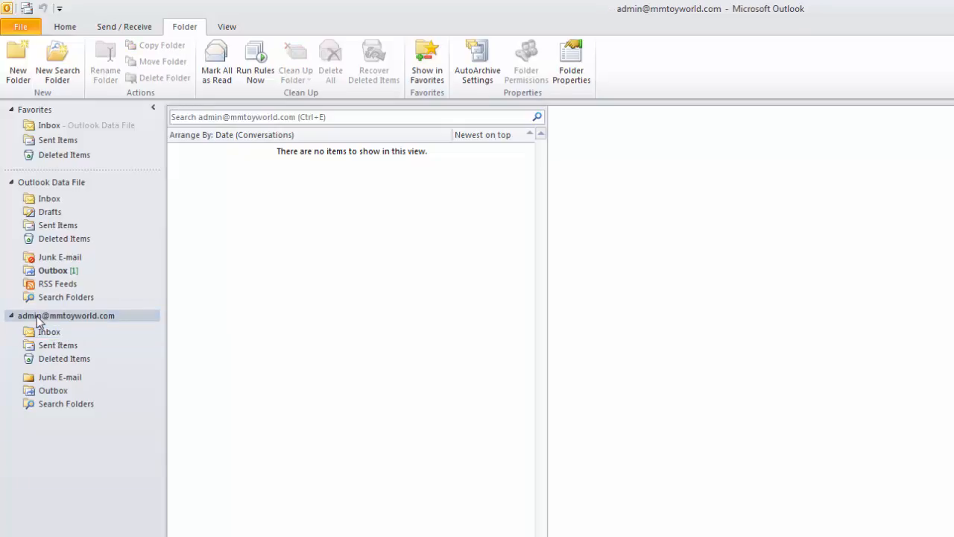
mouse_move(212, 351)
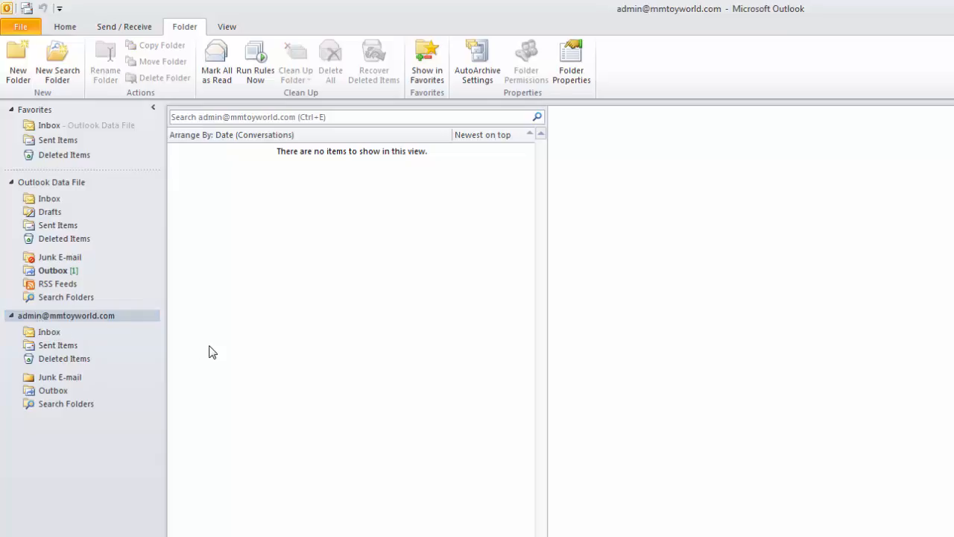
mouse_move(121, 318)
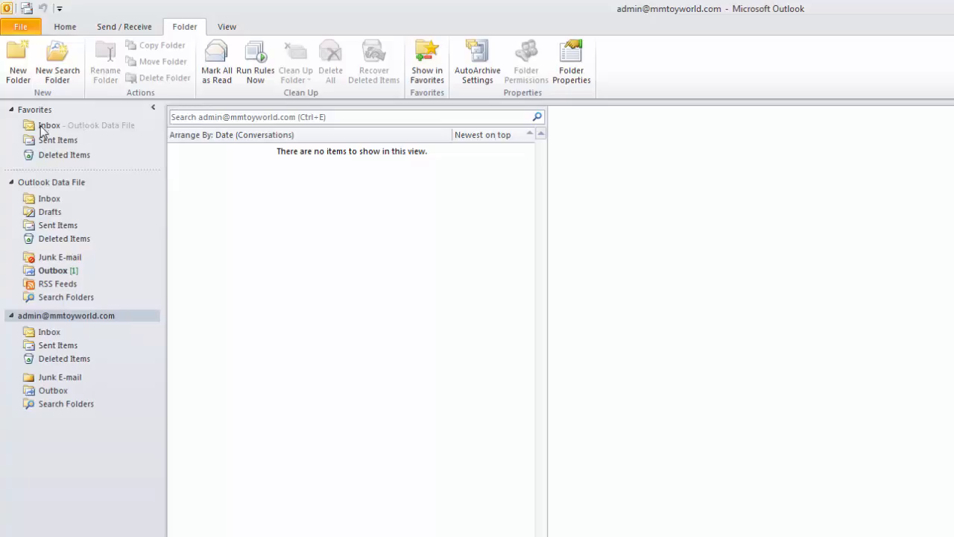
mouse_move(84, 311)
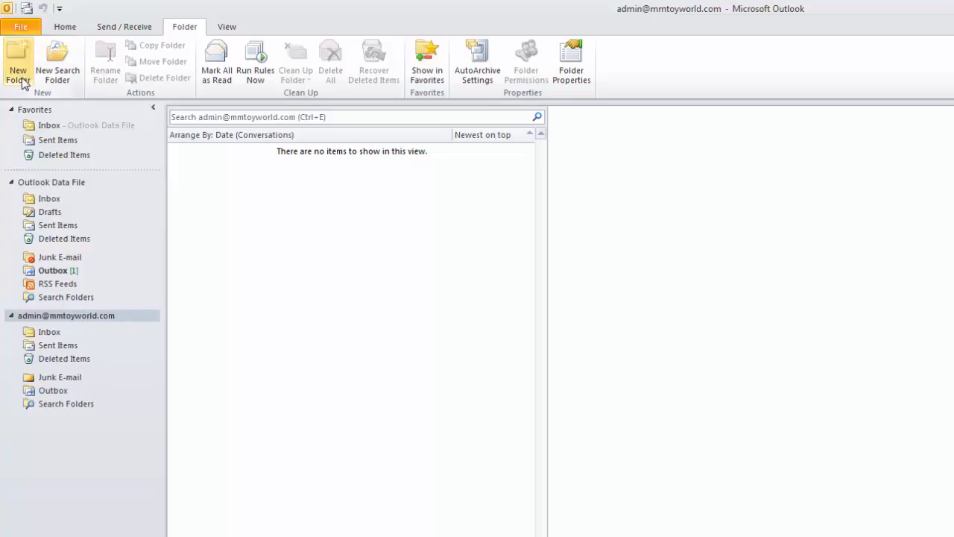
mouse_move(71, 135)
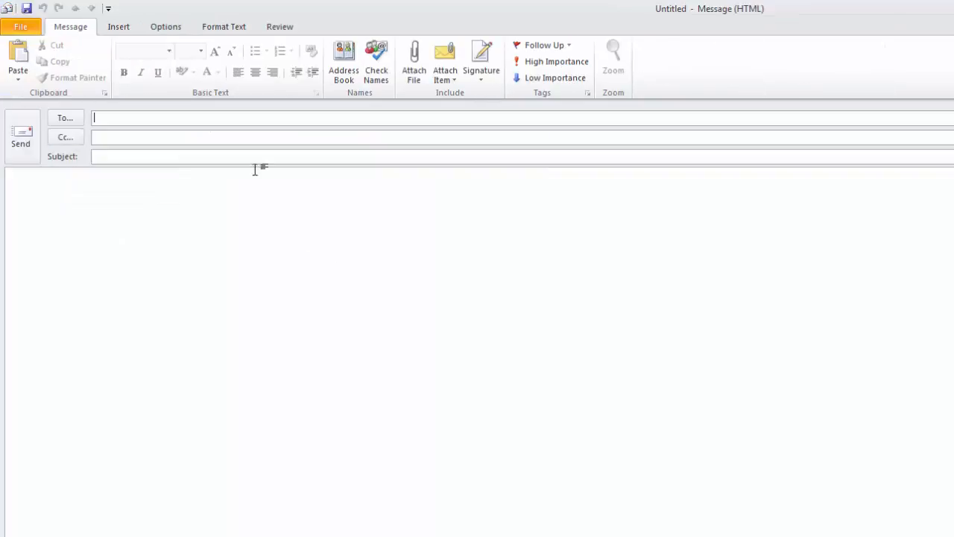
mouse_move(197, 131)
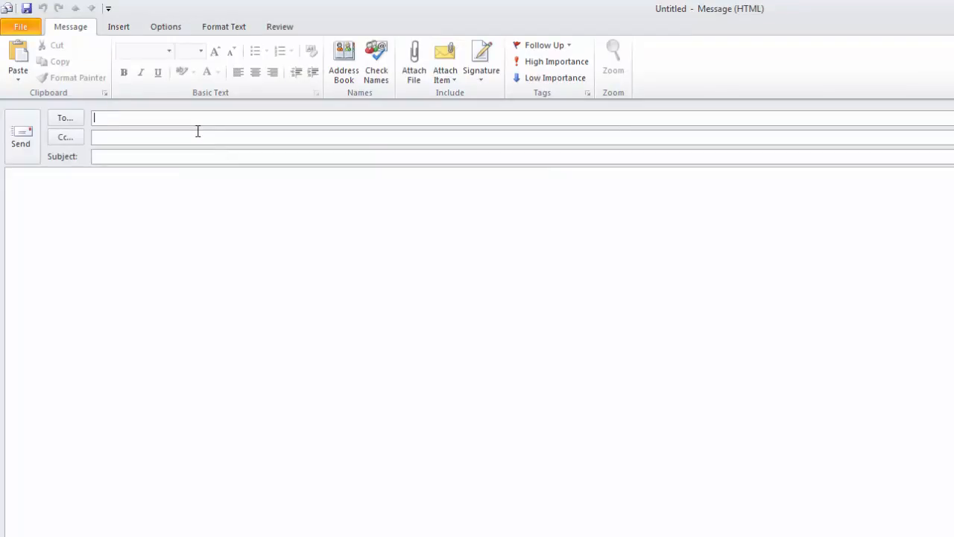
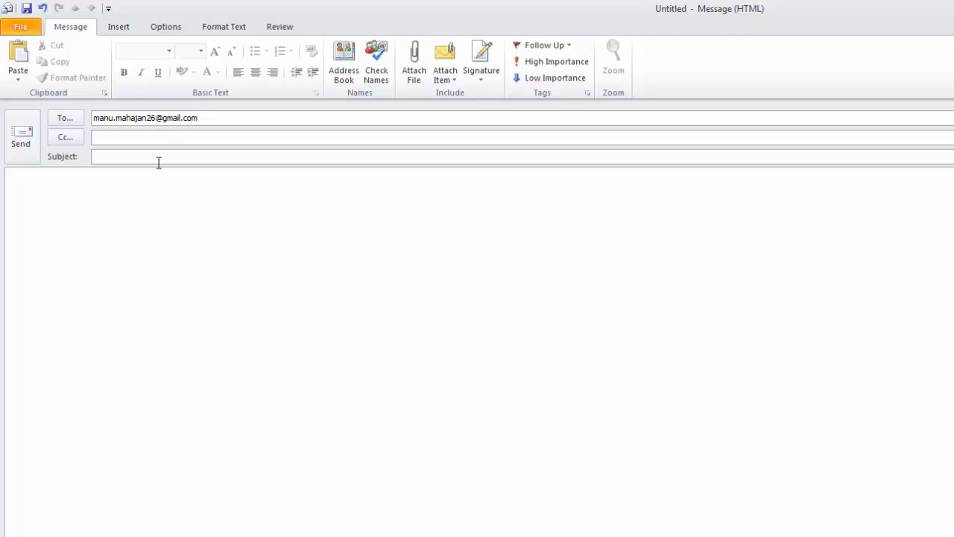
Step: Enter 'test configuration' as the message subject
type("tes")
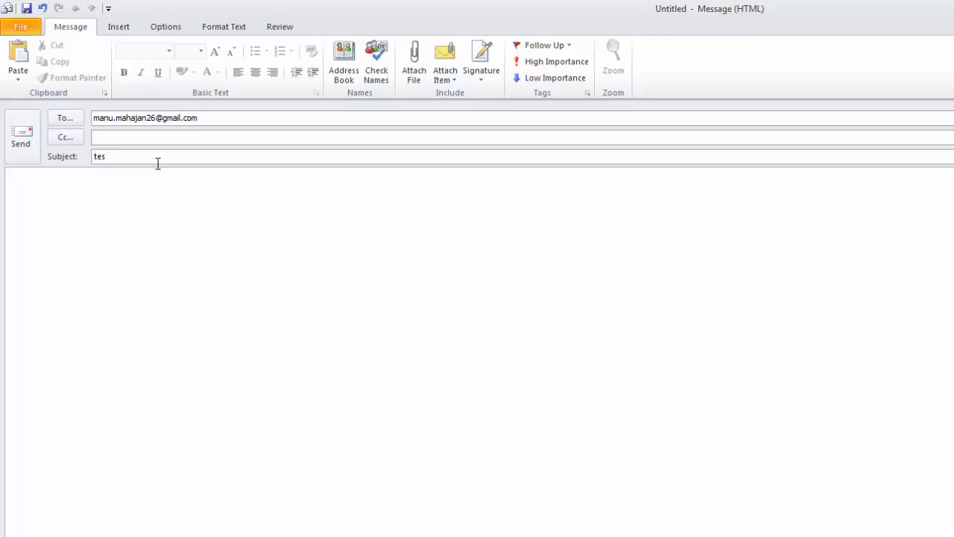
type("t config")
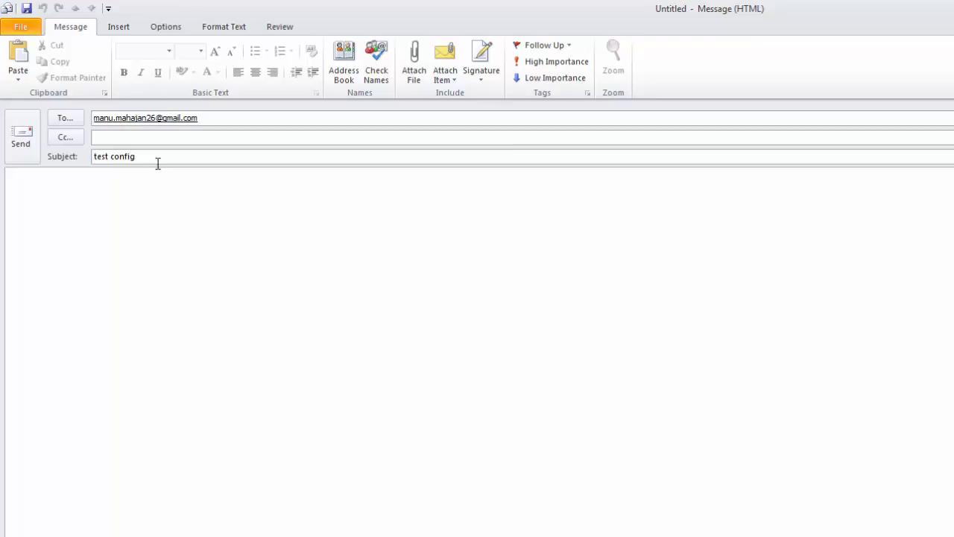
type("uration")
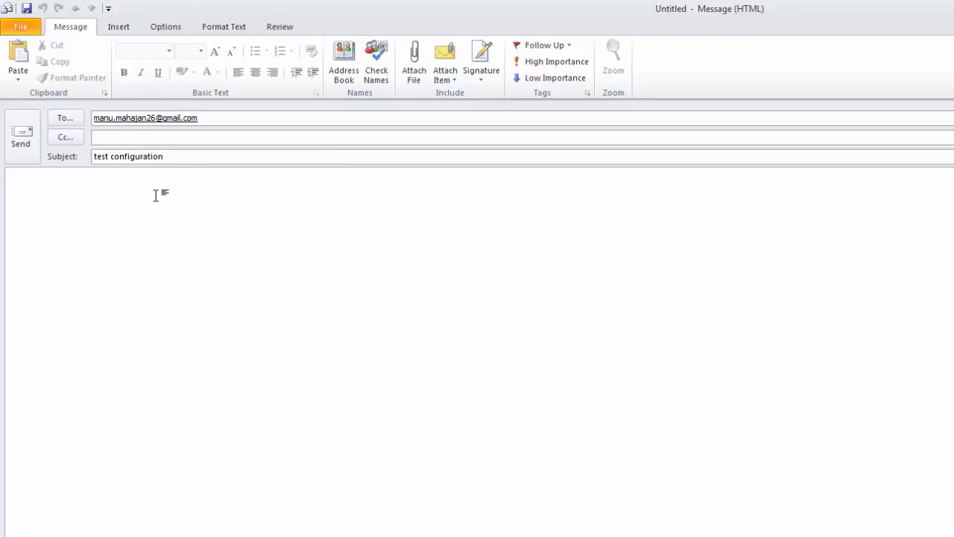
type("adsfasdfsdfsd")
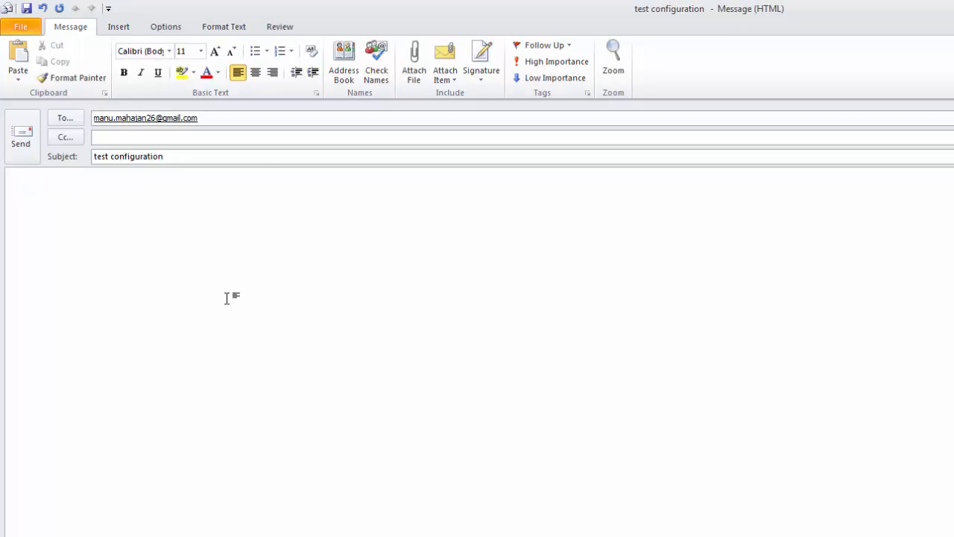
Step: Write the body text 'This is outlook configuration test'
type("Th")
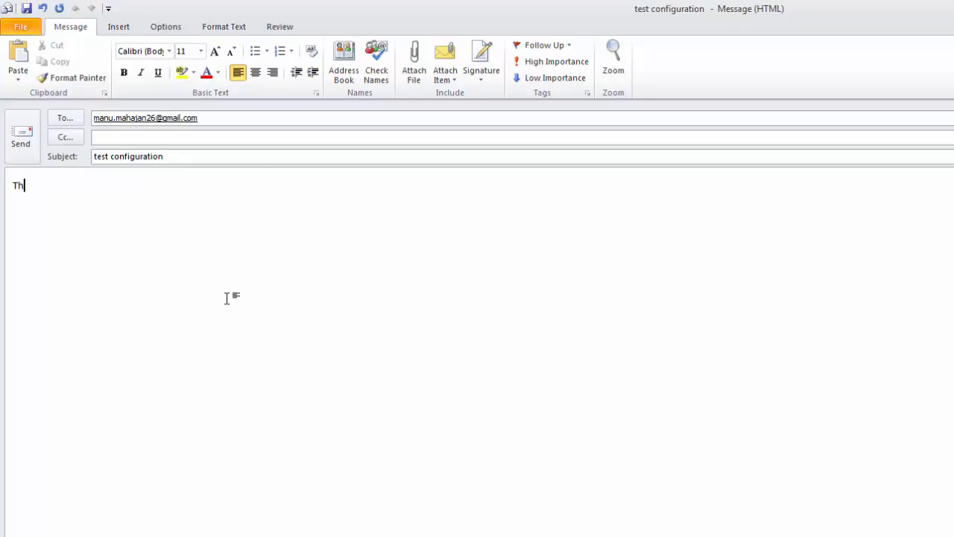
type("is")
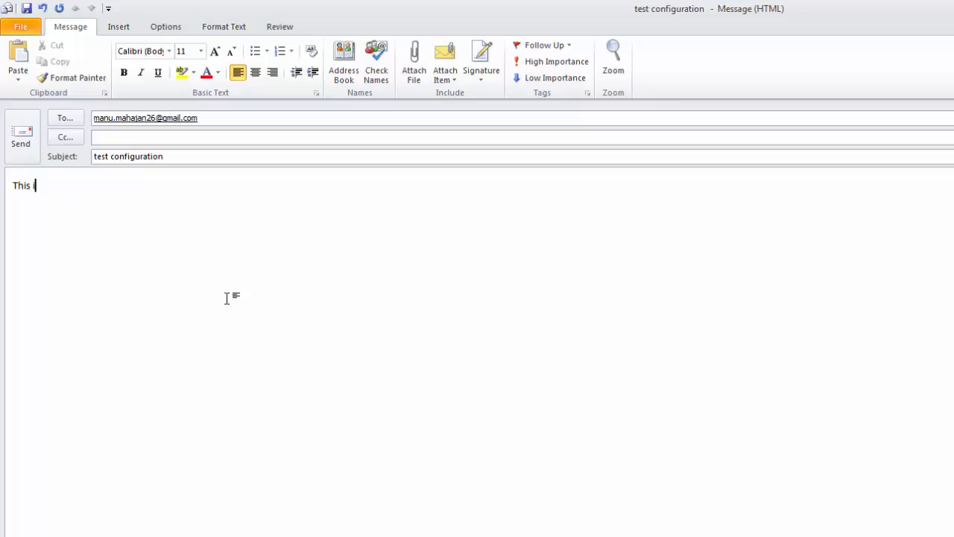
type("is outlook")
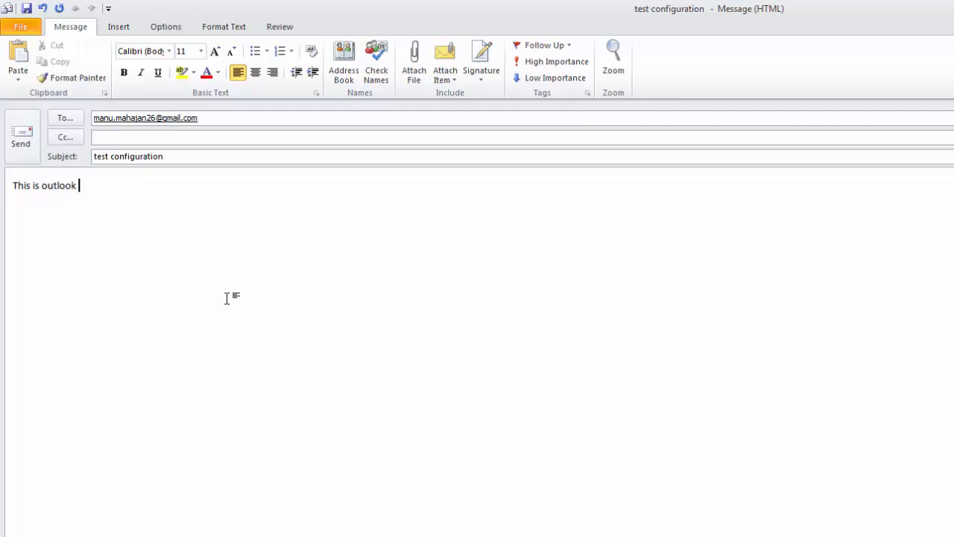
type("con")
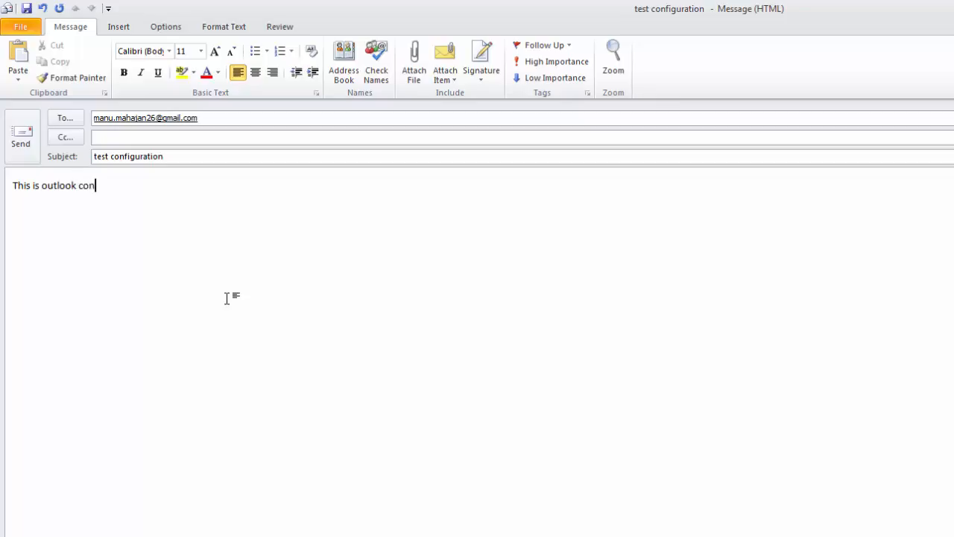
type("figurati")
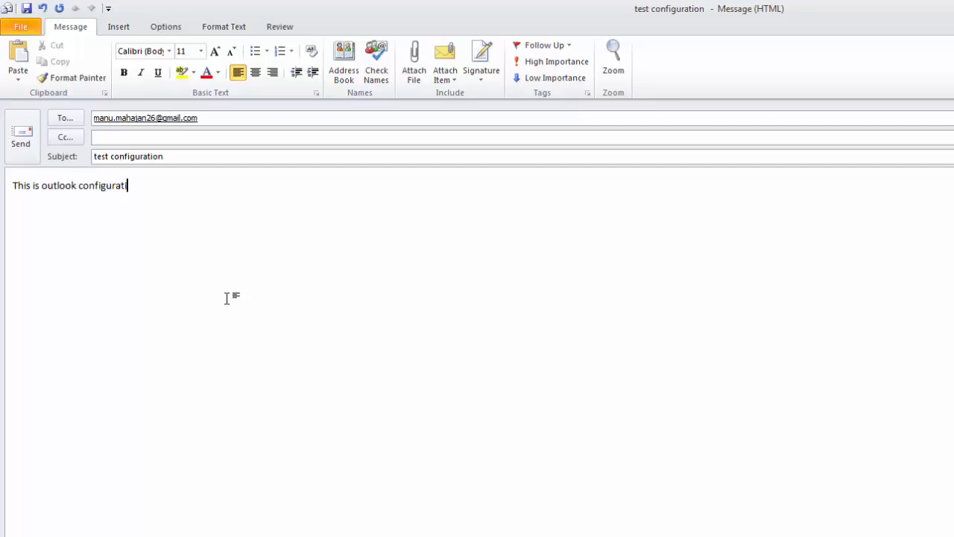
type("test")
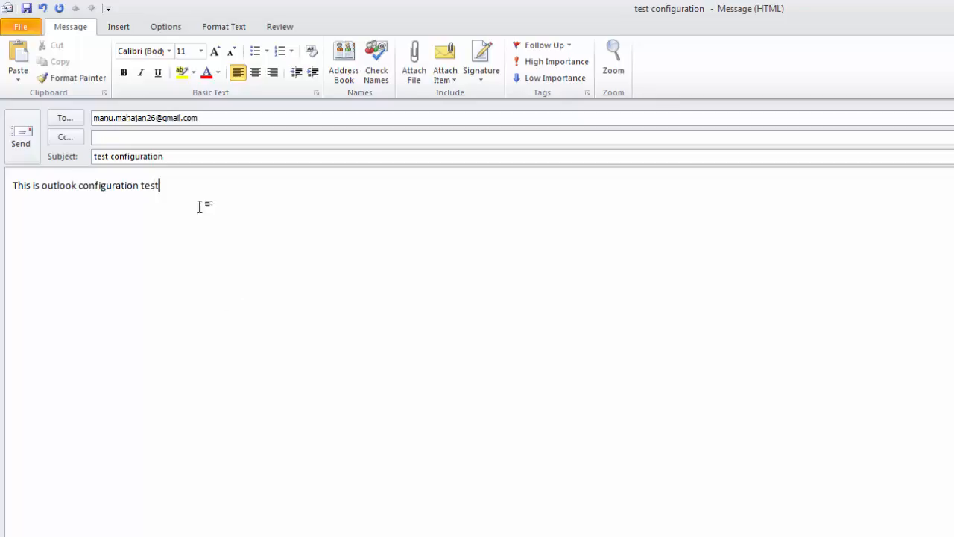
mouse_move(512, 169)
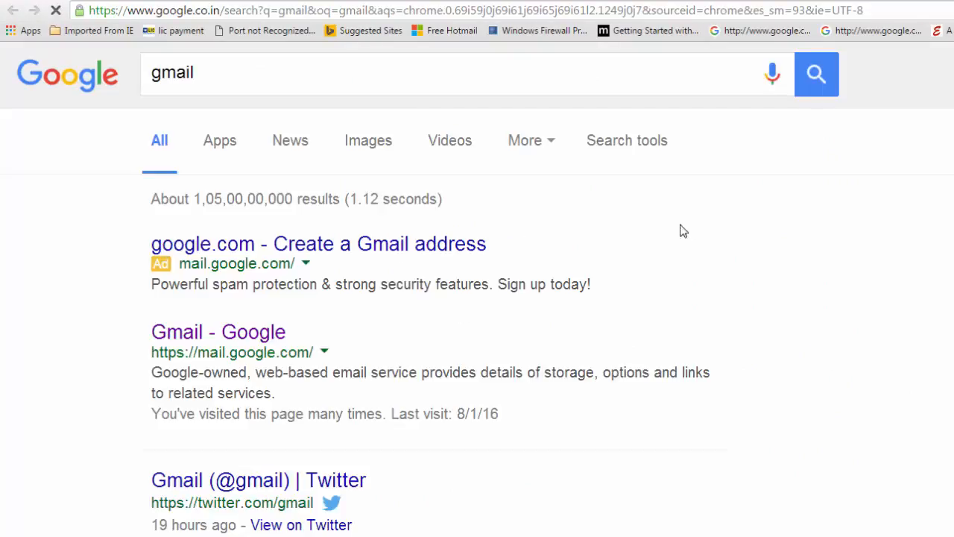
Step: Follow the Gmail - Google result from the search listing
left_click(217, 331)
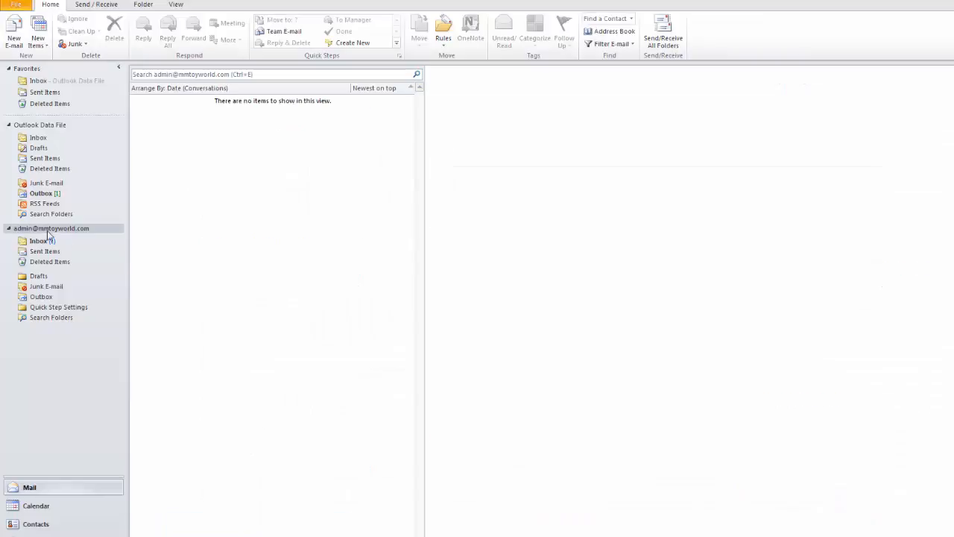
Step: Show the admin account's Sent Items containing the test configuration message
left_click(44, 251)
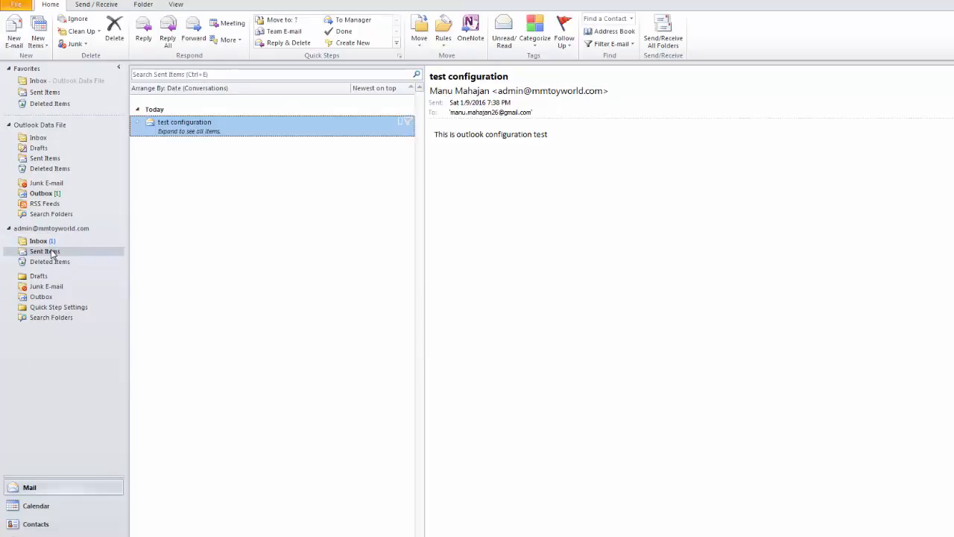
Step: Compose a second message to the corrected Gmail address with subject 'test' and body 'Test email', and send it
left_click(14, 30)
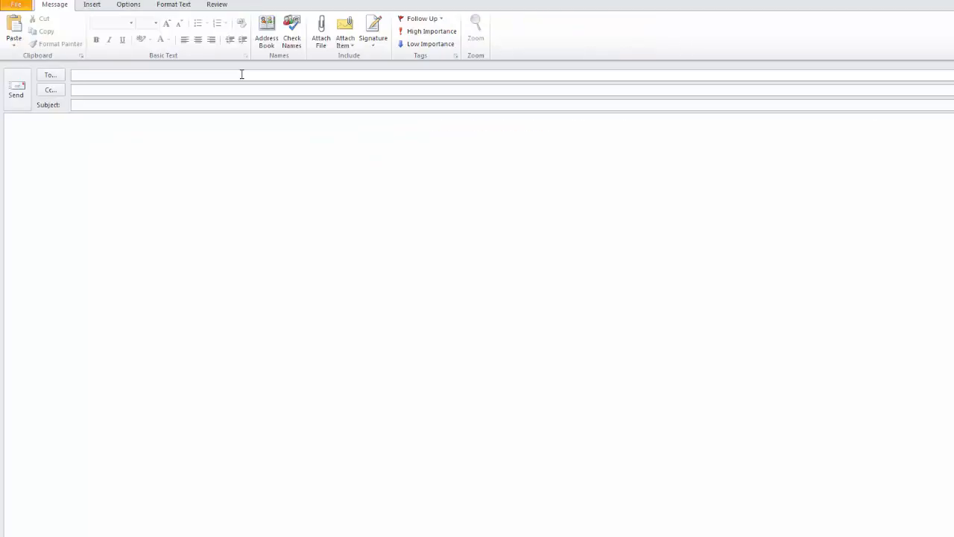
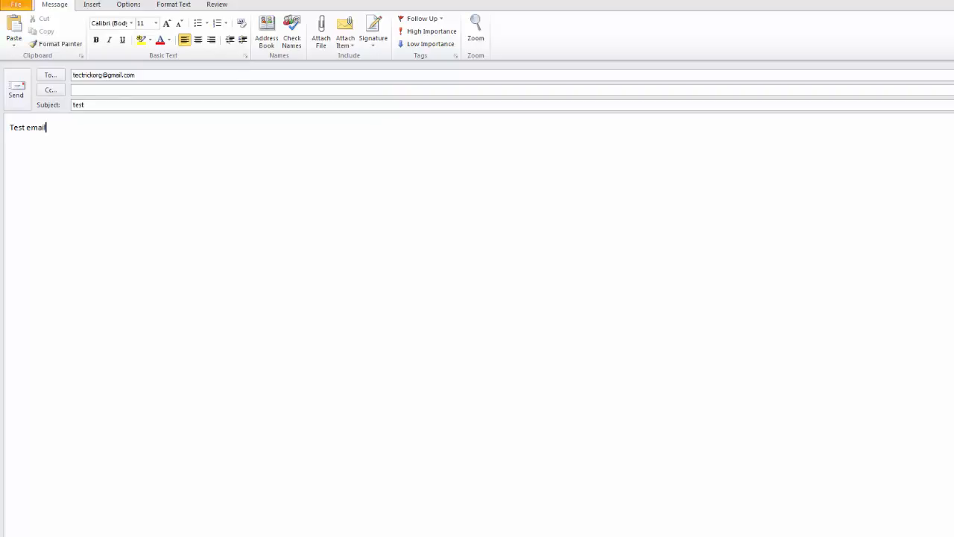
left_click(16, 88)
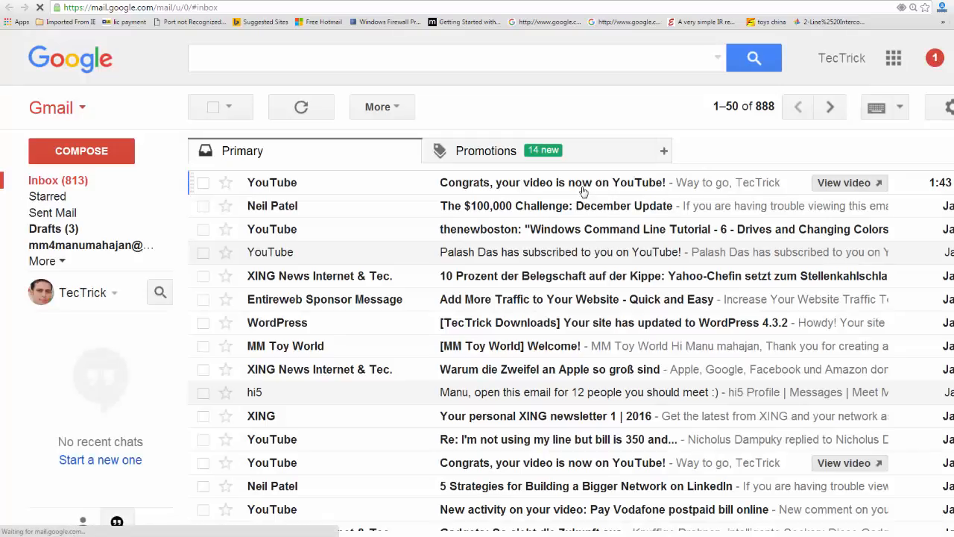
left_click(81, 151)
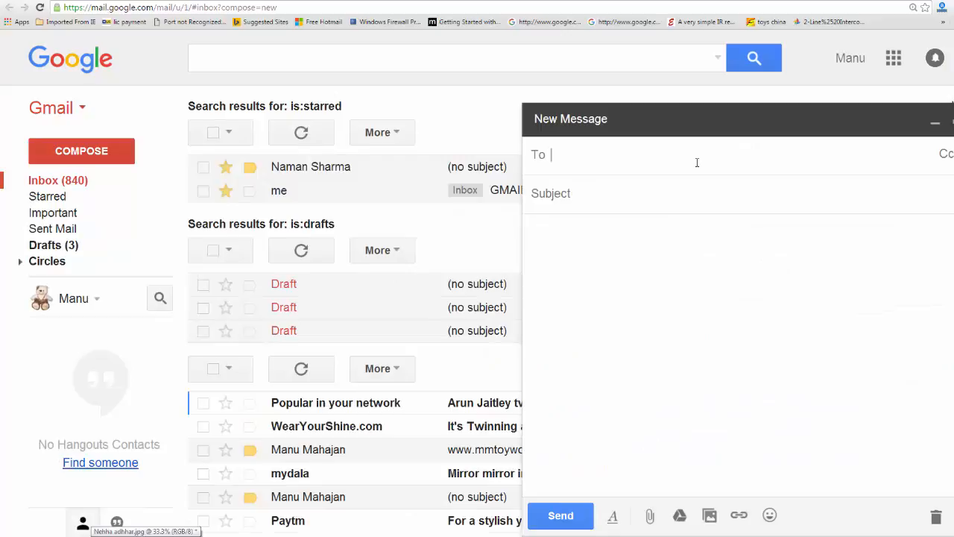
mouse_move(745, 135)
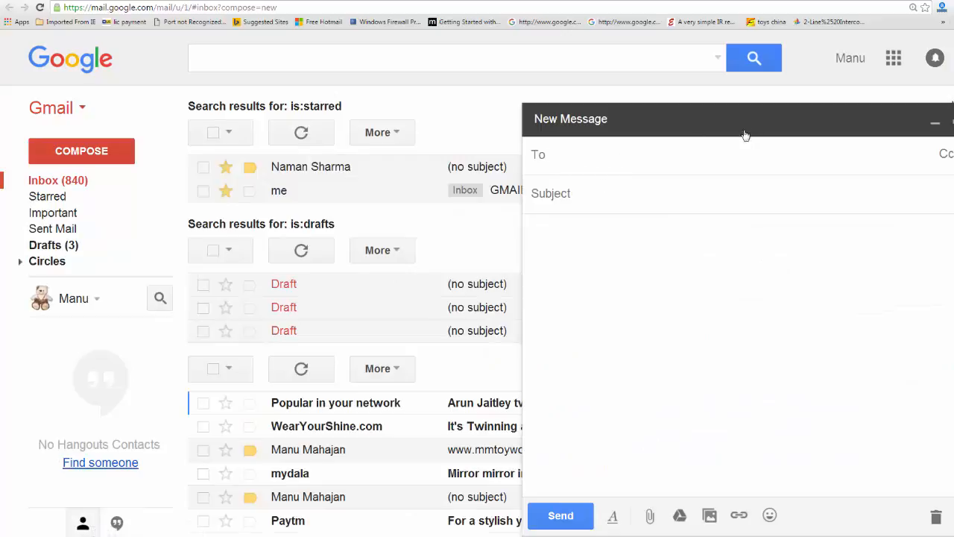
type("admin")
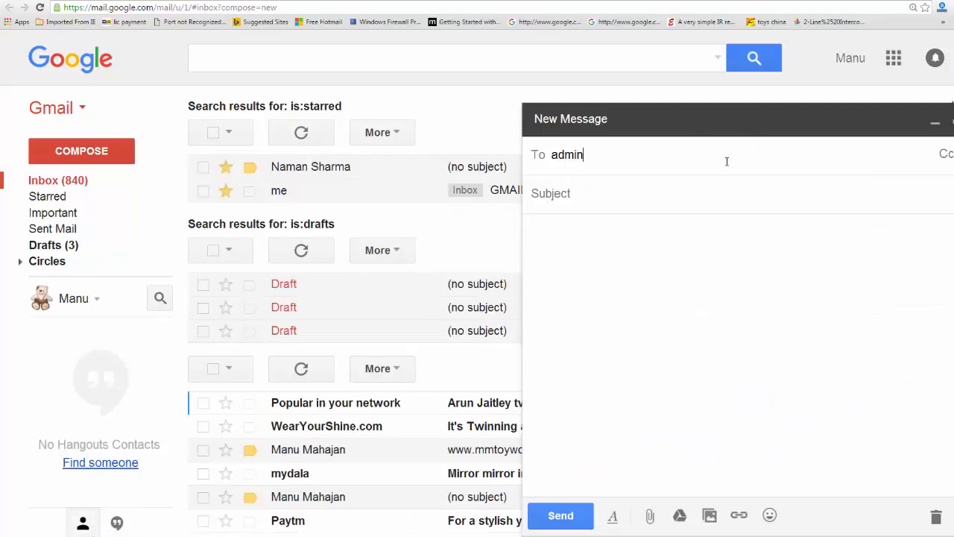
type("@")
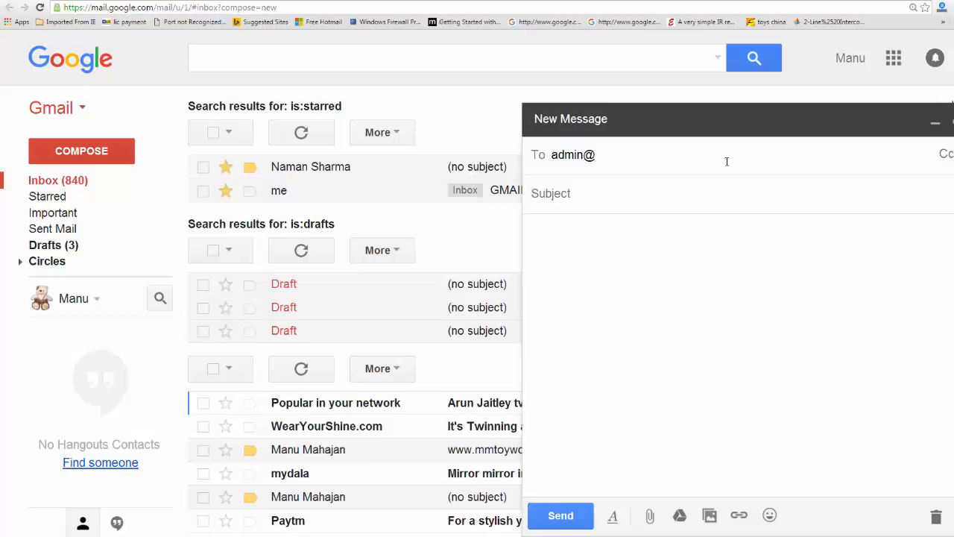
type("test")
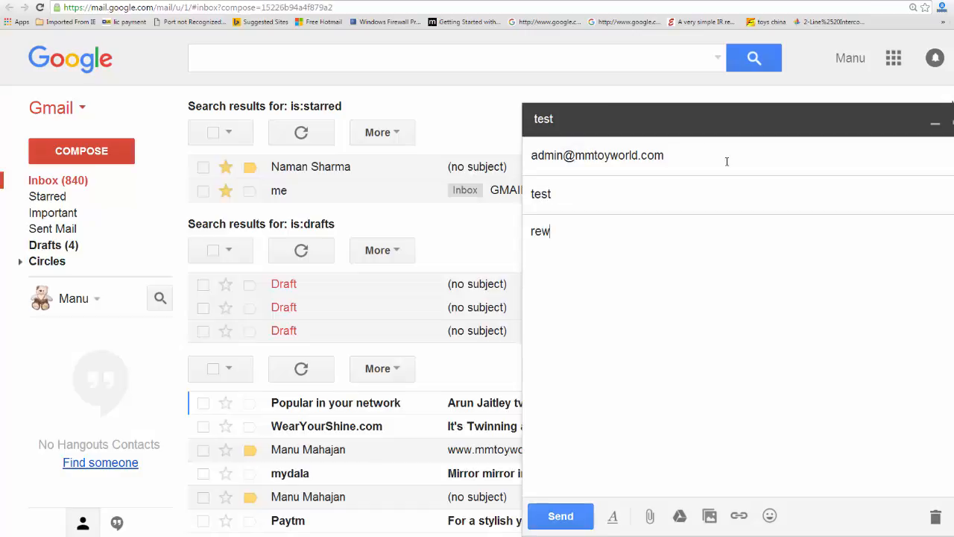
type("asdfadsf")
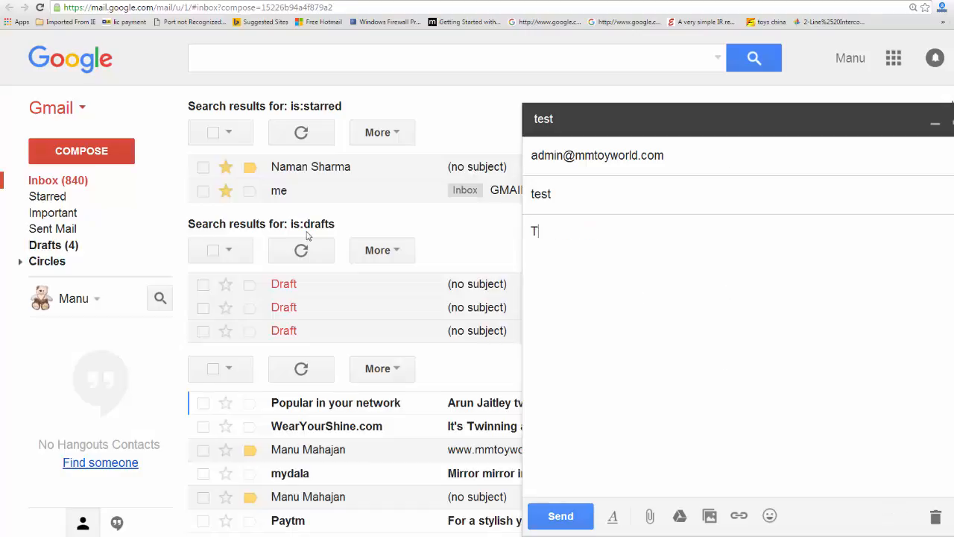
Step: Write the body 'This is also a test mail' and send it to the Outlook account
type("hi s")
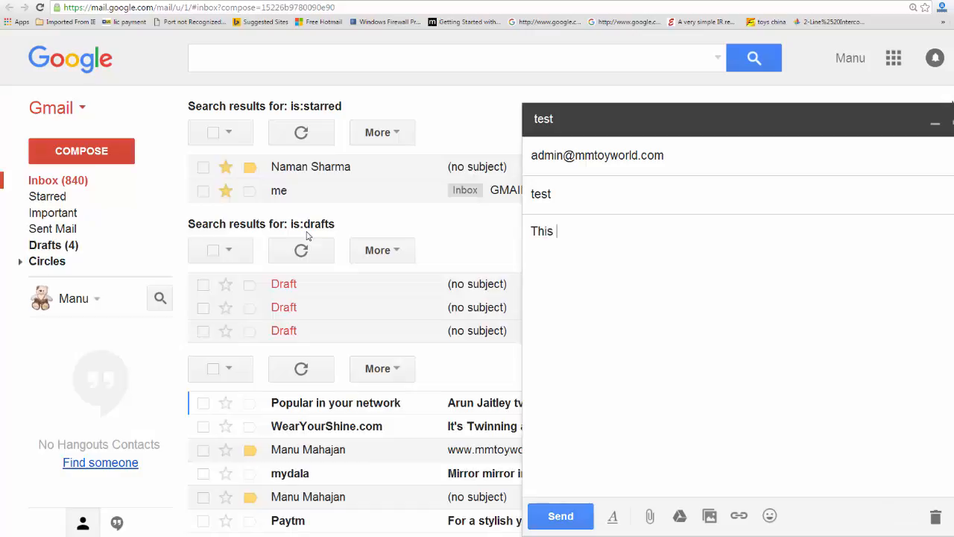
type("is also")
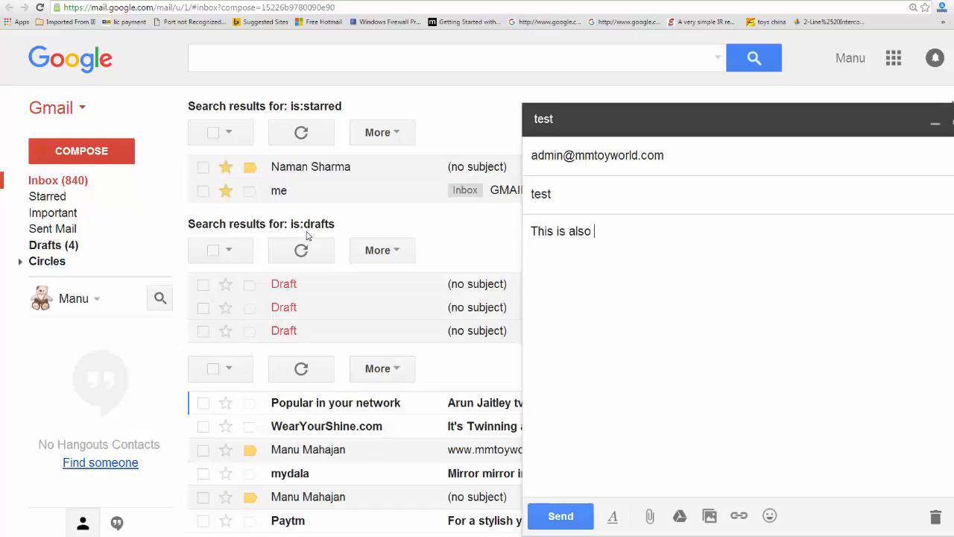
type("a test mail")
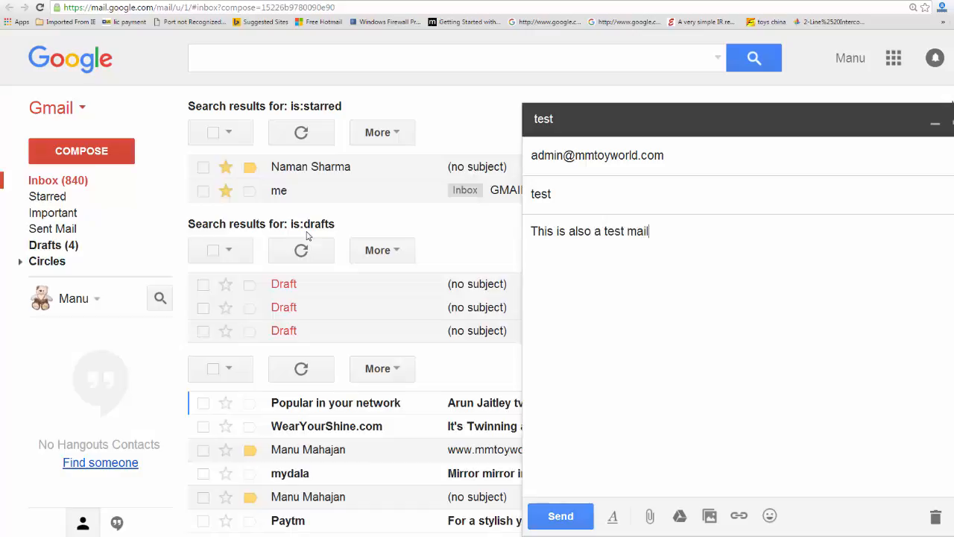
left_click(560, 516)
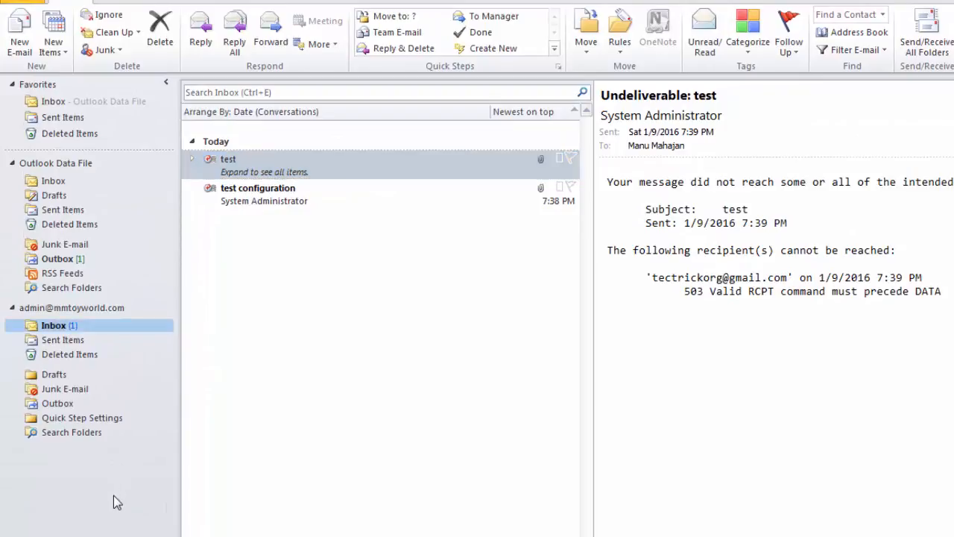
mouse_move(103, 173)
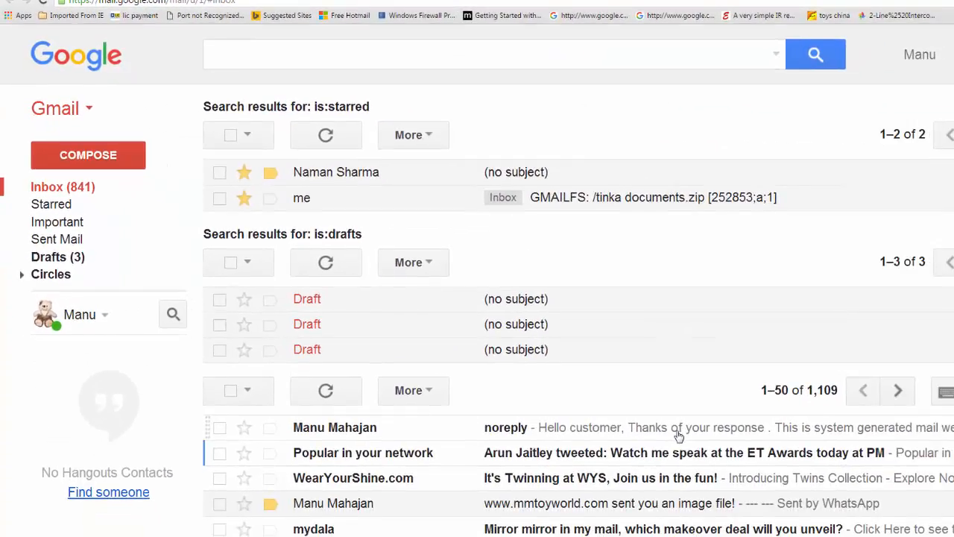
mouse_move(673, 438)
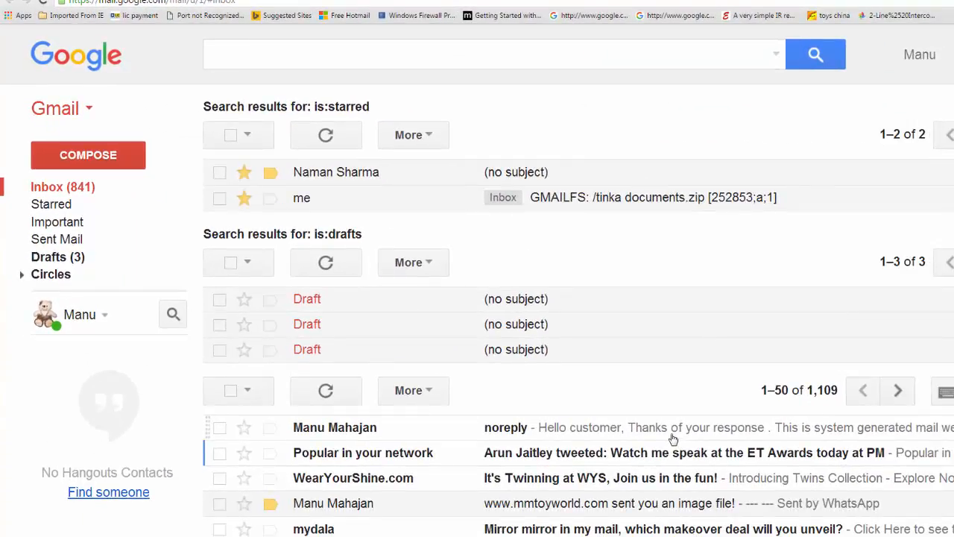
mouse_move(646, 439)
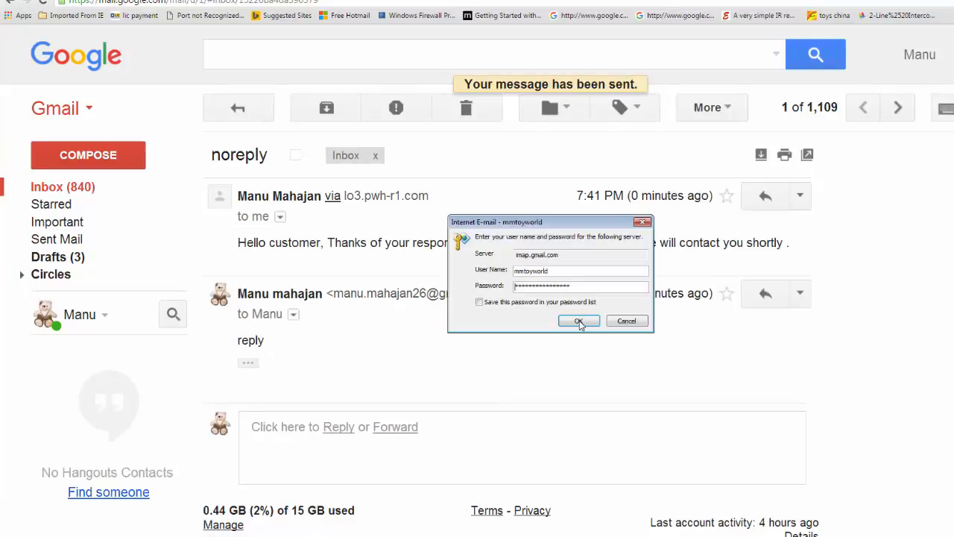
Step: Confirm Outlook's Internet E-mail password prompt and return to Outlook
left_click(579, 320)
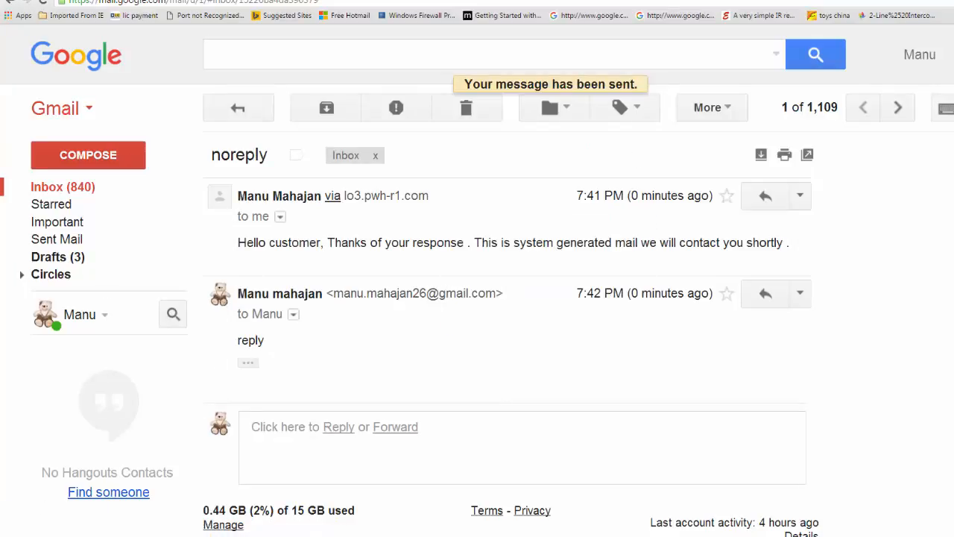
left_click(12, 533)
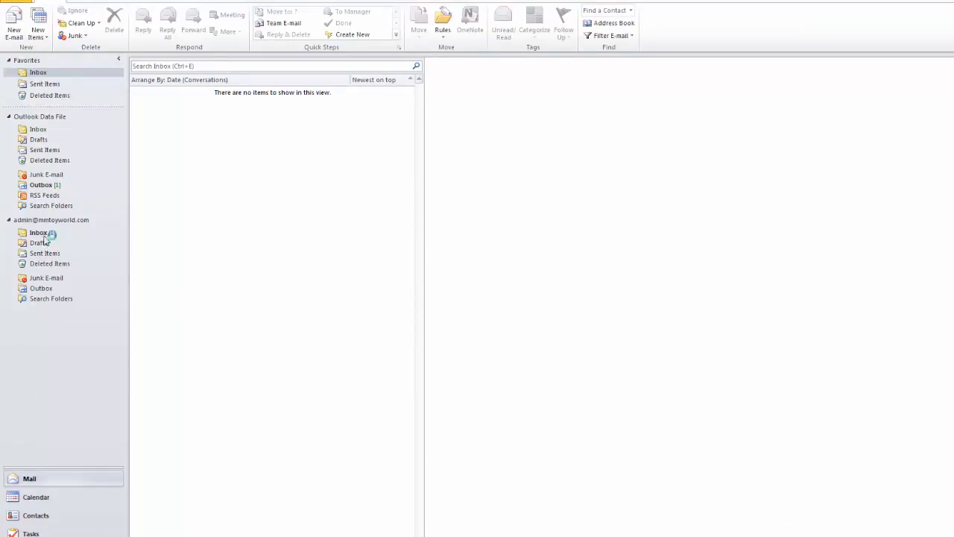
left_click(38, 233)
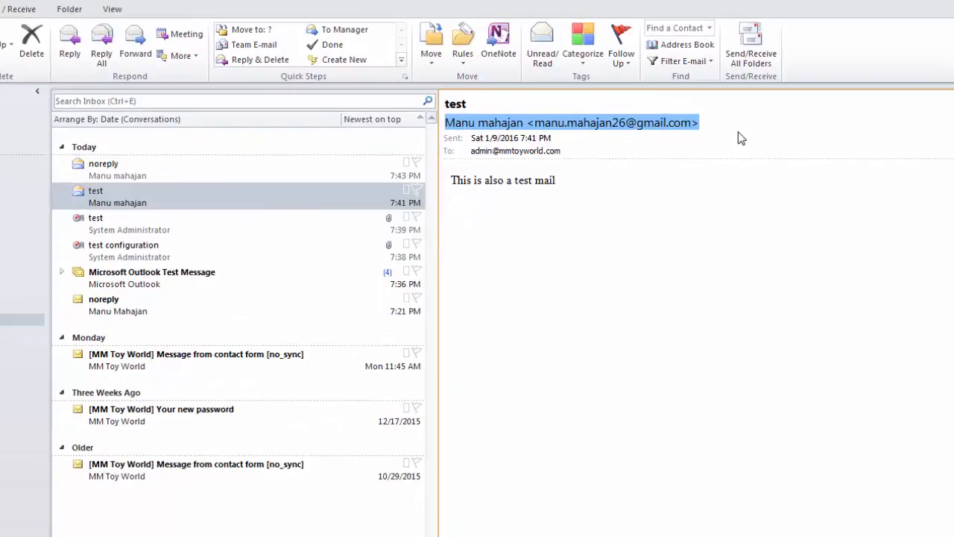
mouse_move(729, 128)
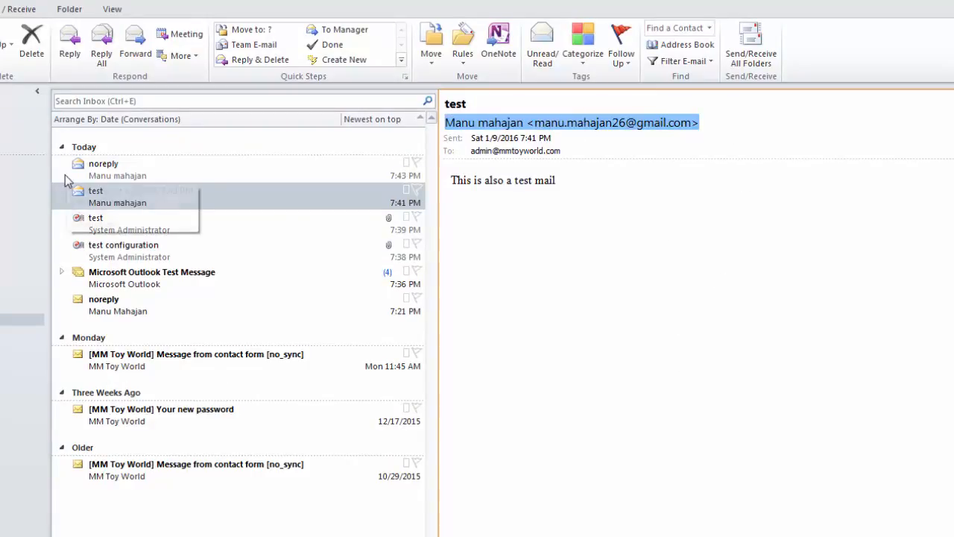
mouse_move(125, 316)
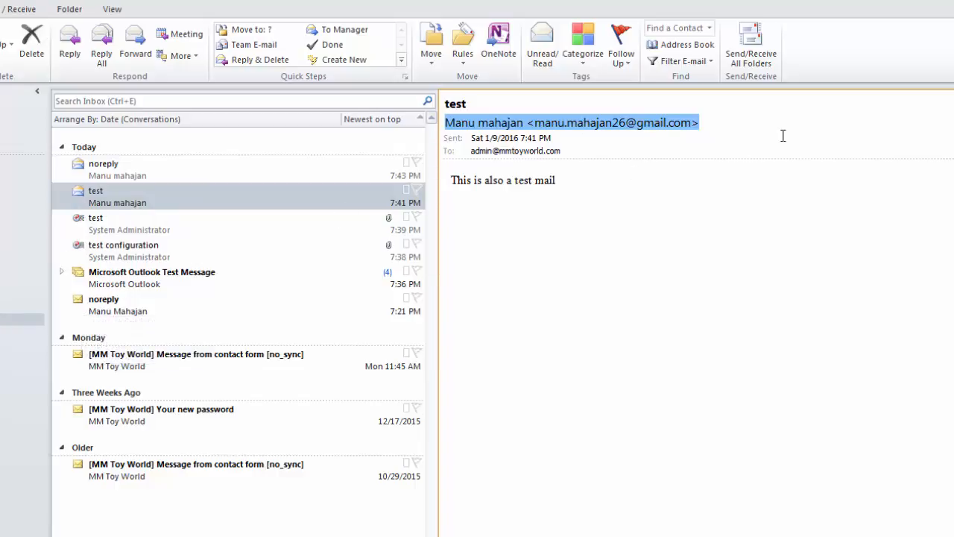
mouse_move(231, 341)
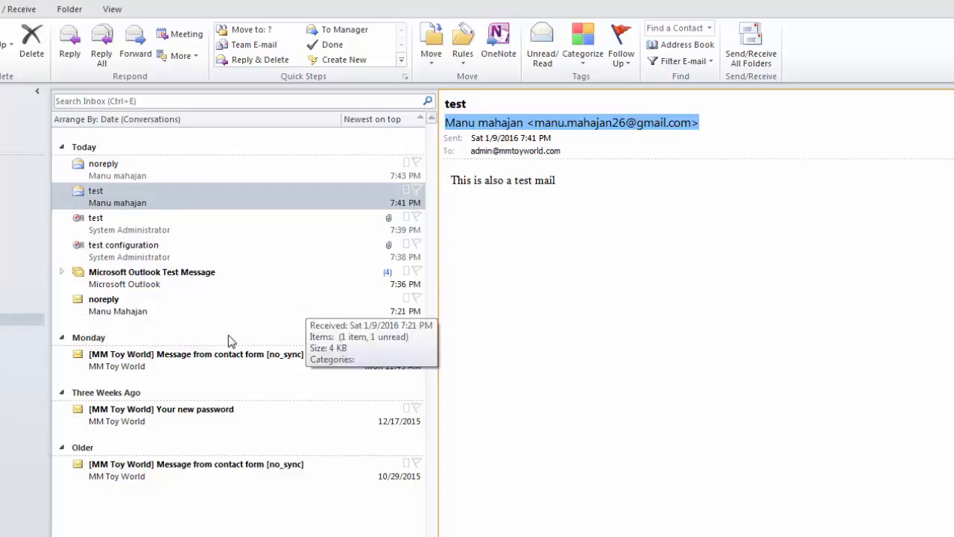
left_click(196, 359)
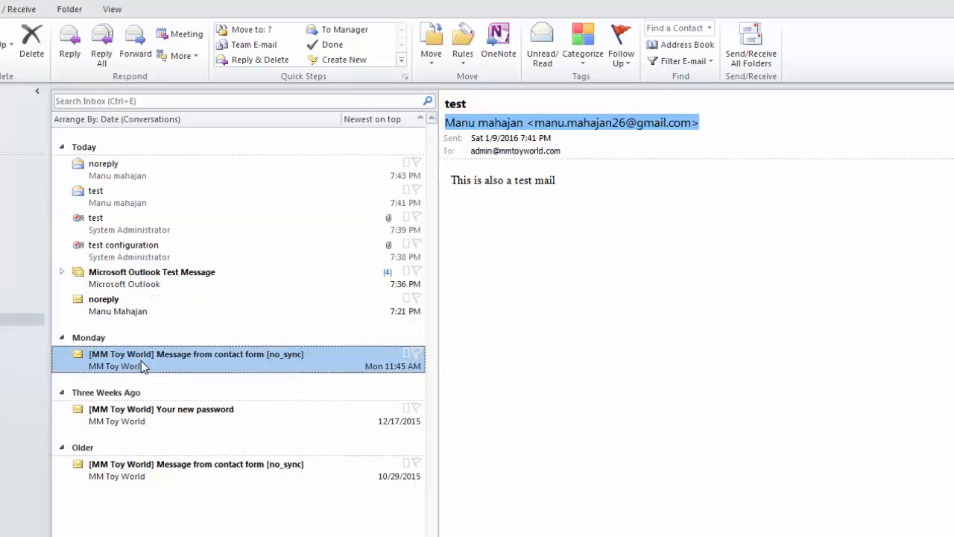
left_click(195, 359)
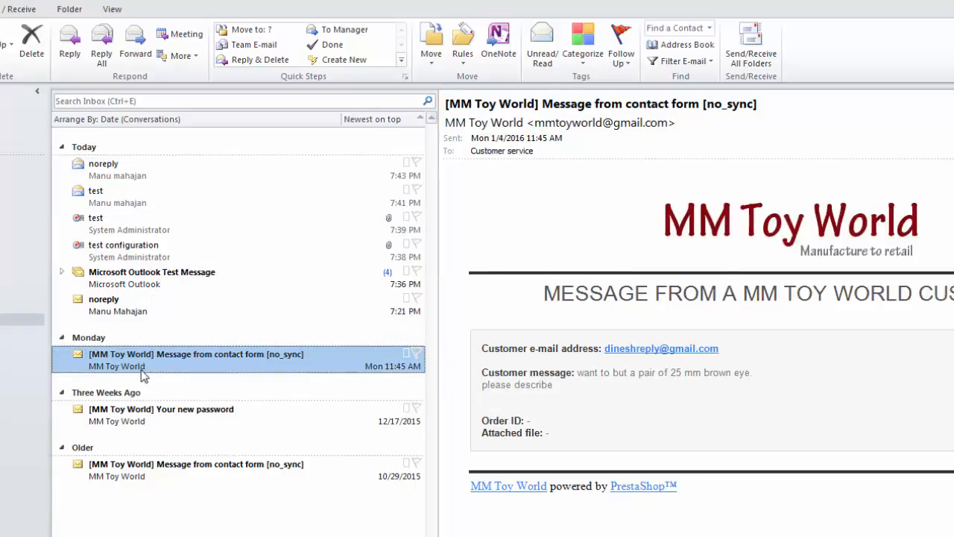
left_click(123, 244)
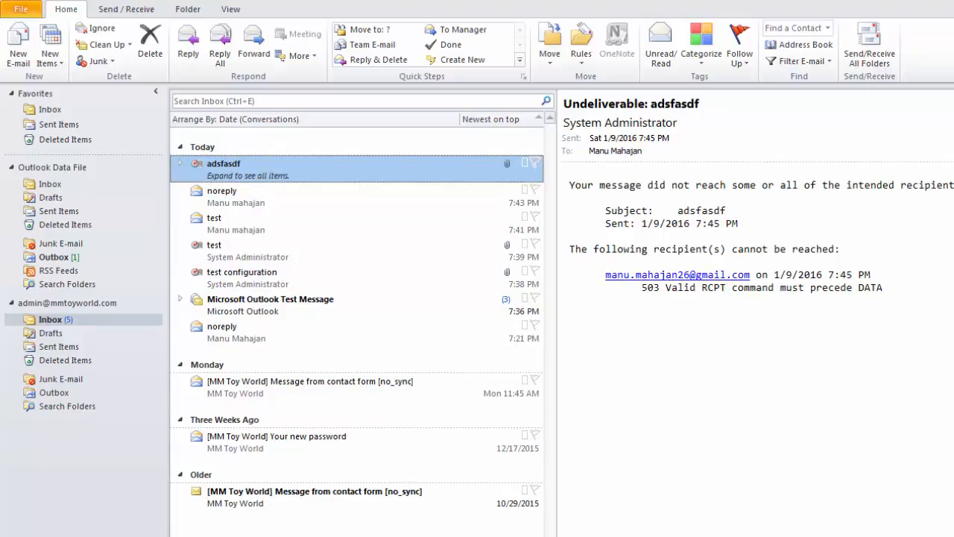
mouse_move(714, 313)
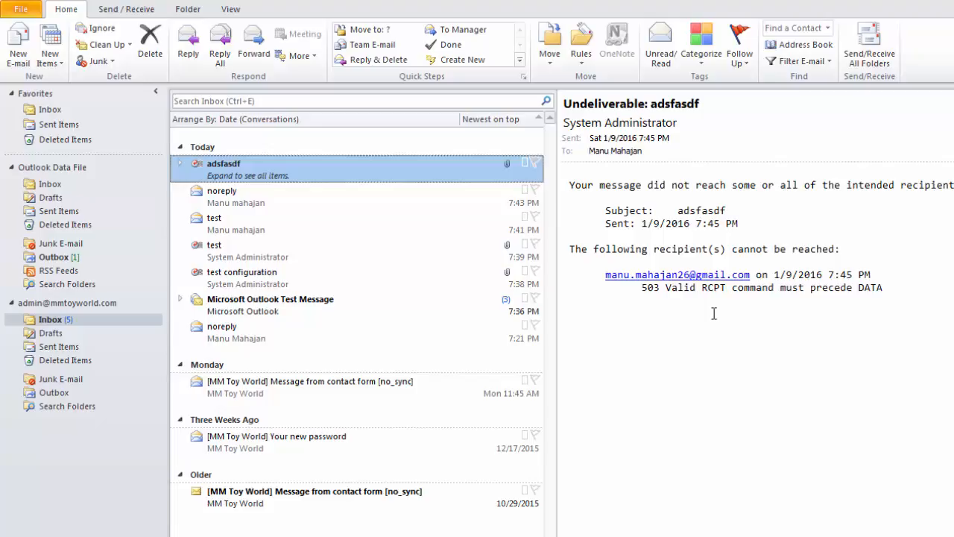
mouse_move(707, 235)
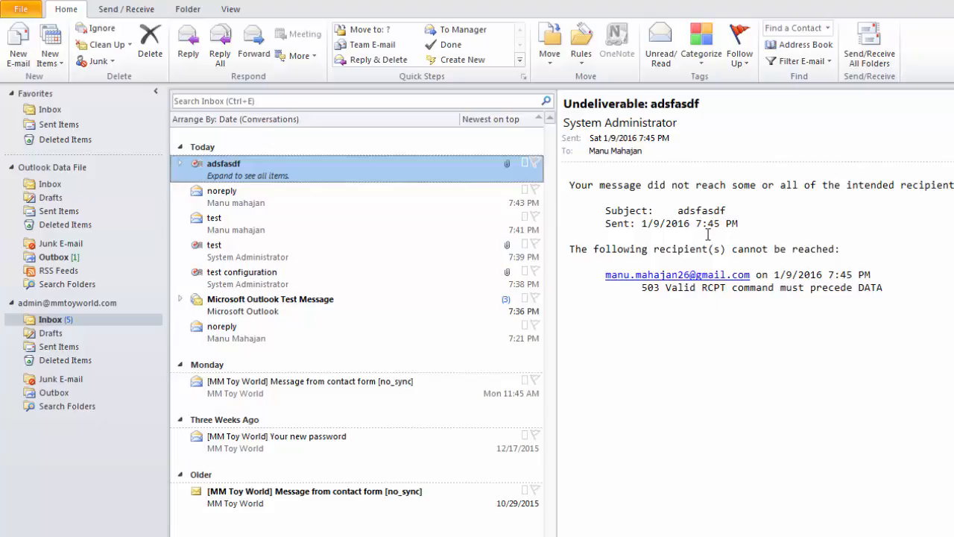
mouse_move(719, 321)
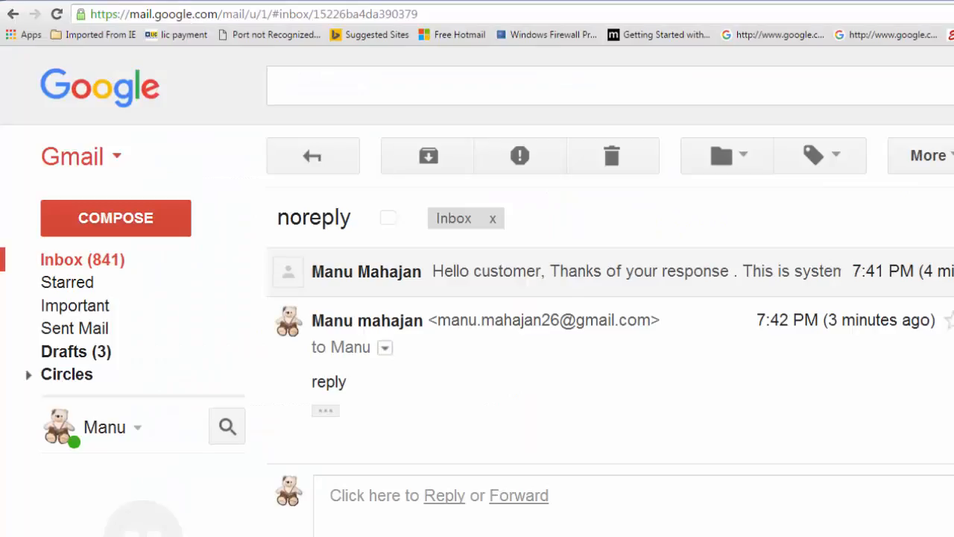
Step: Go to the webmail home and show the Auto Responders list
left_click(61, 258)
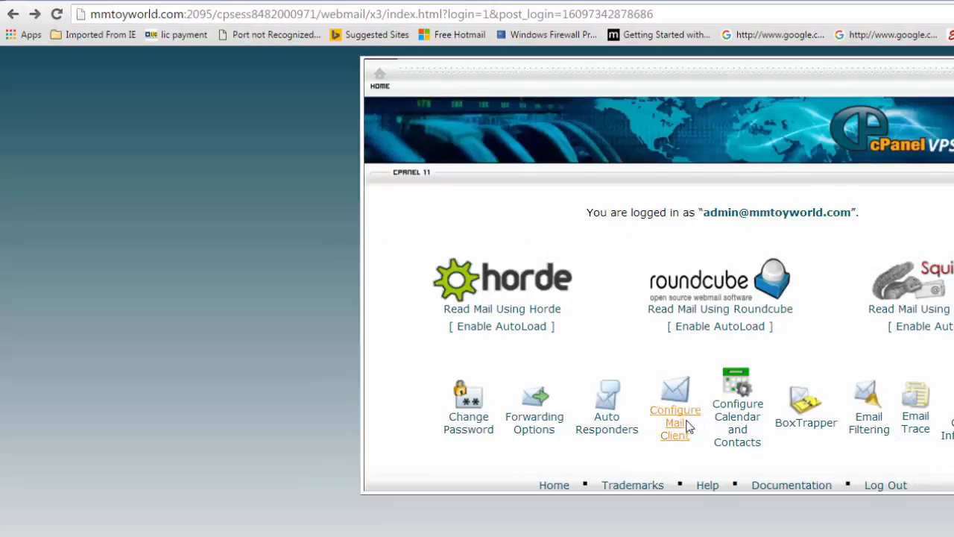
mouse_move(468, 402)
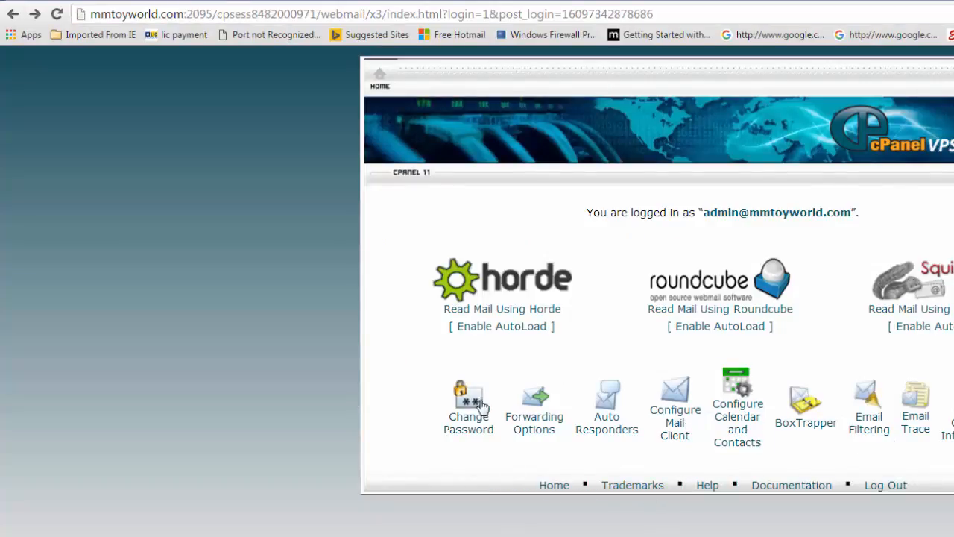
left_click(607, 396)
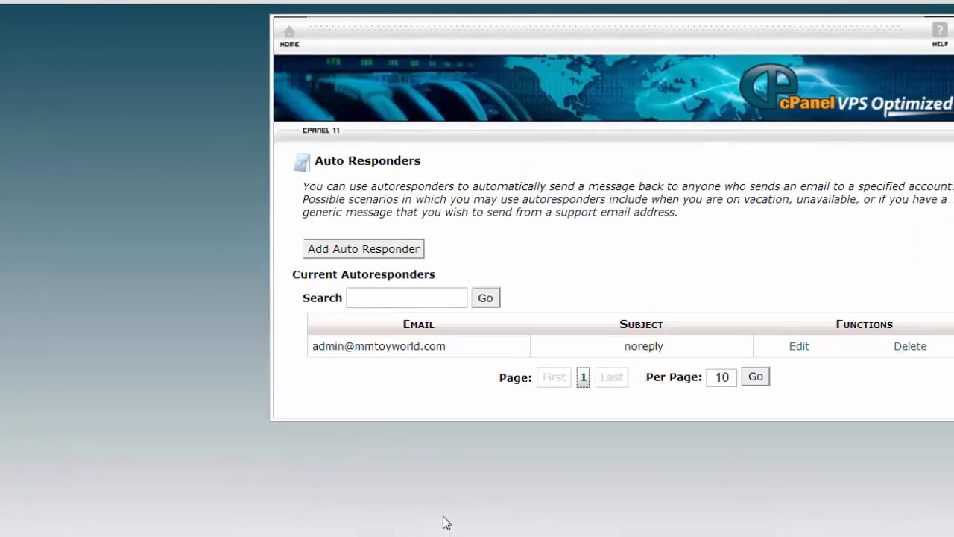
scroll("down", 3)
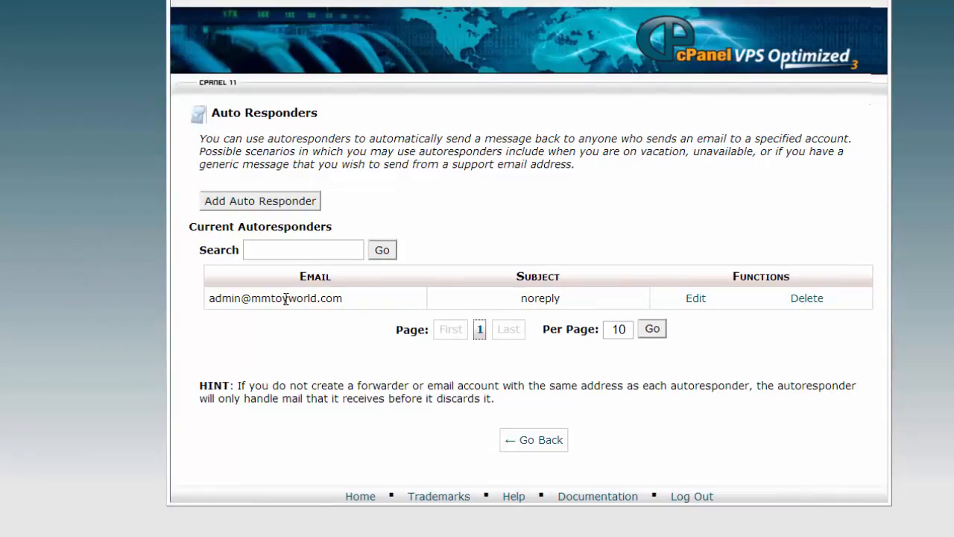
mouse_move(791, 318)
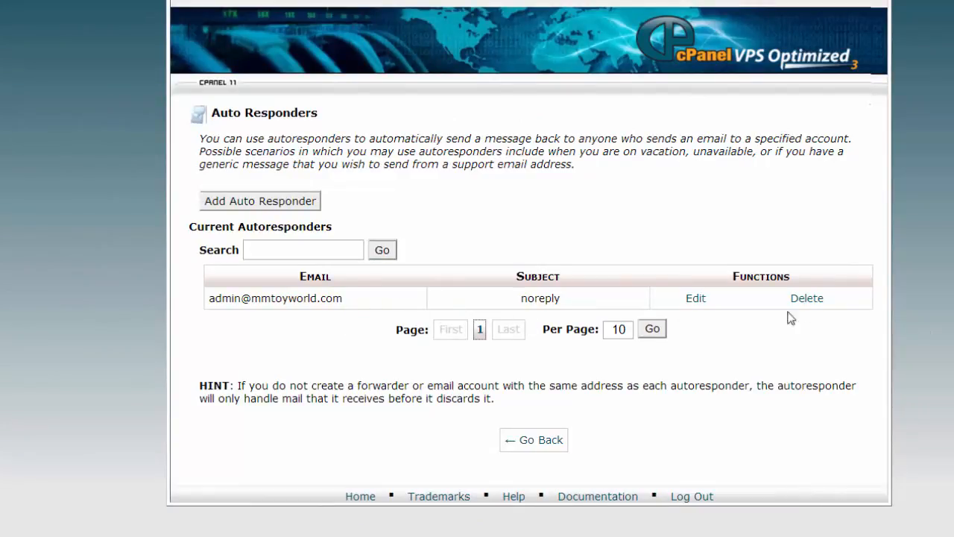
mouse_move(807, 299)
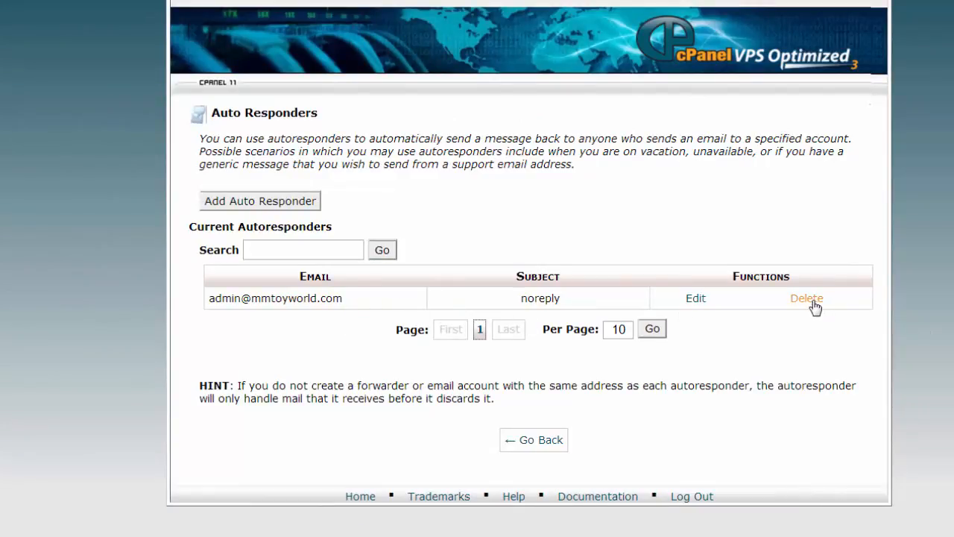
left_click(806, 297)
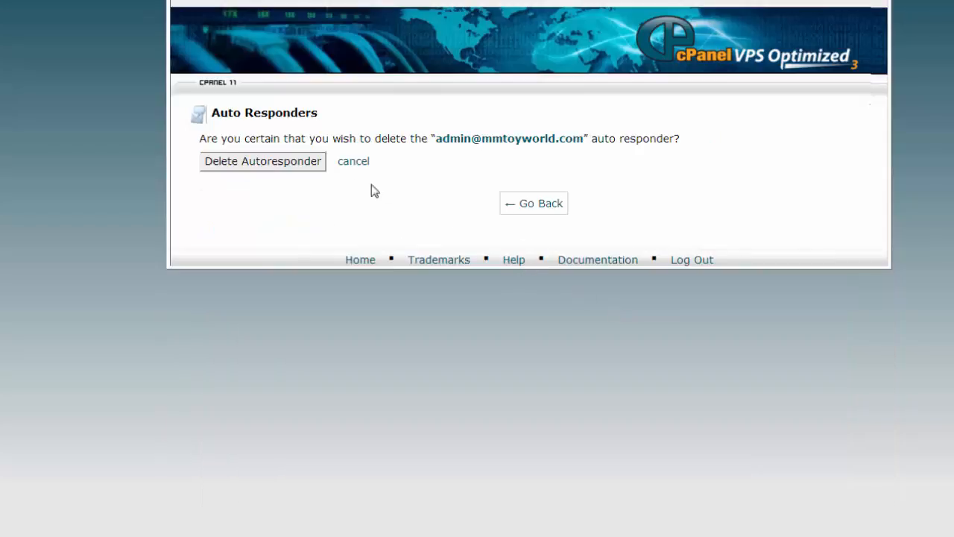
mouse_move(262, 161)
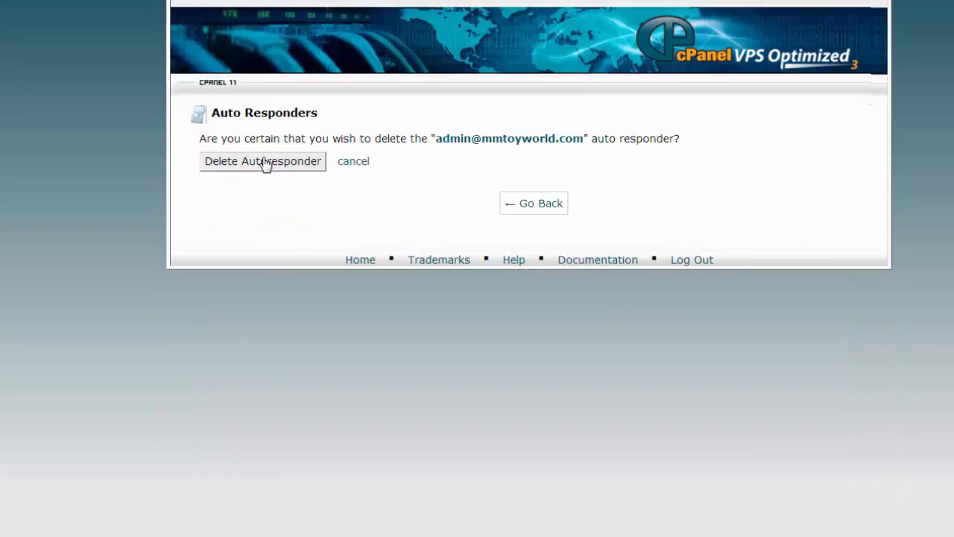
left_click(261, 161)
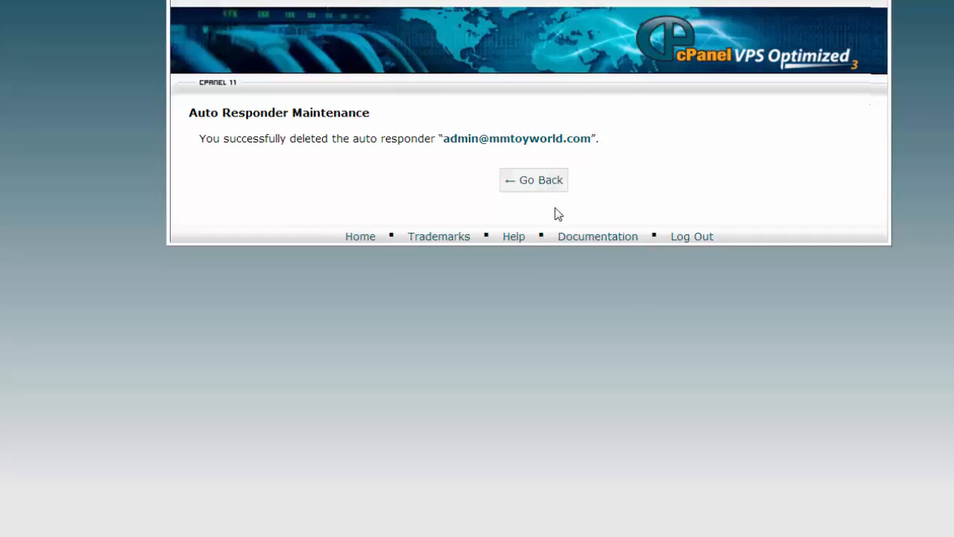
left_click(533, 180)
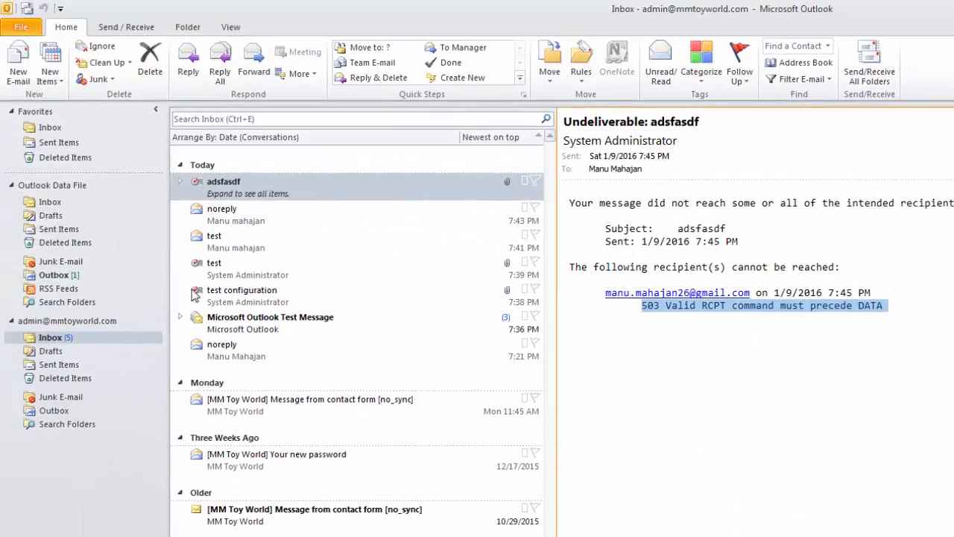
Step: Send a new message 'test email 5' to the manu Gmail address
left_click(18, 63)
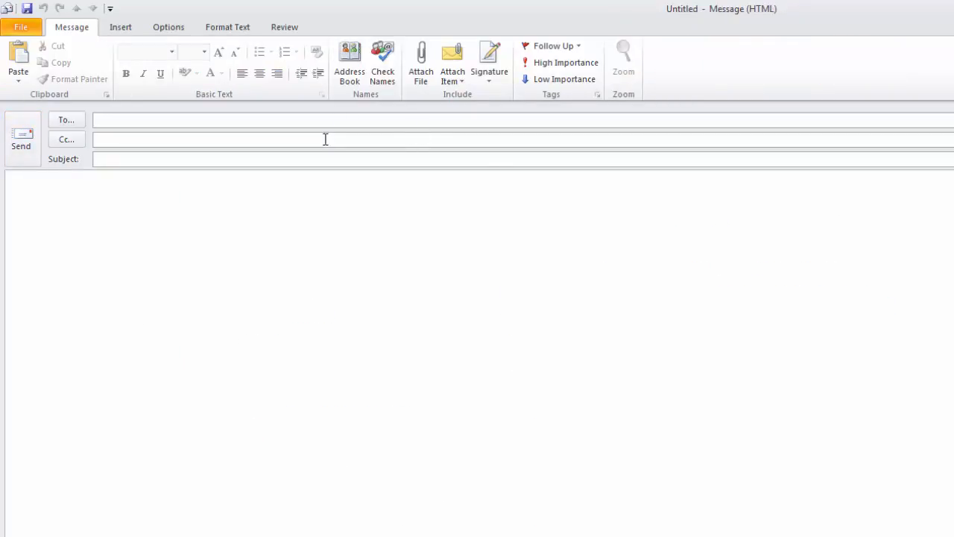
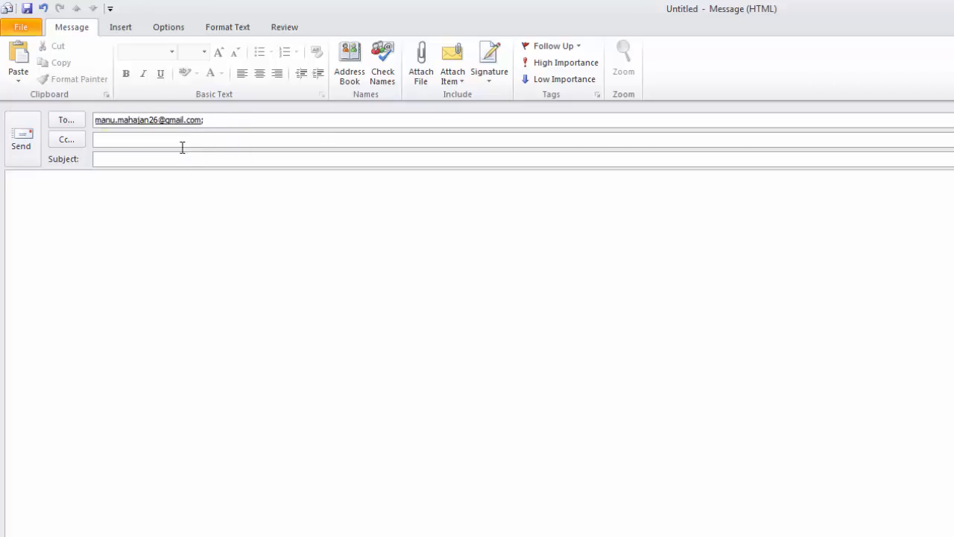
type("te")
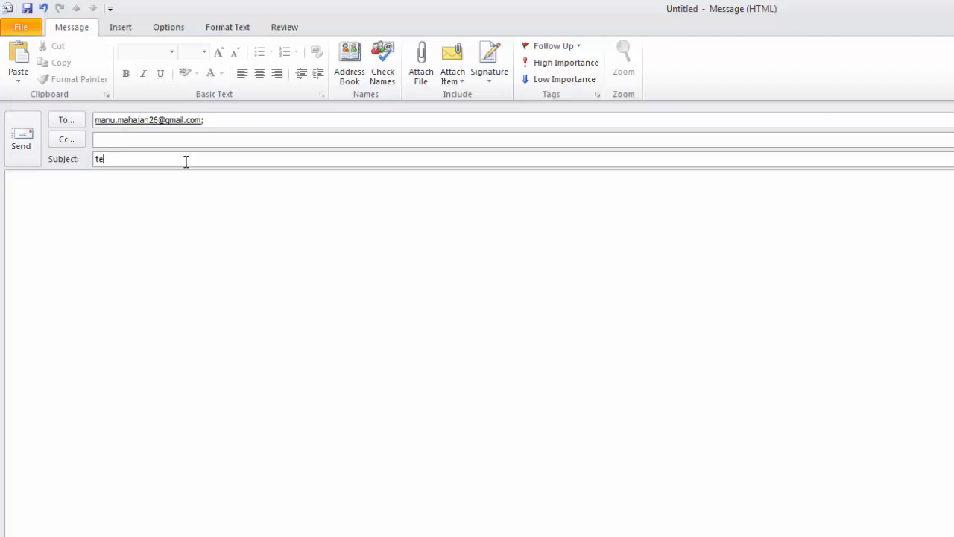
type("st email")
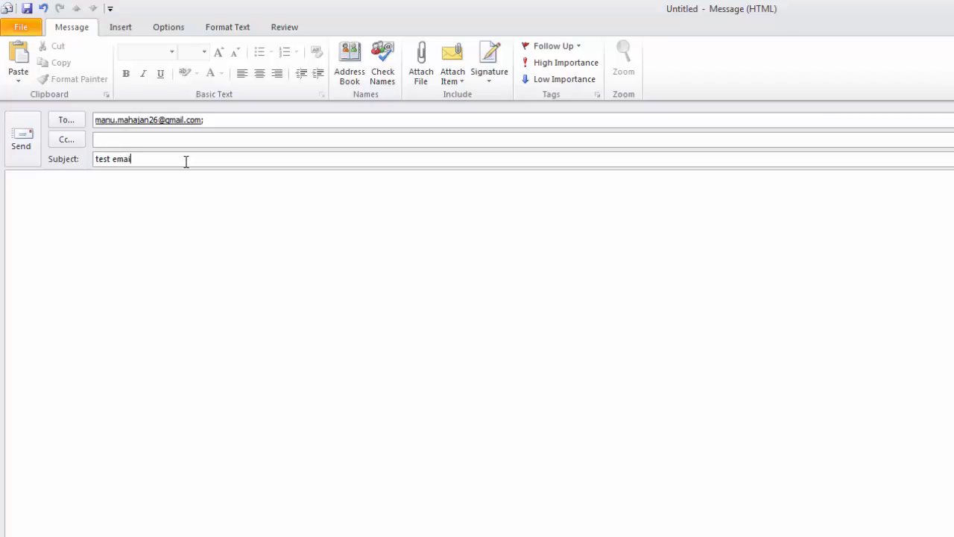
type("5")
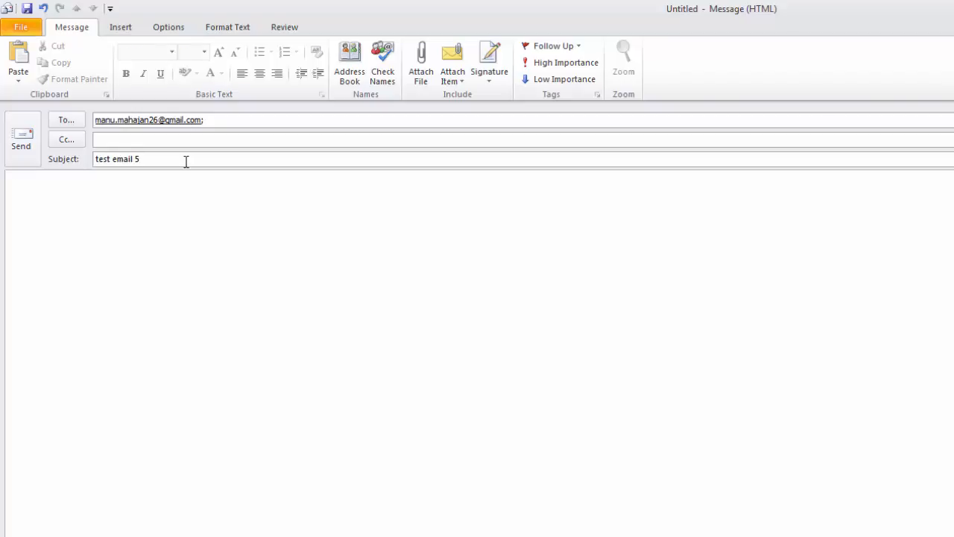
triple_click(117, 159)
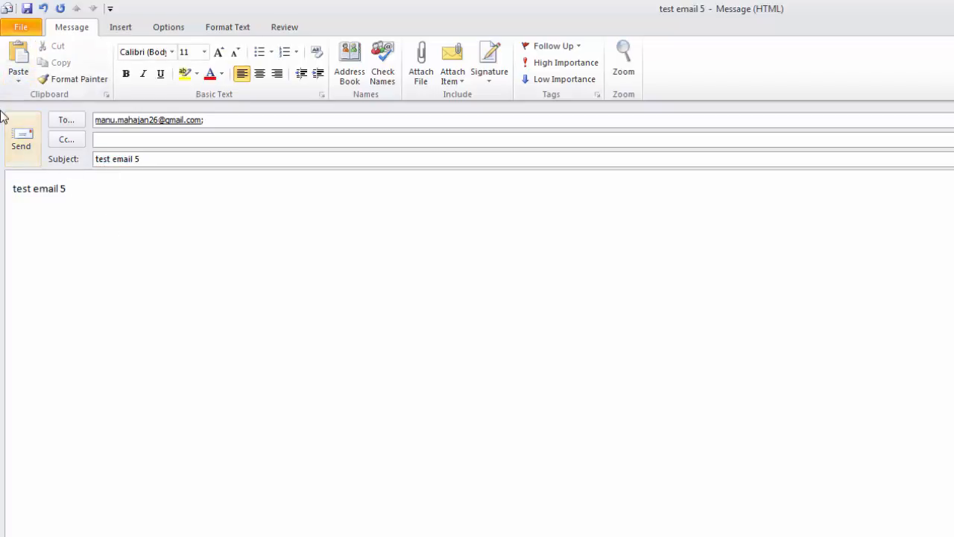
left_click(21, 138)
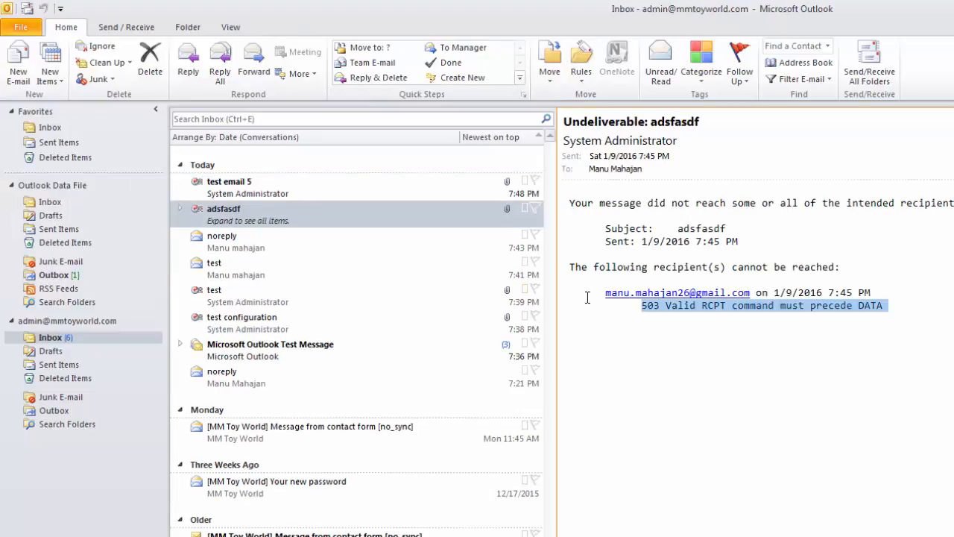
Step: Read the undeliverable report for test email 5 showing the 503 RCPT error
left_click(230, 181)
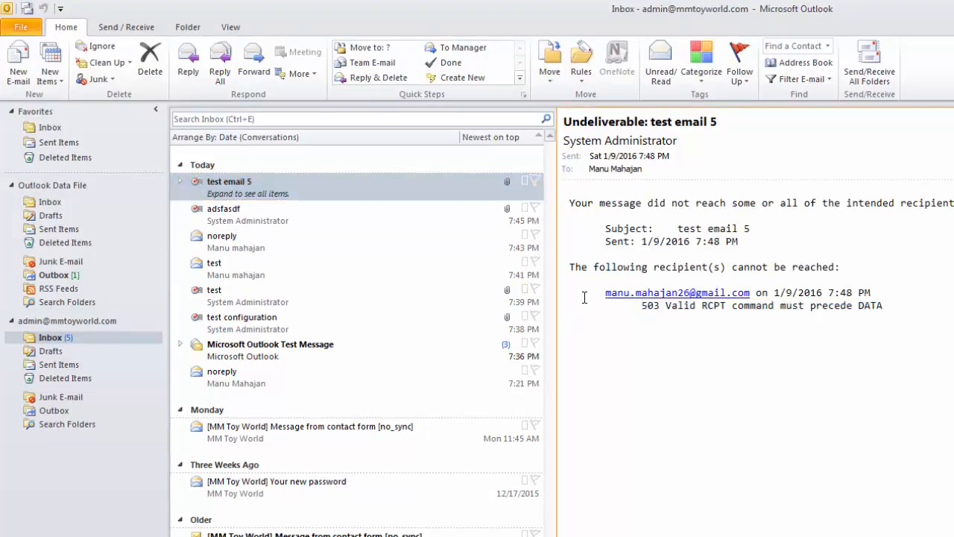
mouse_move(379, 233)
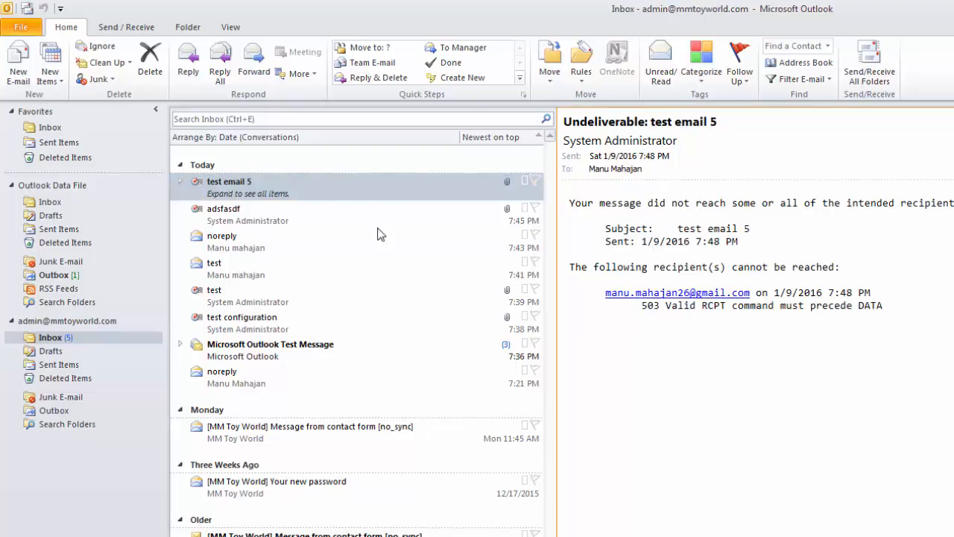
mouse_move(710, 320)
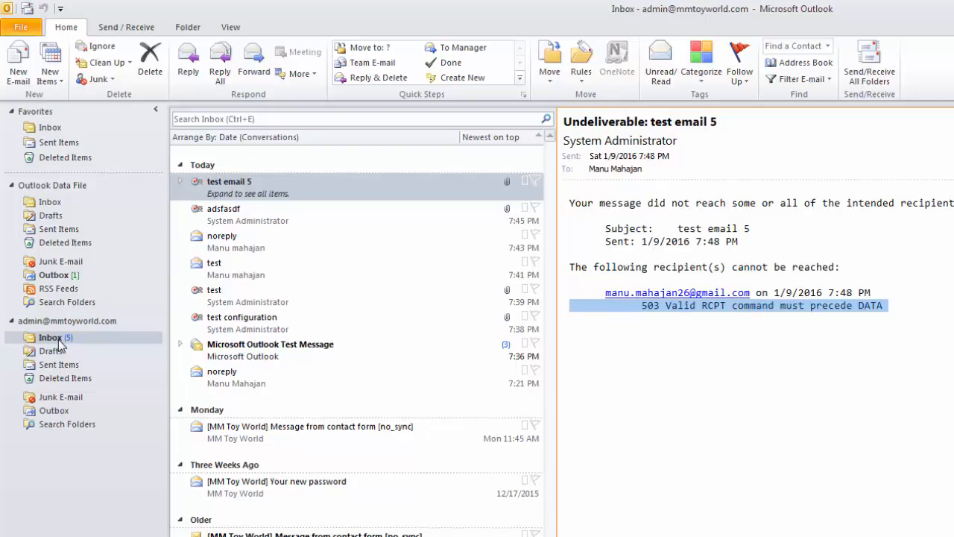
mouse_move(714, 402)
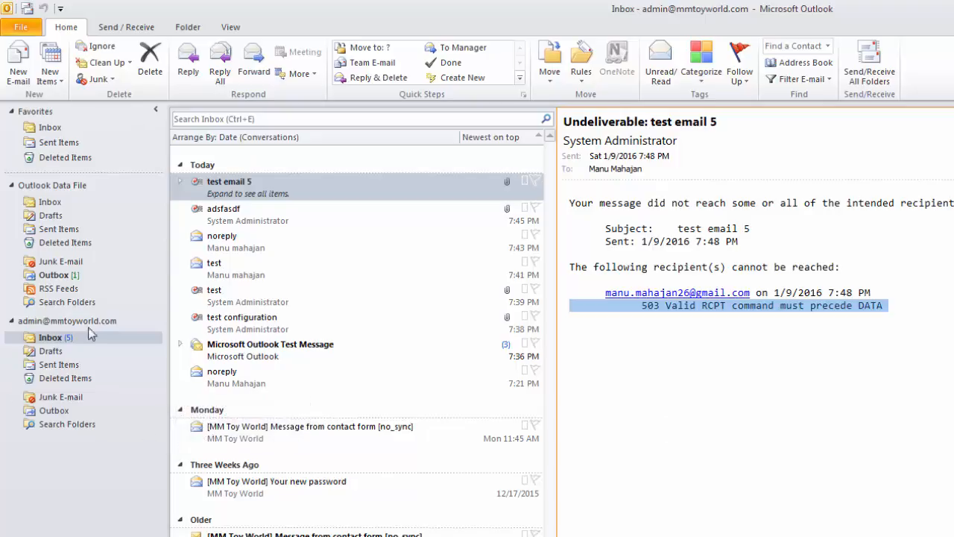
left_click(21, 27)
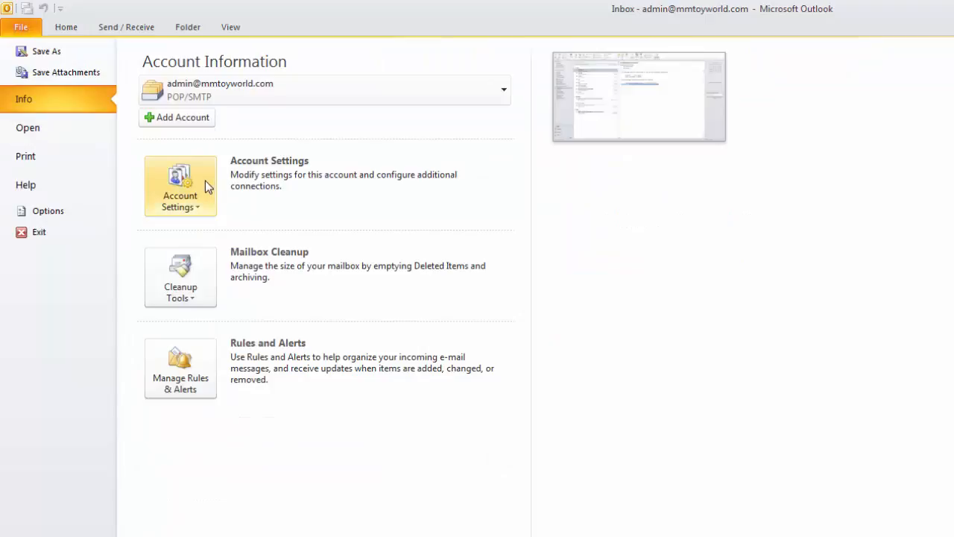
left_click(180, 186)
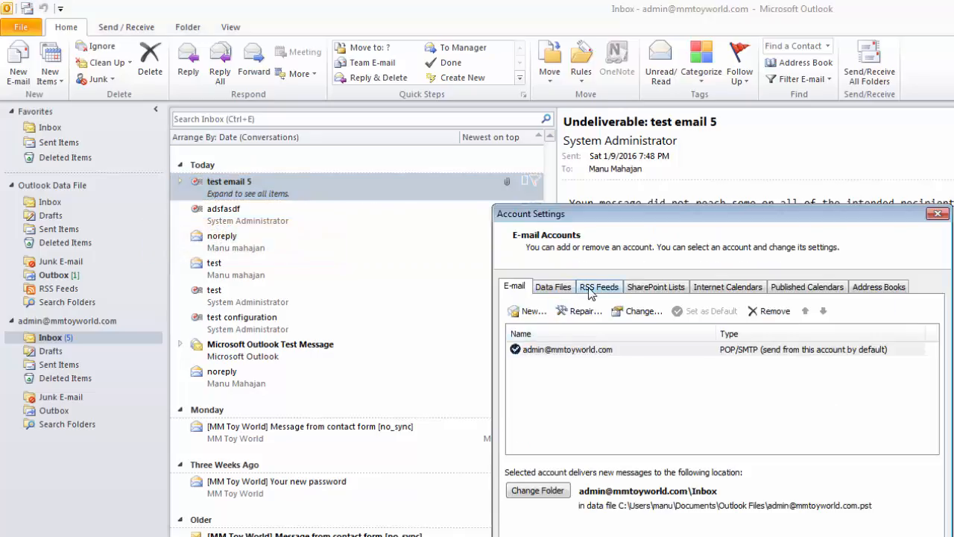
left_click(567, 348)
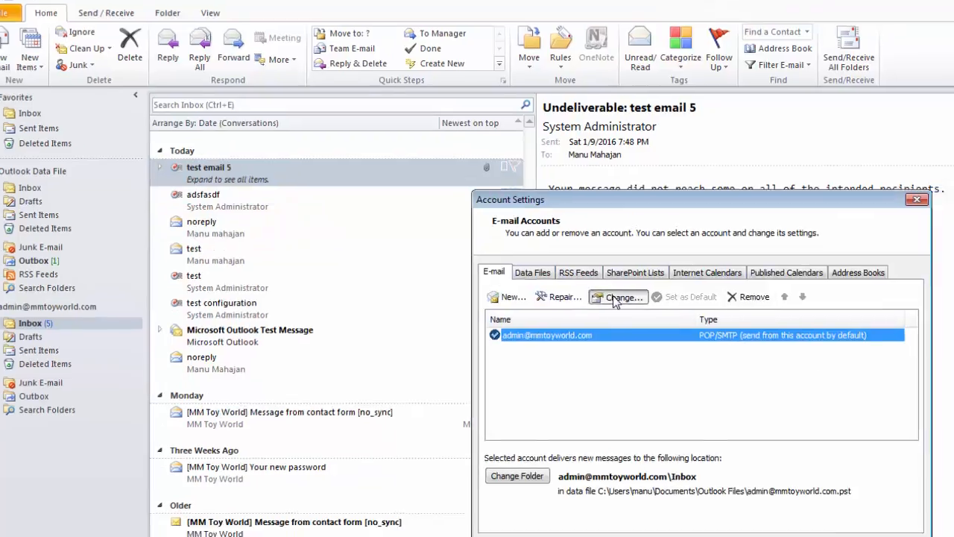
left_click(620, 297)
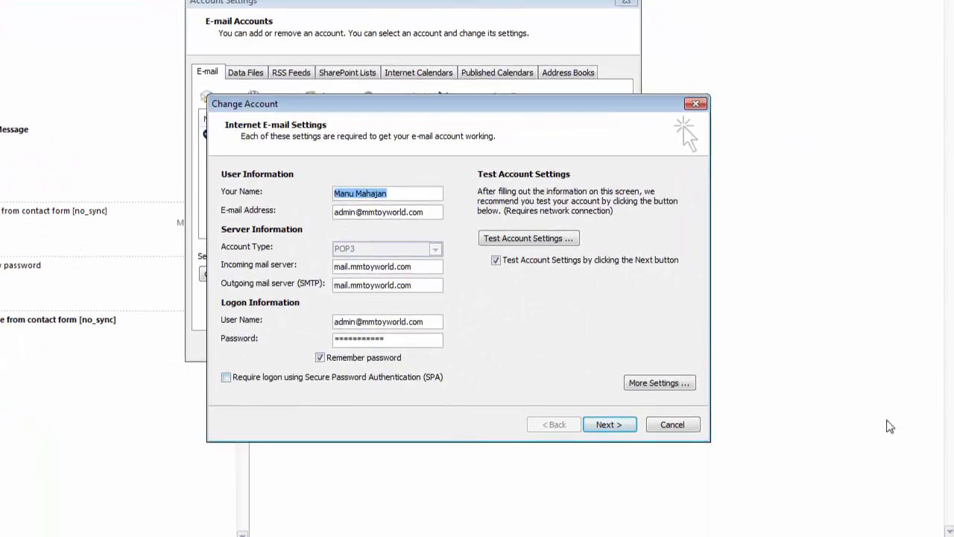
left_click(659, 383)
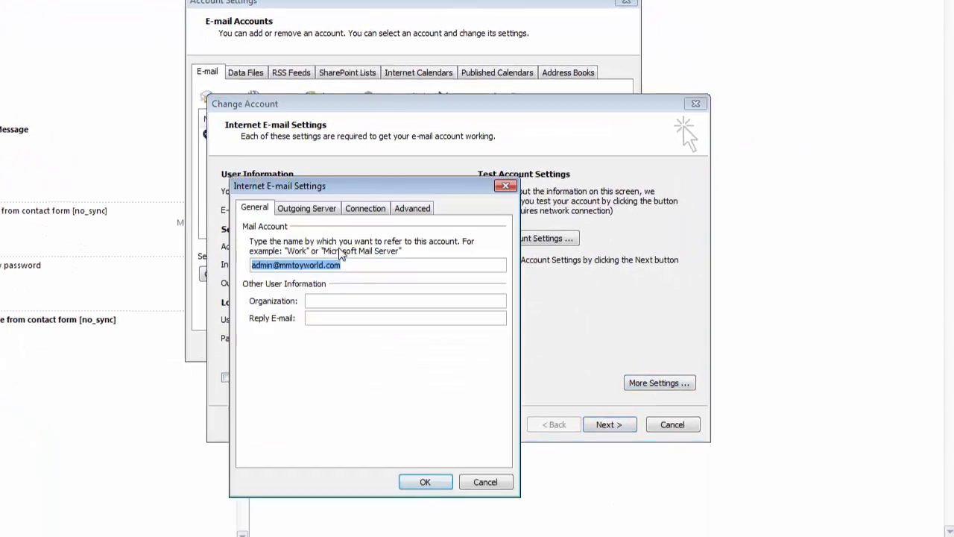
Step: Enable 'My outgoing server (SMTP) requires authentication', pass the account test and close the settings
left_click(306, 208)
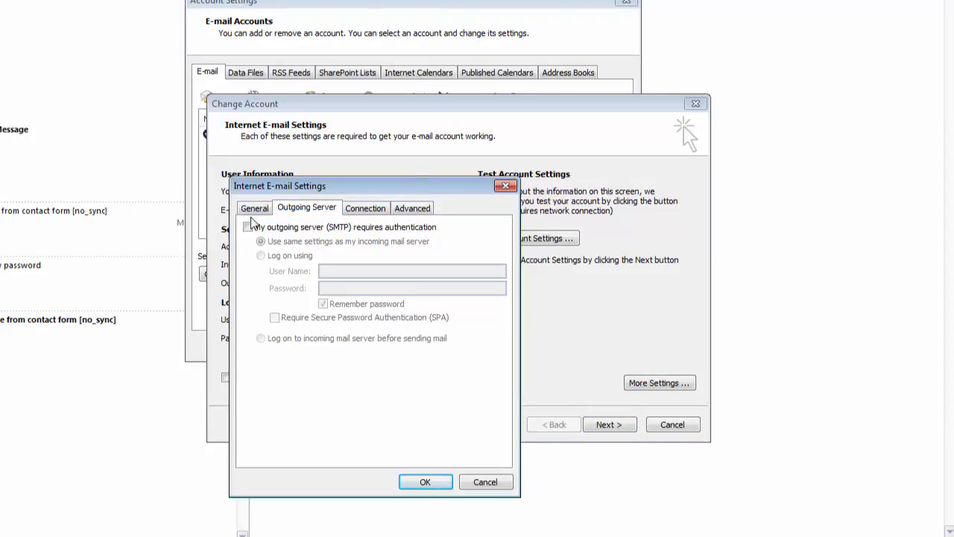
left_click(247, 226)
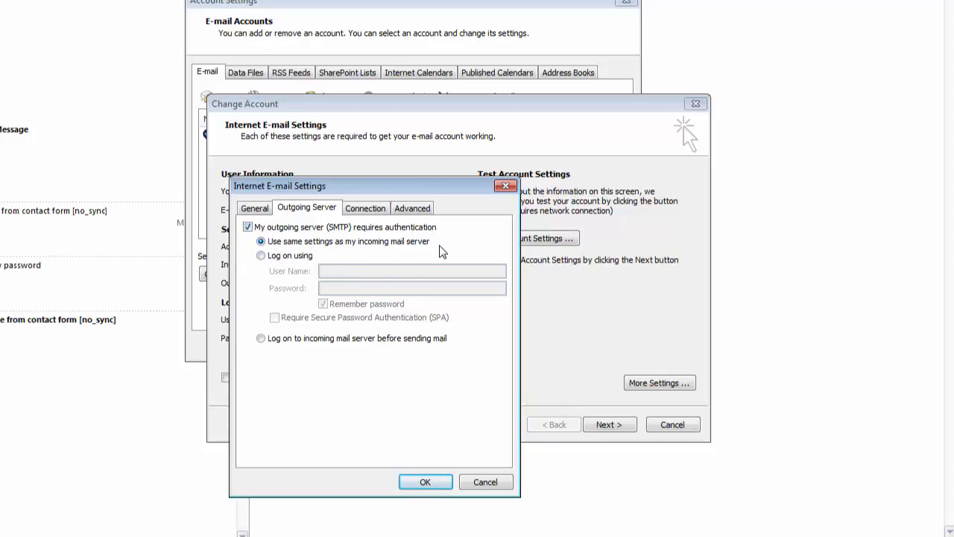
left_click(424, 482)
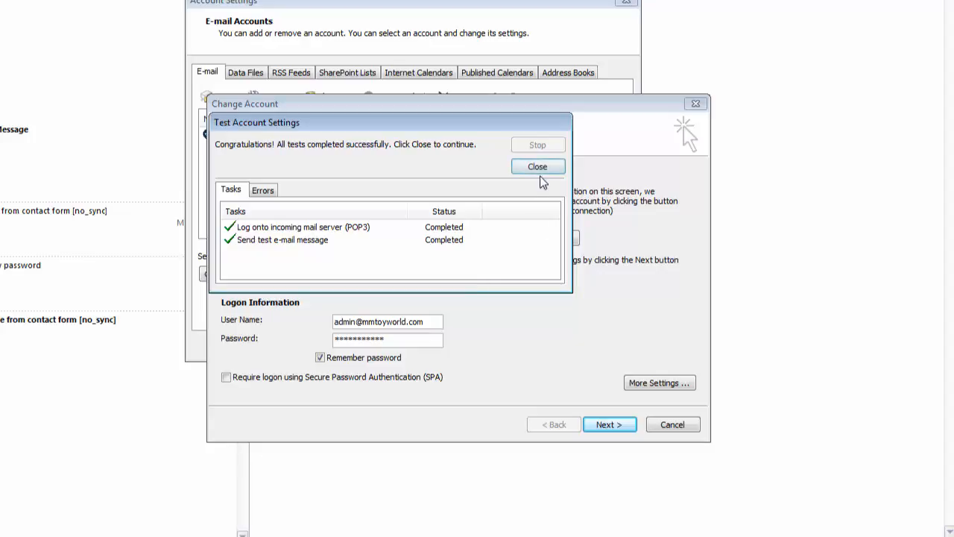
left_click(537, 166)
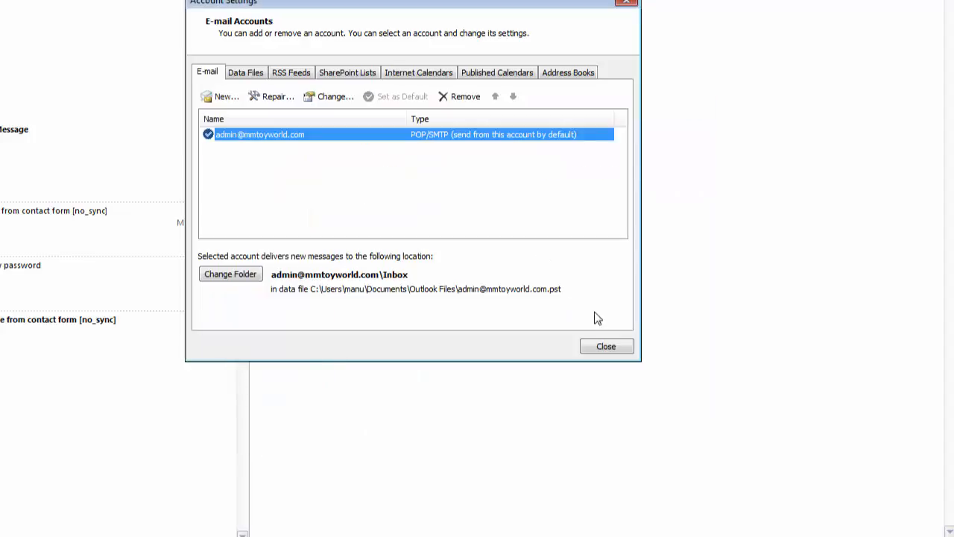
left_click(605, 346)
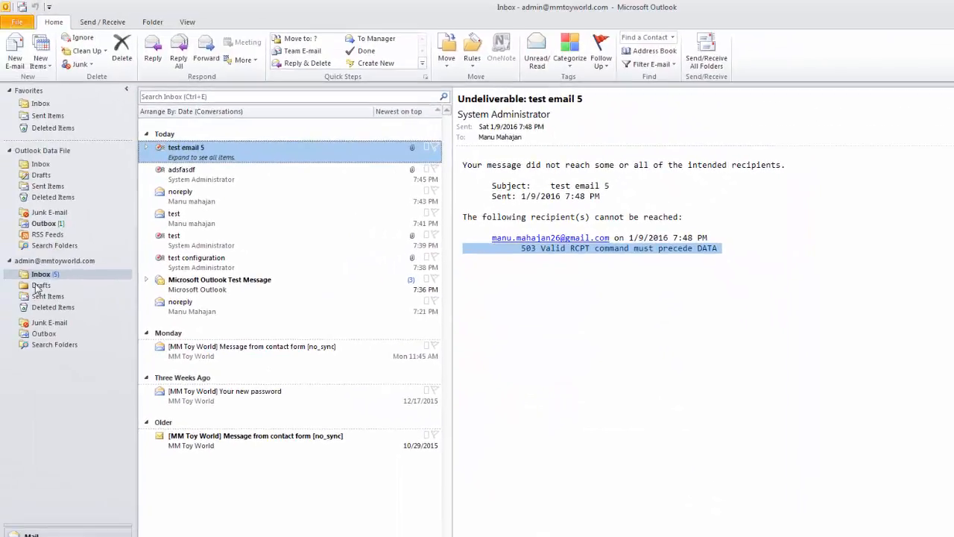
Step: Compose a new email to the Gmail address with subject and body 'test mail 6' and send it
left_click(14, 52)
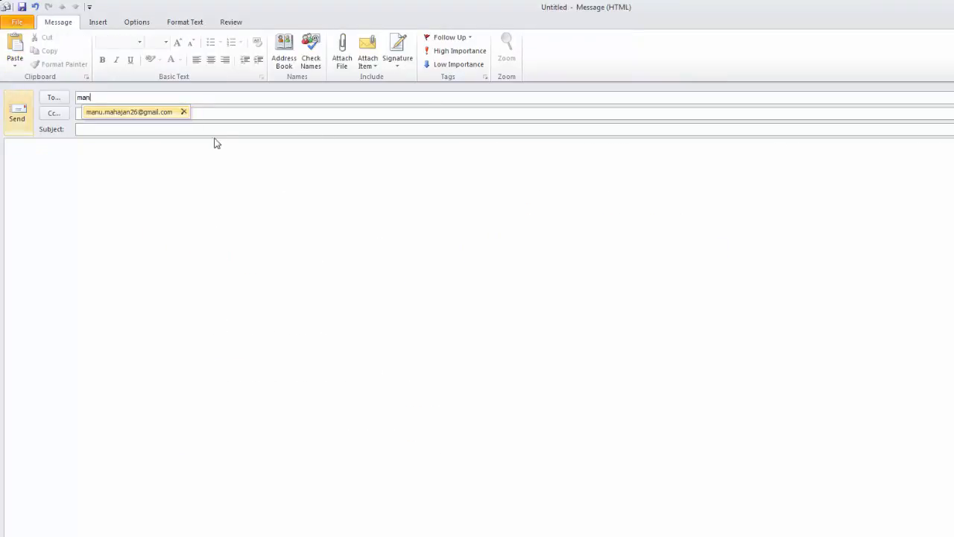
type("t")
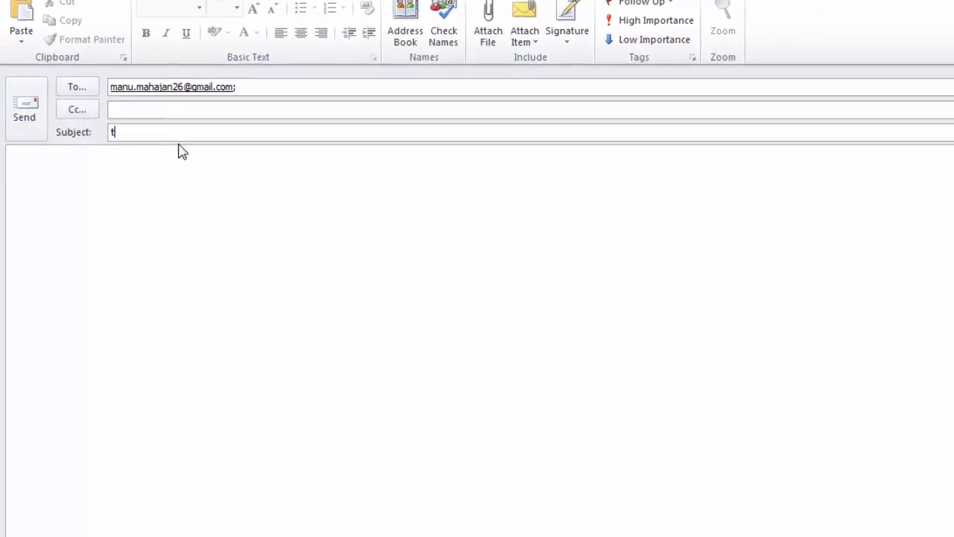
type("est")
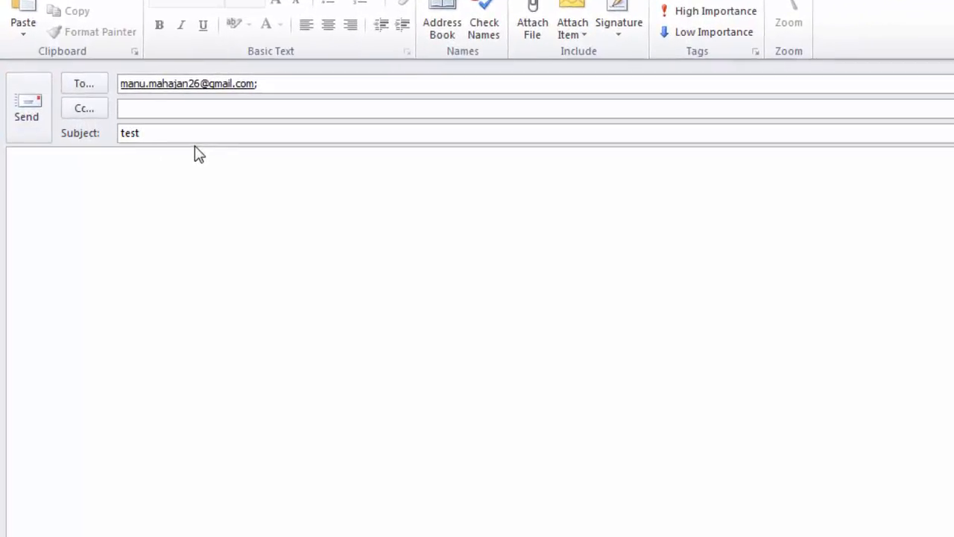
type("mail 6")
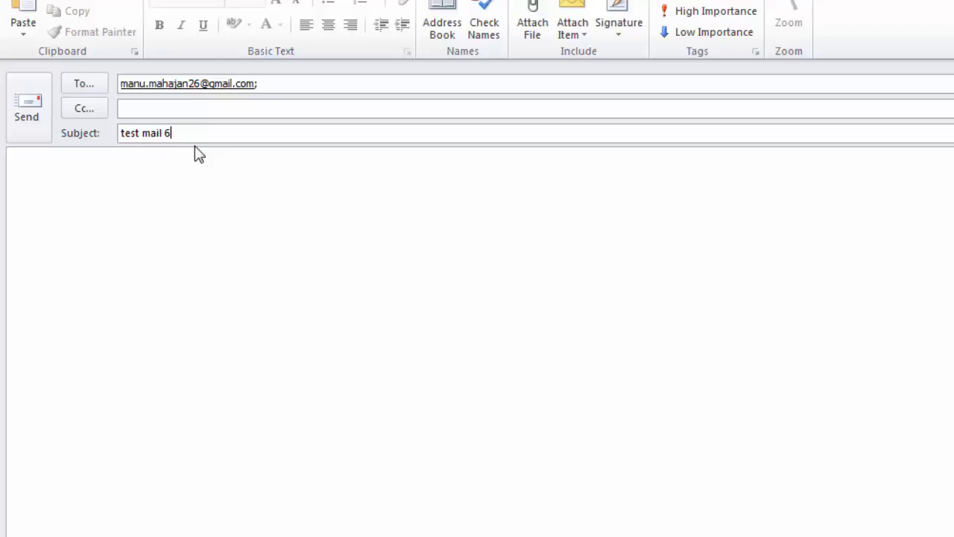
triple_click(145, 132)
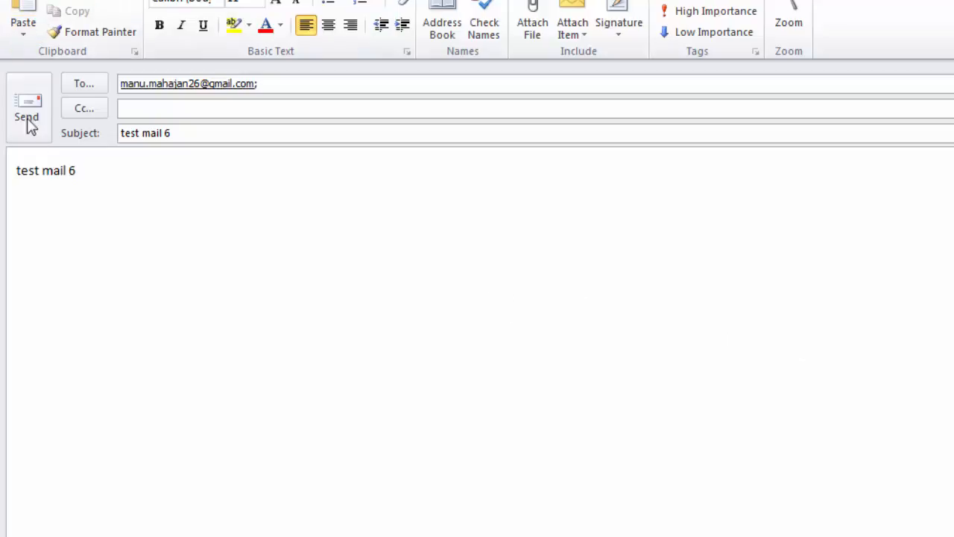
left_click(27, 116)
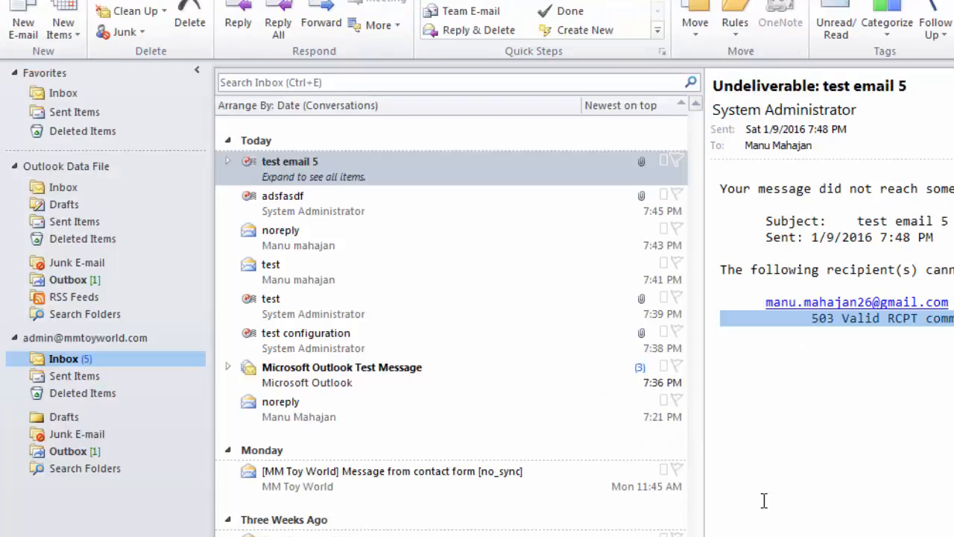
mouse_move(82, 97)
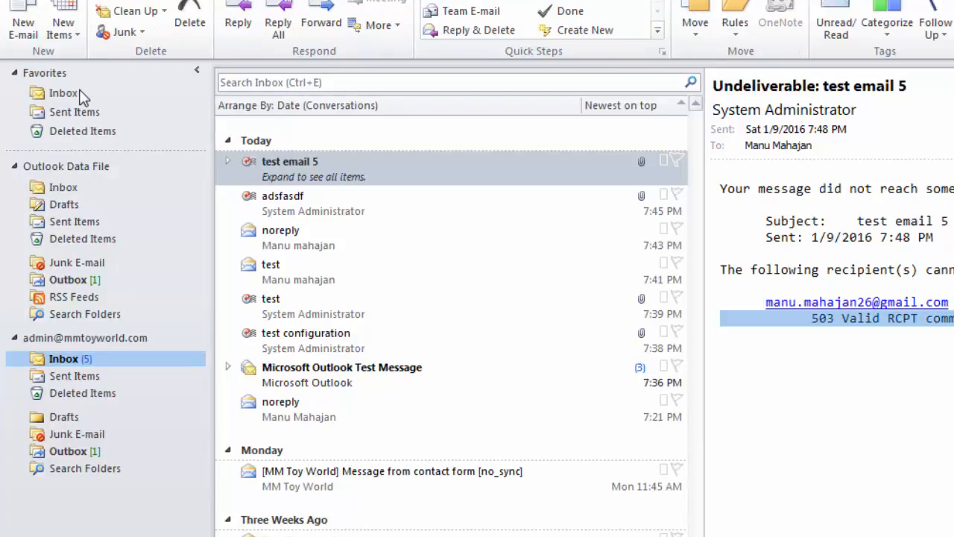
left_click(64, 358)
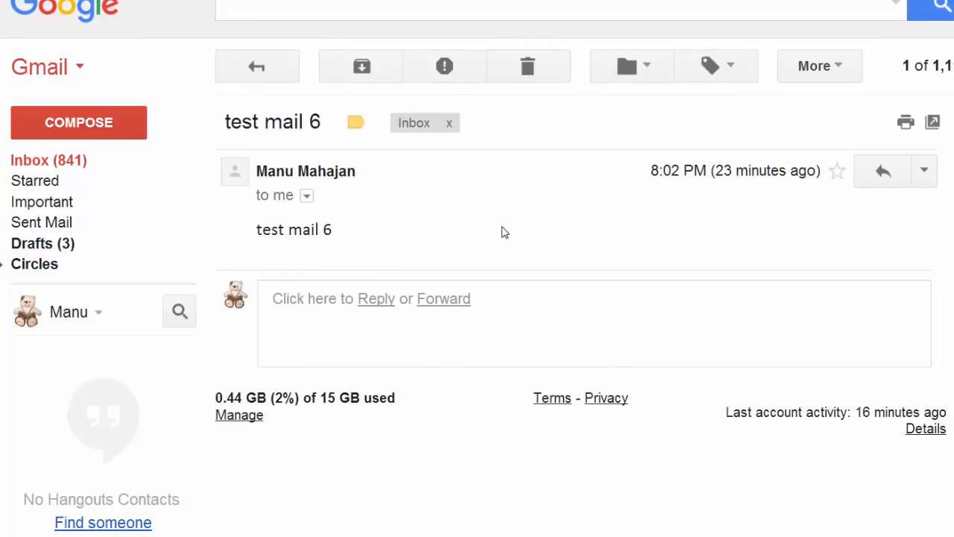
mouse_move(491, 238)
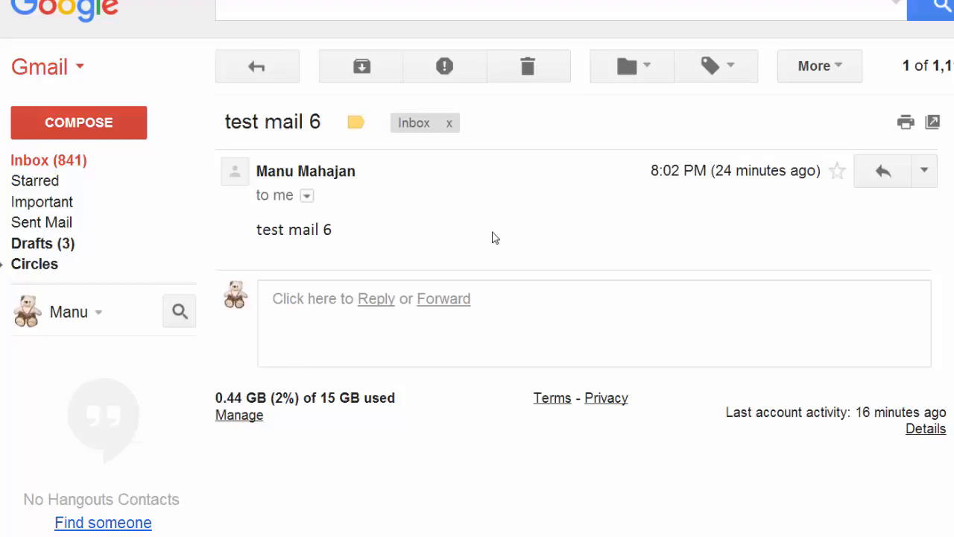
mouse_move(313, 433)
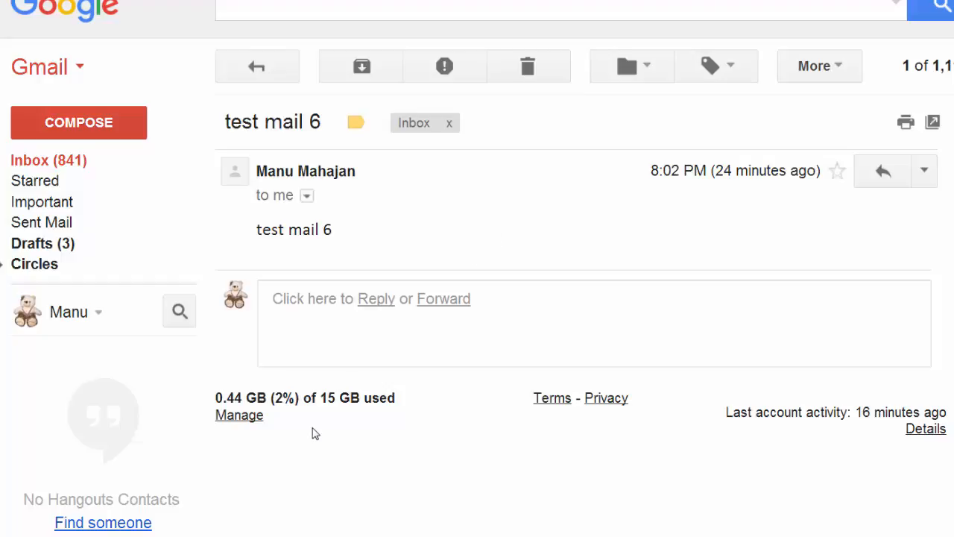